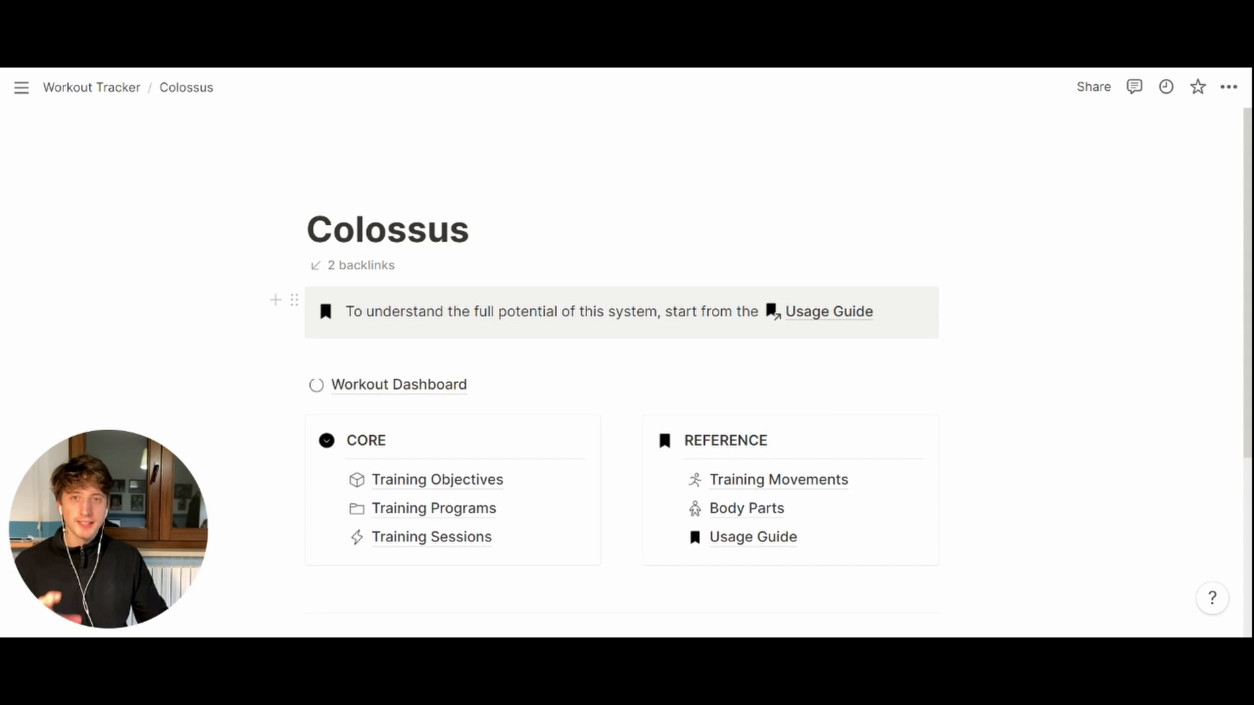
- Browse through the Usage Guide page from top to bottom
click(828, 311)
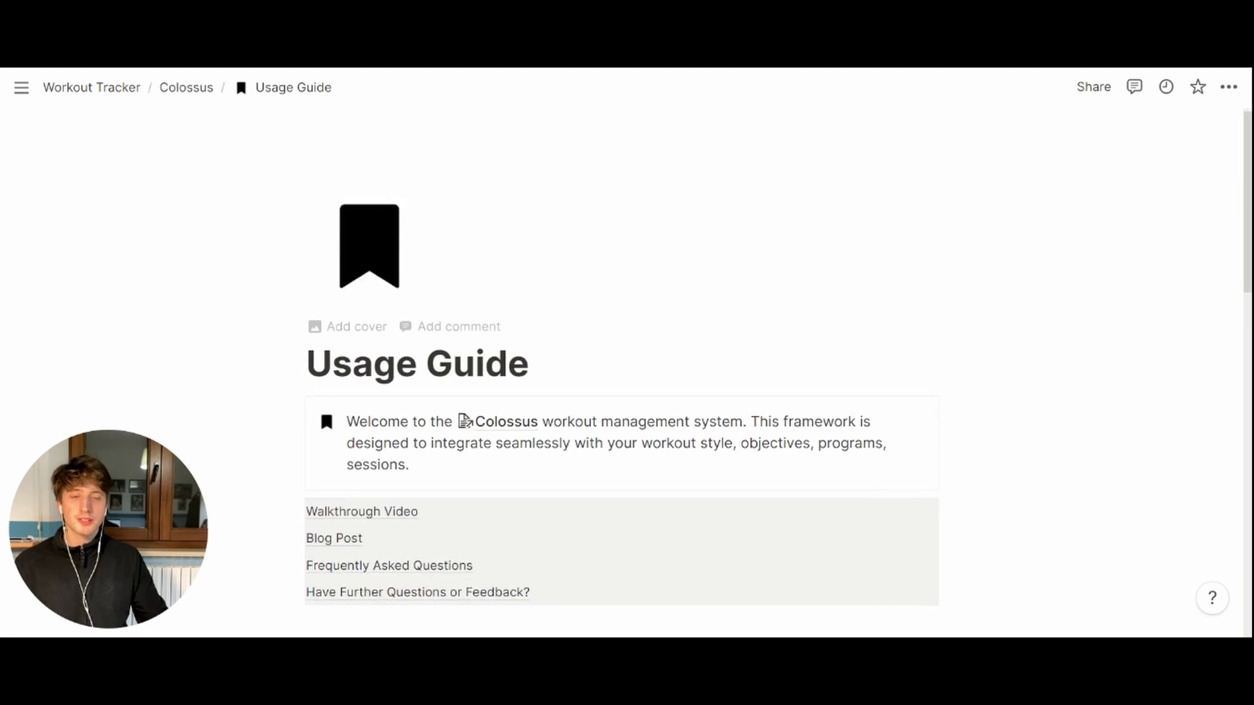
scroll(down, 3)
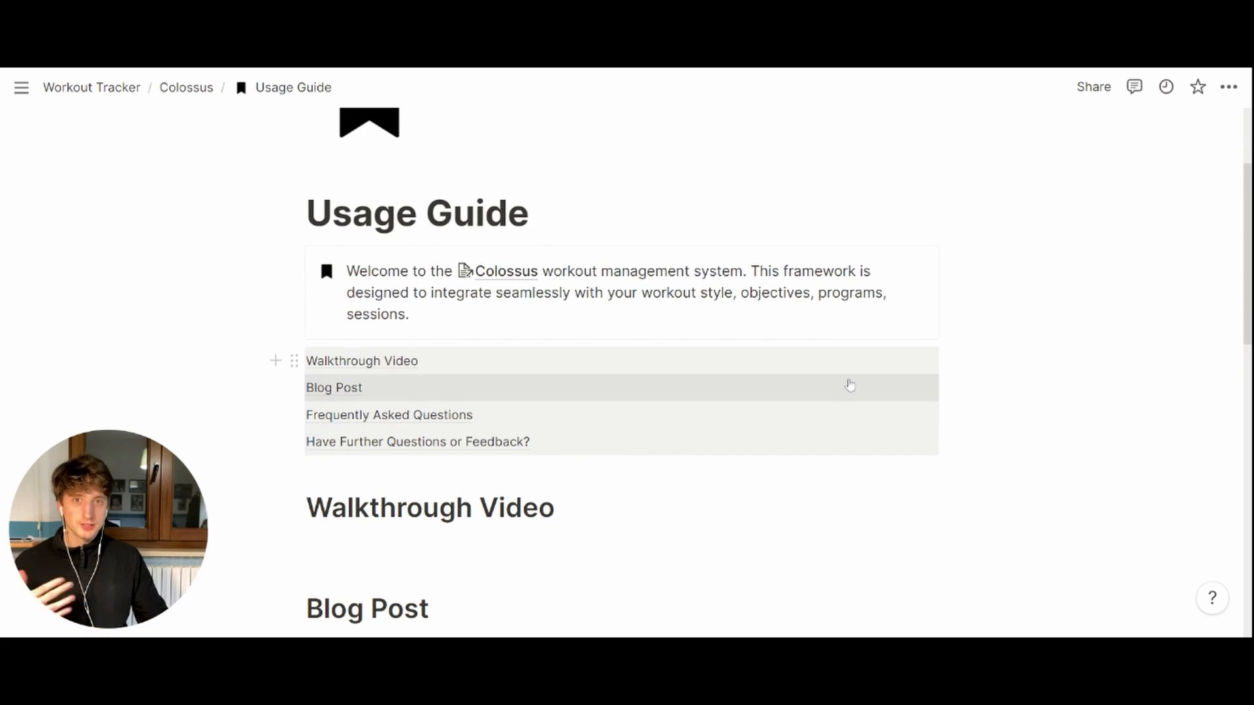
scroll(down, 3)
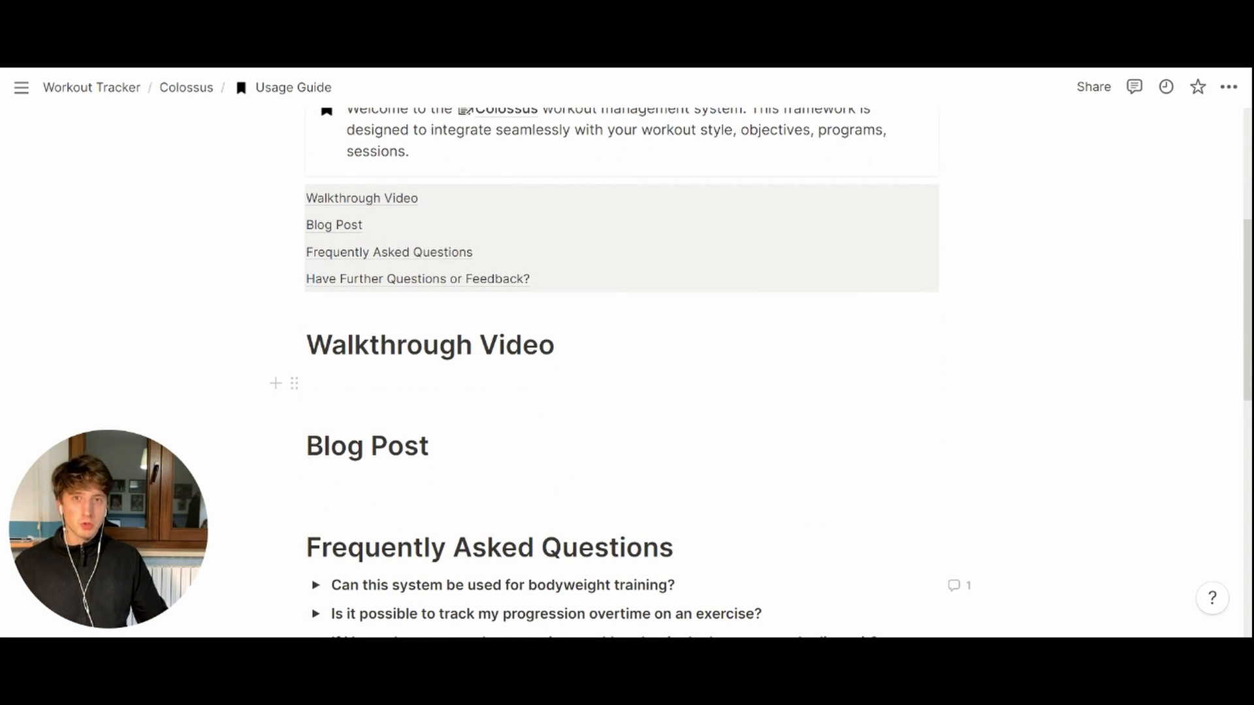
scroll(down, 3)
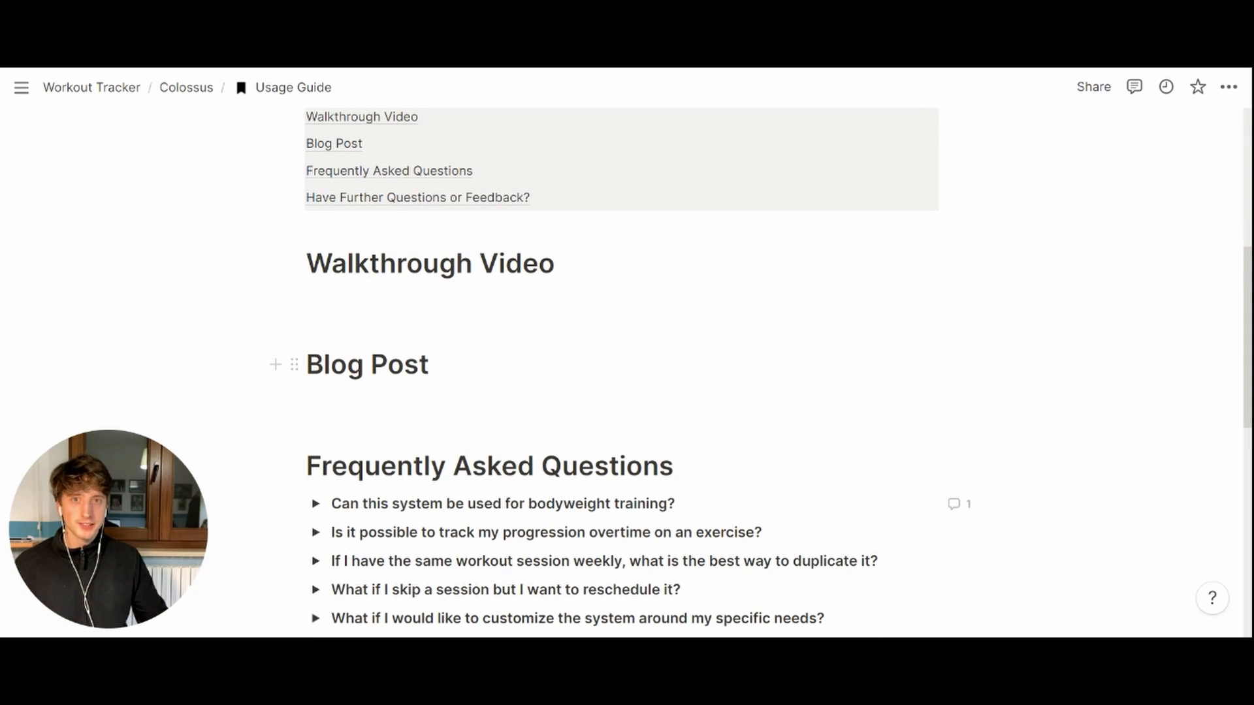
scroll(down, 3)
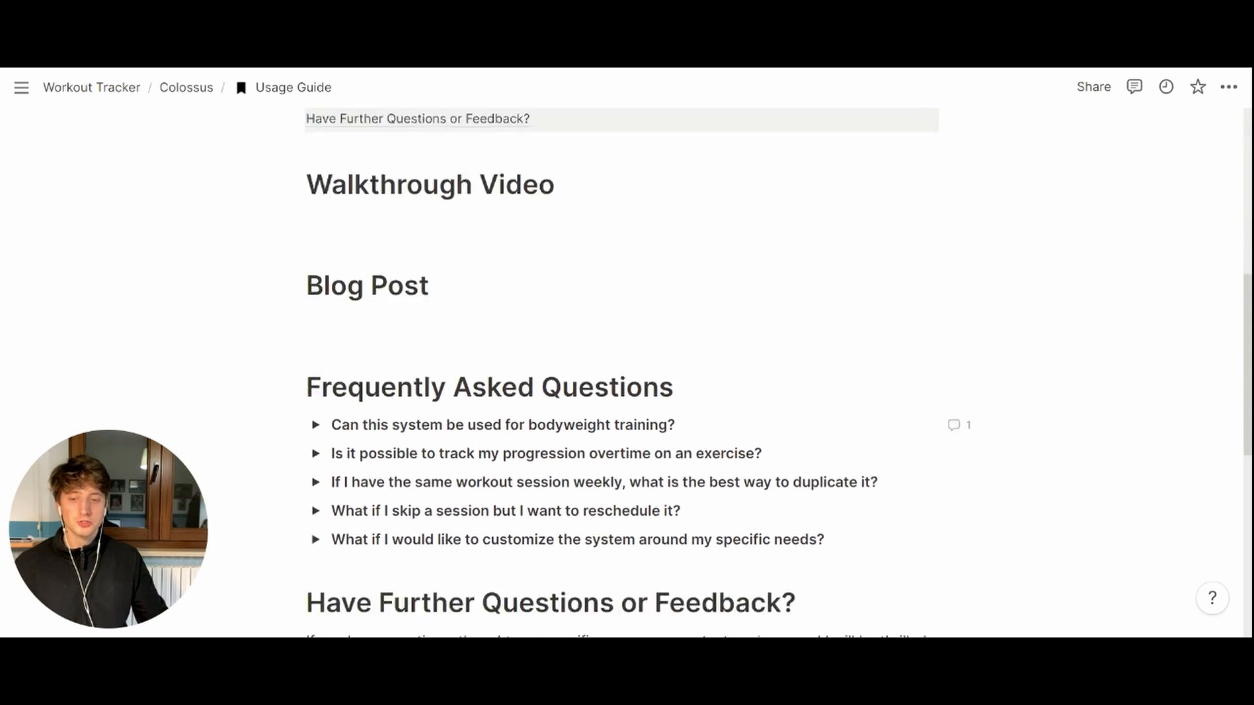
scroll(down, 3)
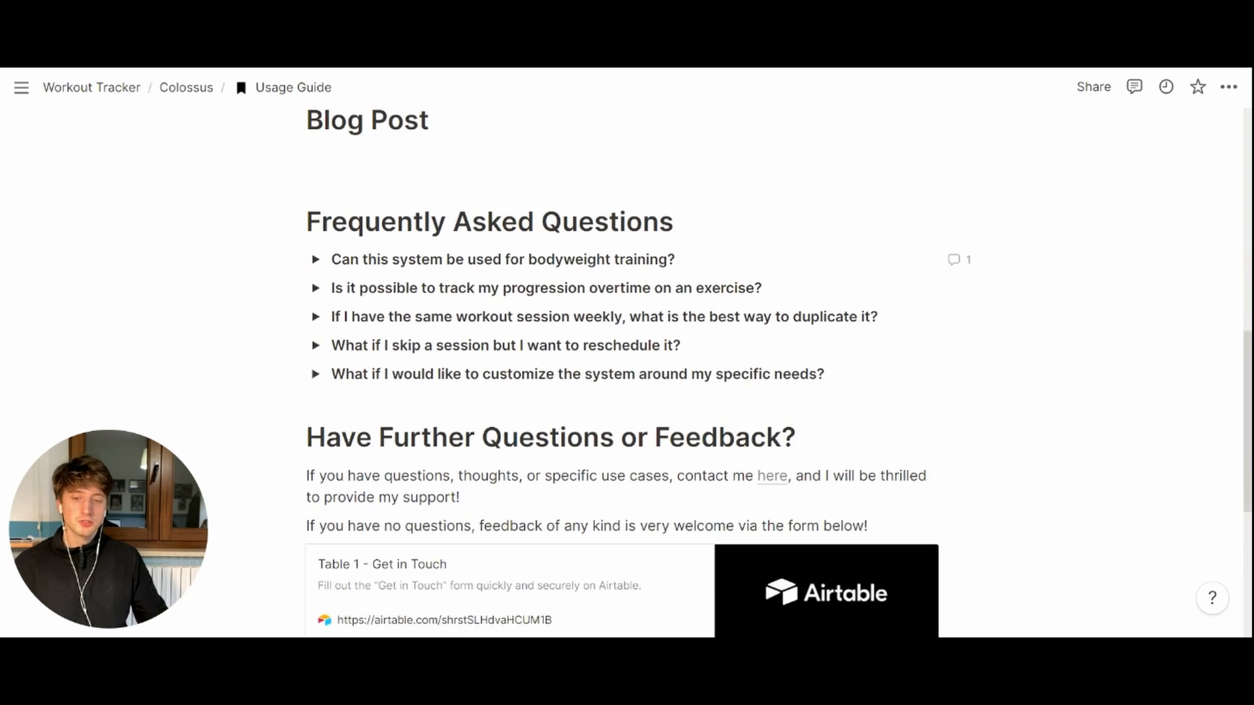
scroll(down, 3)
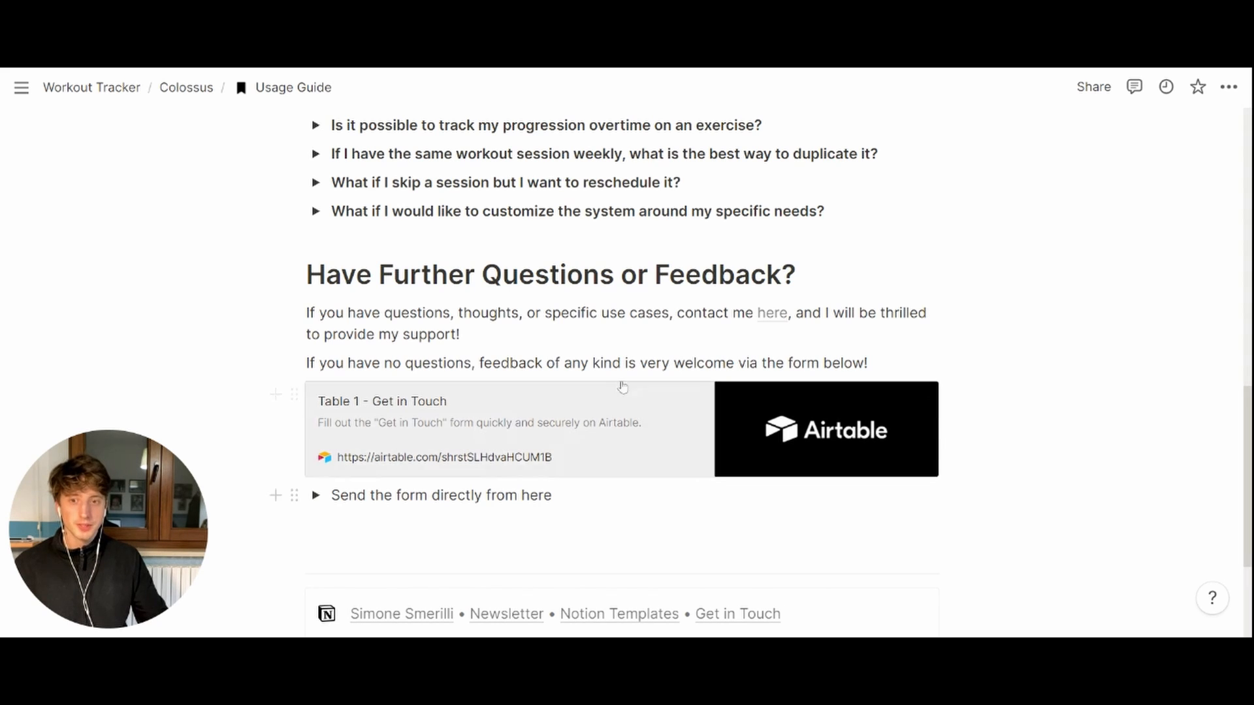
- From the Colossus home page, browse the Training Movements database and its list of views, then return home
click(186, 88)
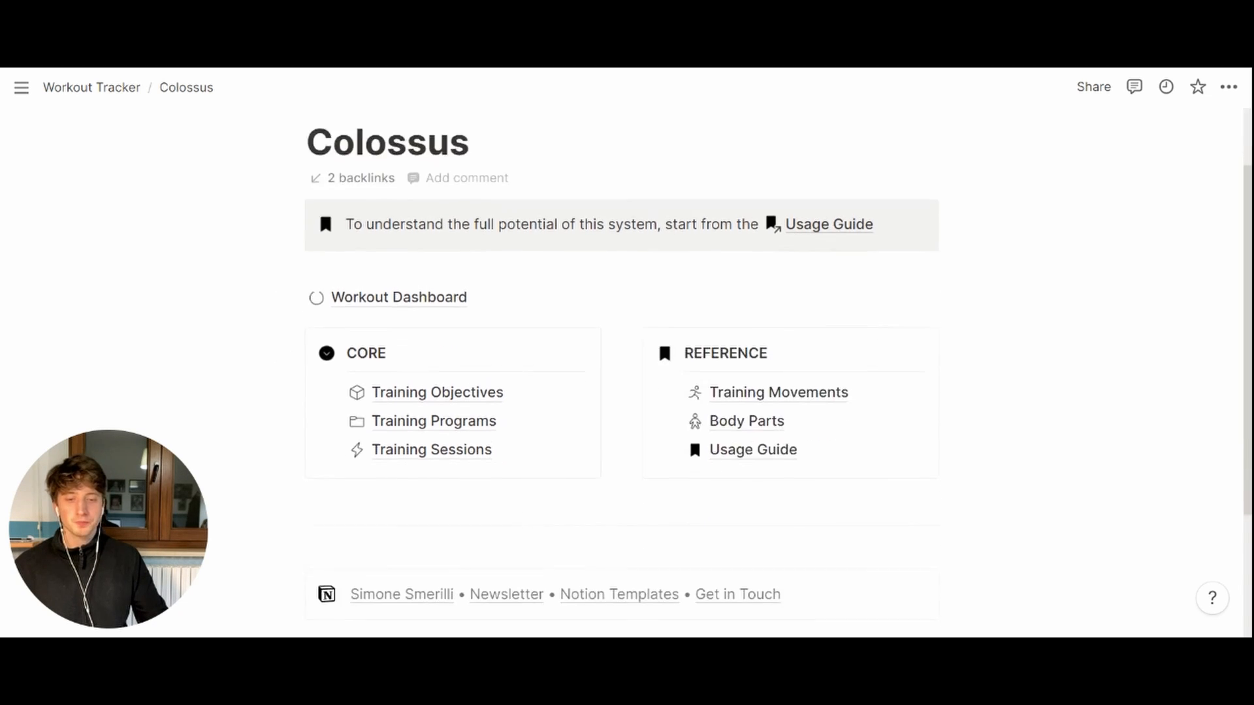
scroll(down, 3)
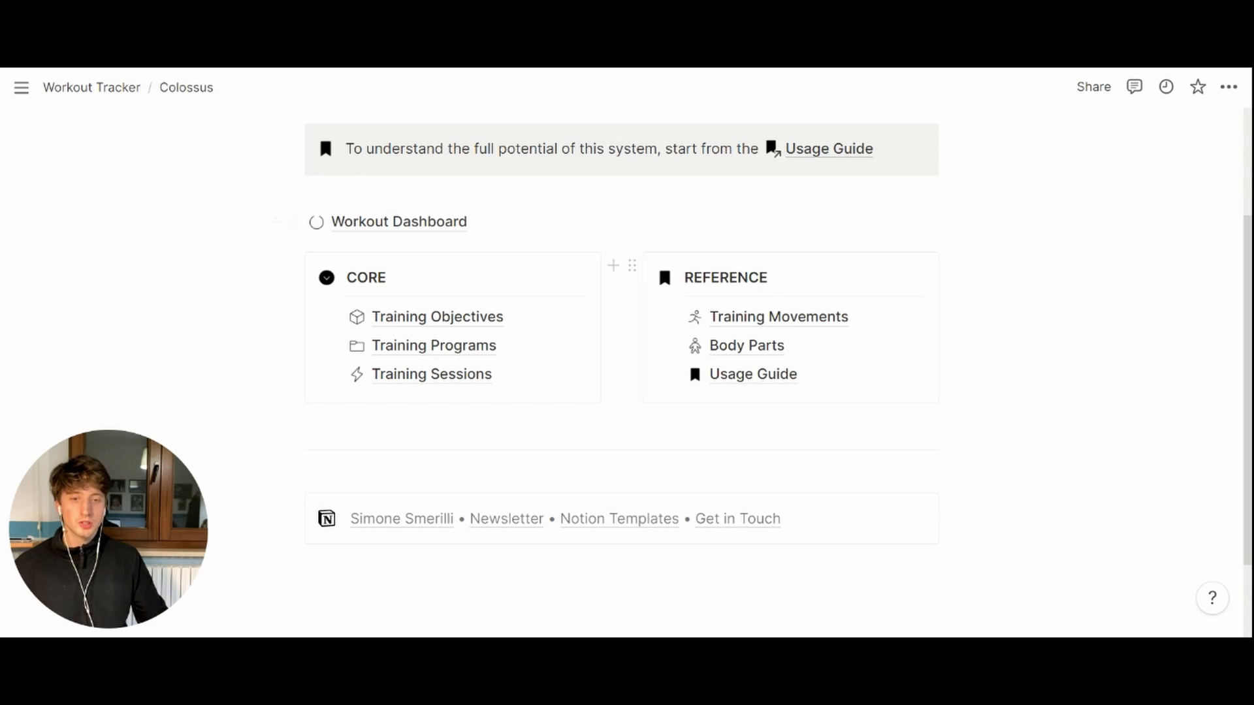
mouse_move(730, 345)
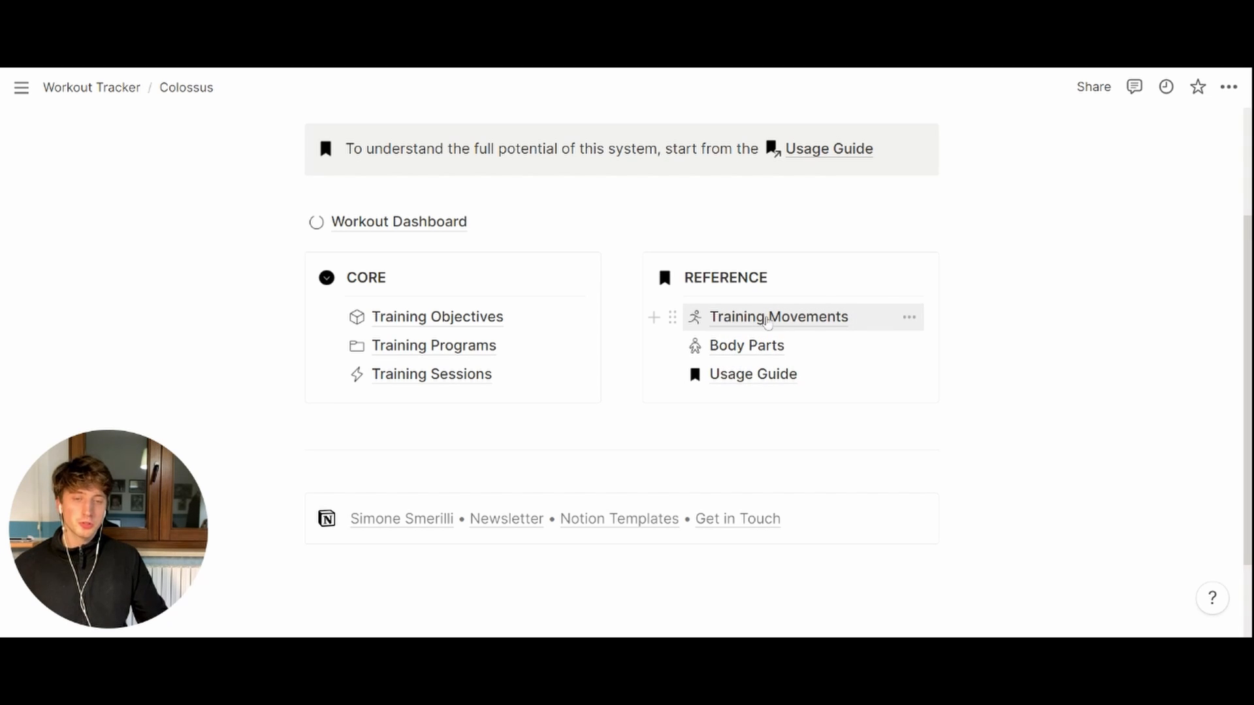
mouse_move(746, 345)
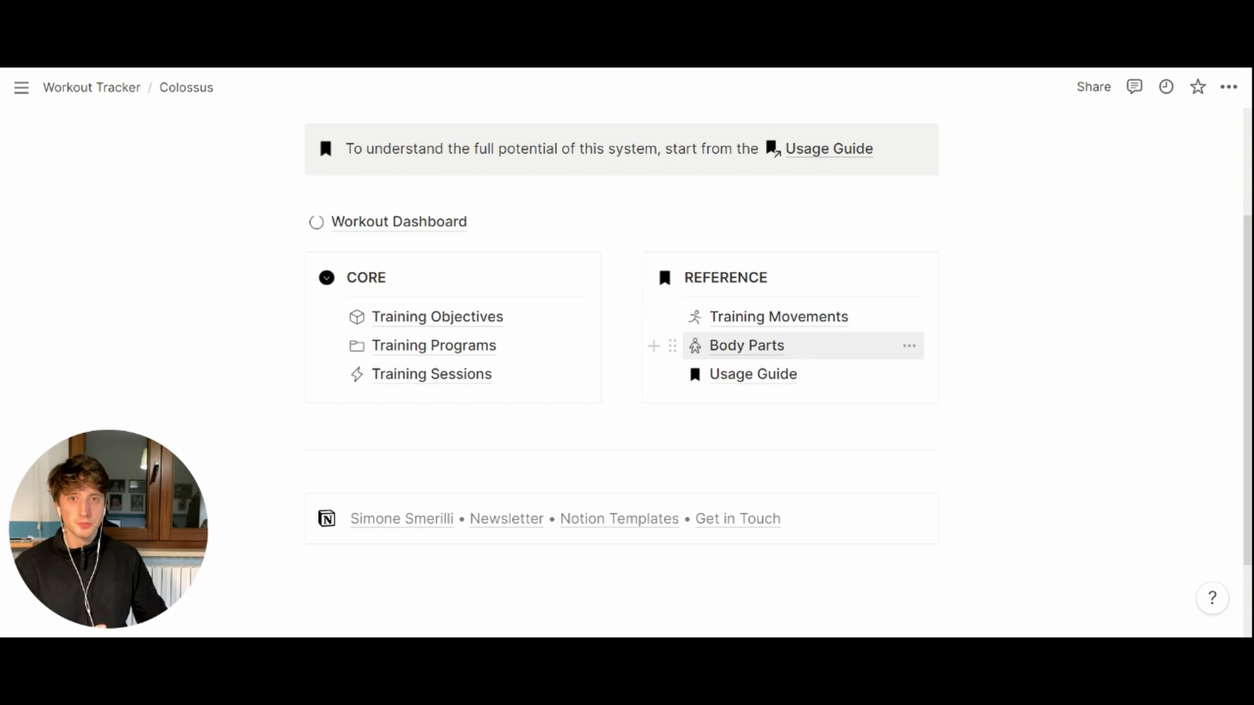
mouse_move(777, 316)
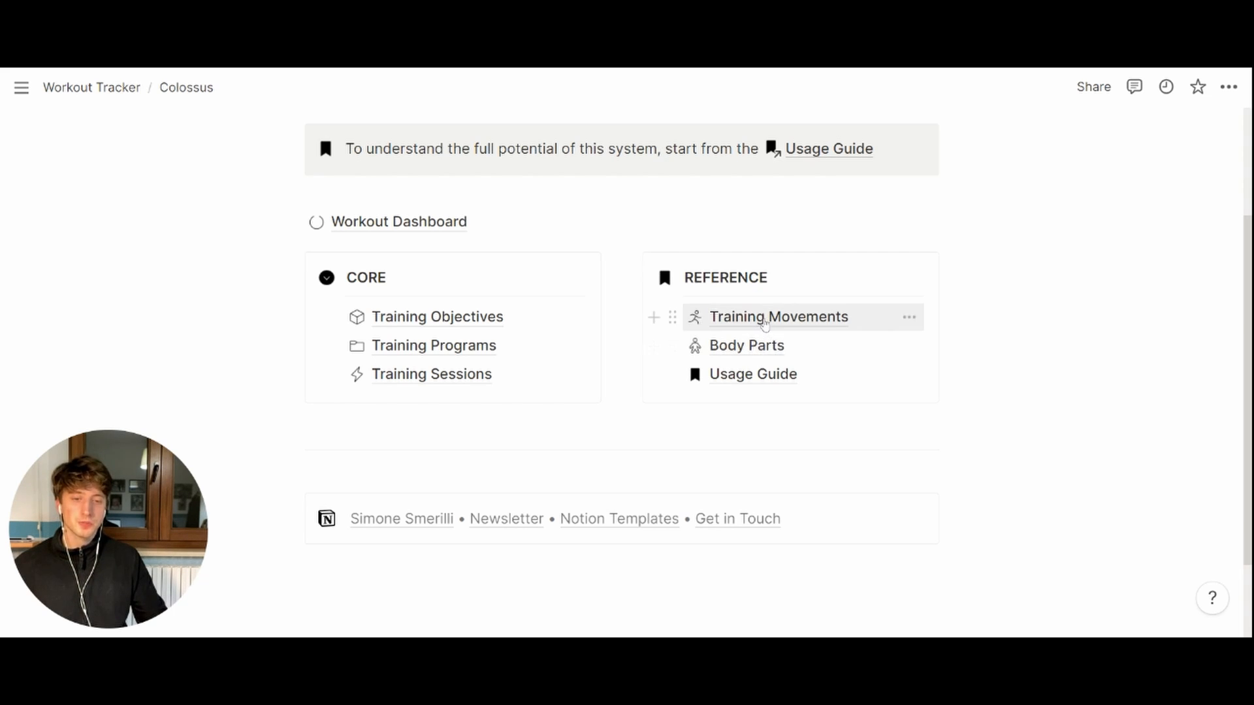
click(777, 316)
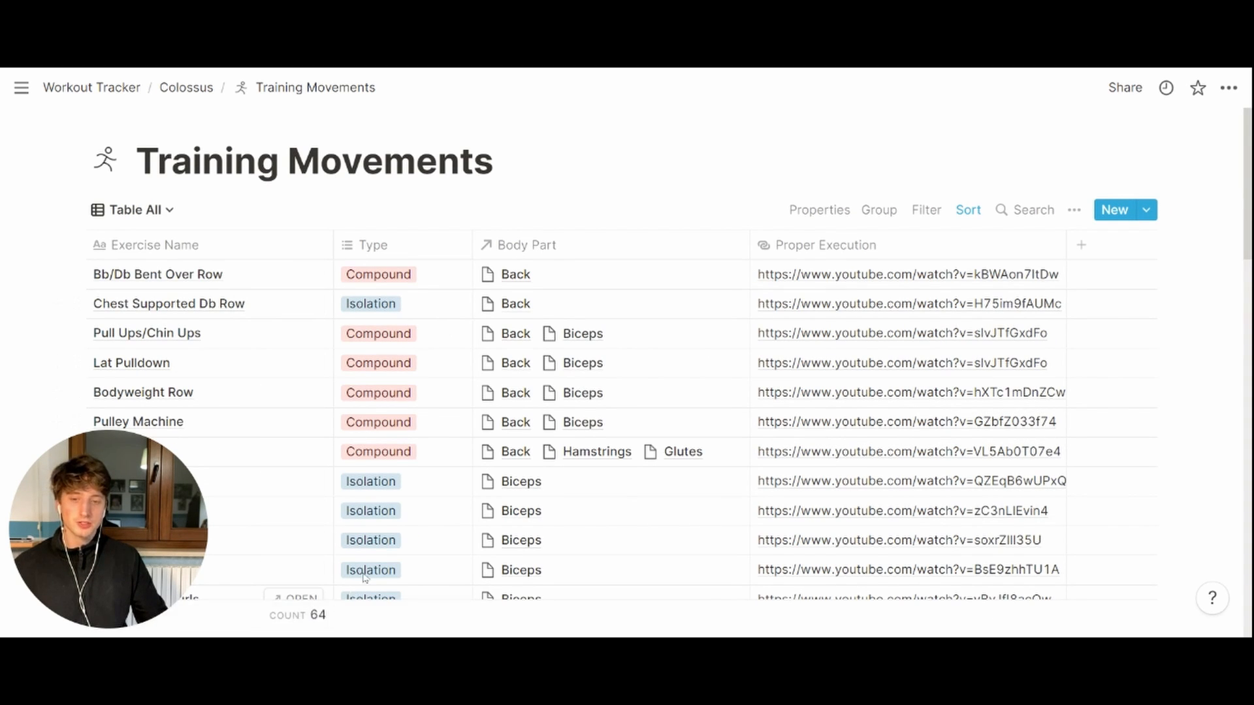
mouse_move(413, 353)
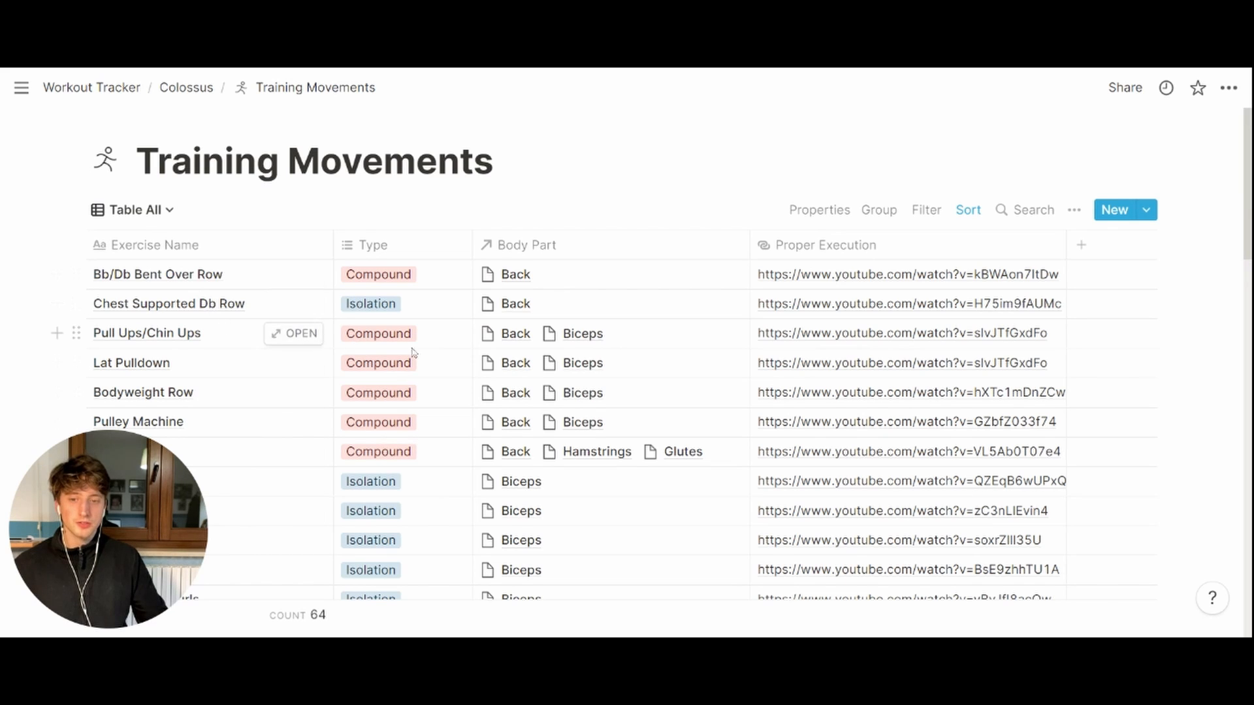
click(377, 274)
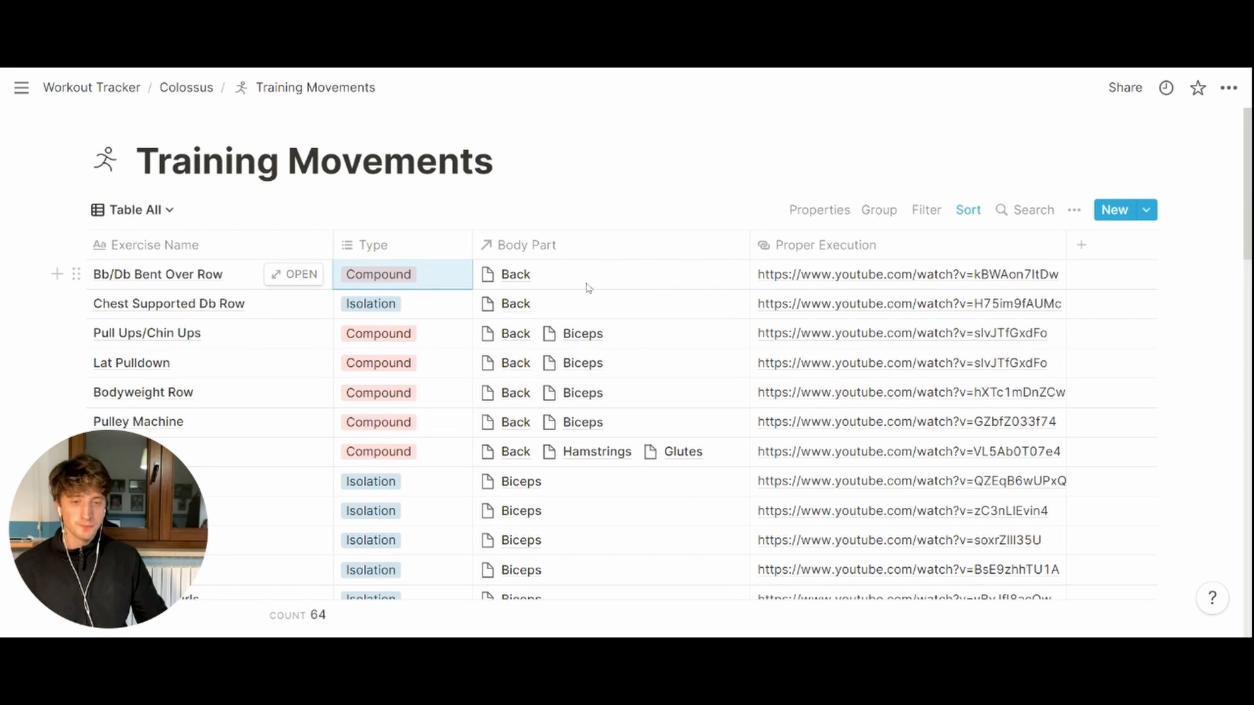
mouse_move(826, 288)
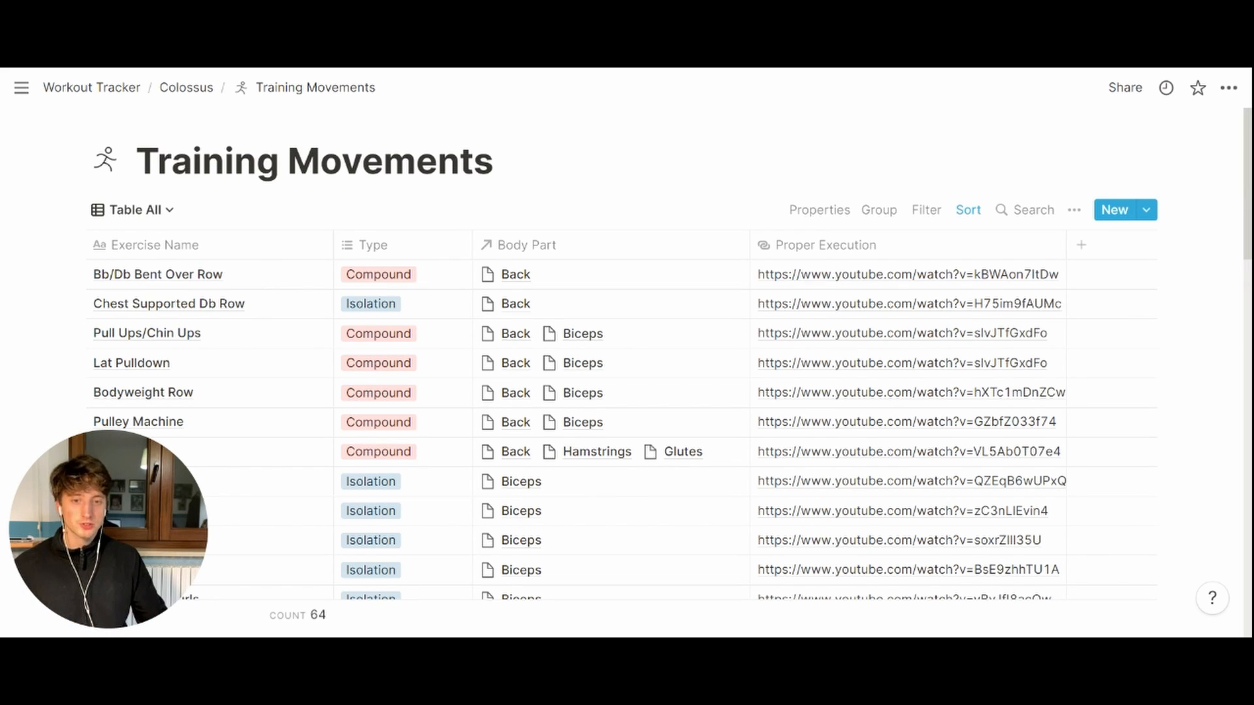
click(132, 209)
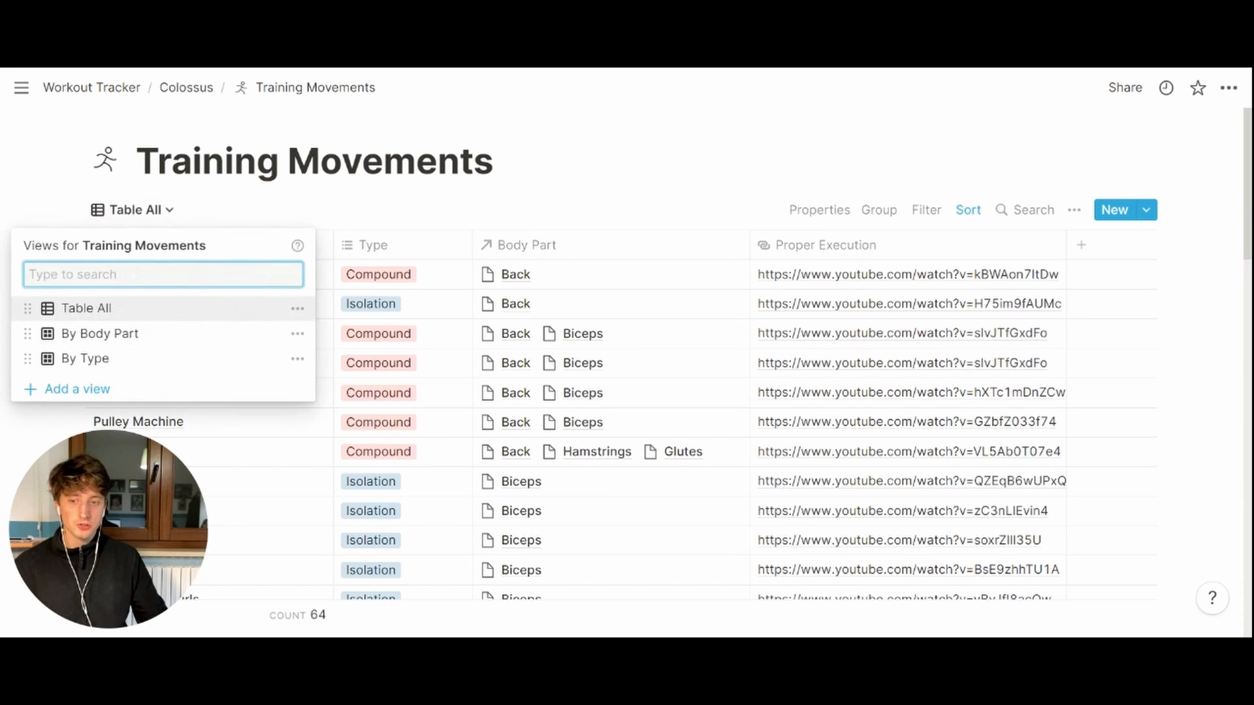
click(99, 333)
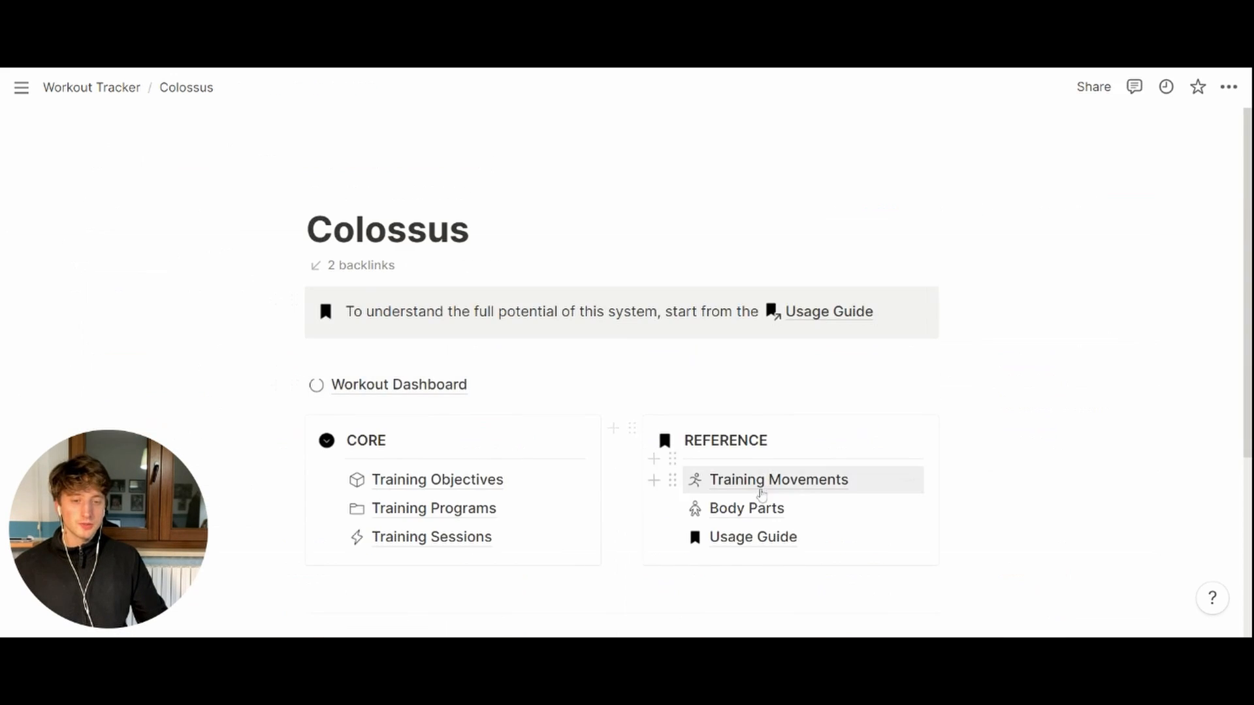
- Open the Body Parts database and view the Quadriceps muscle diagram enlarged, then close it
click(746, 508)
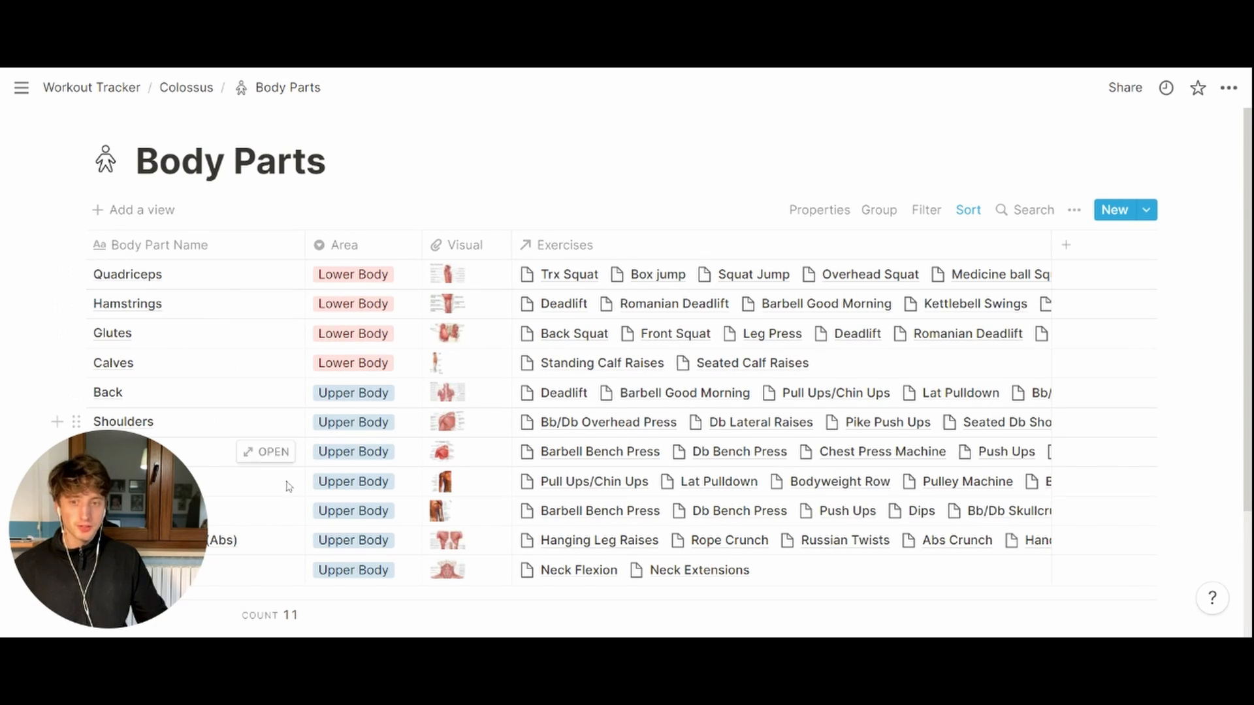
click(353, 275)
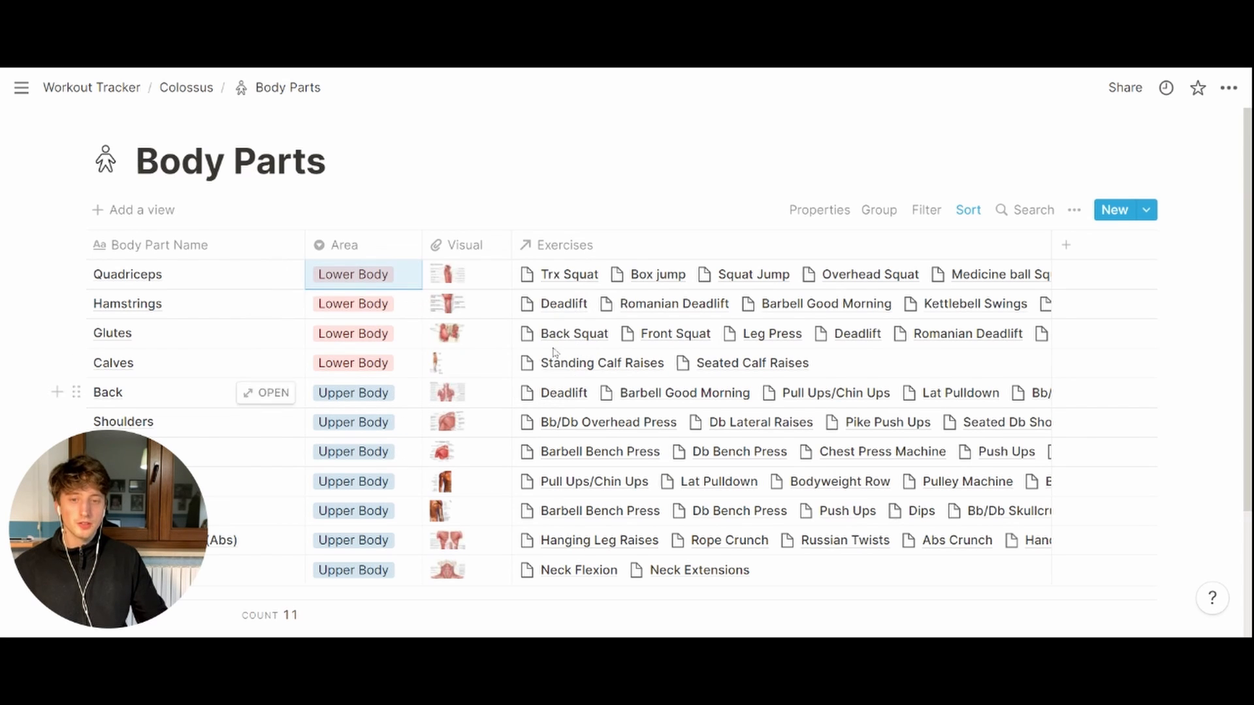
click(449, 273)
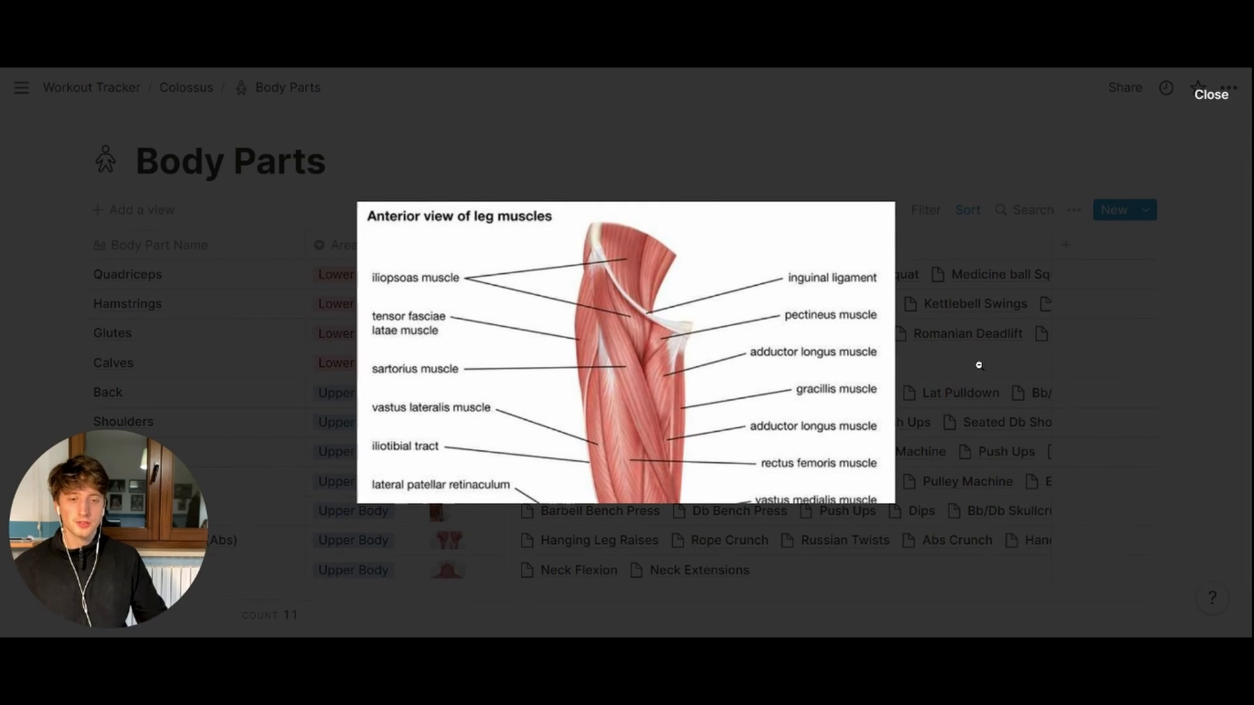
click(1209, 94)
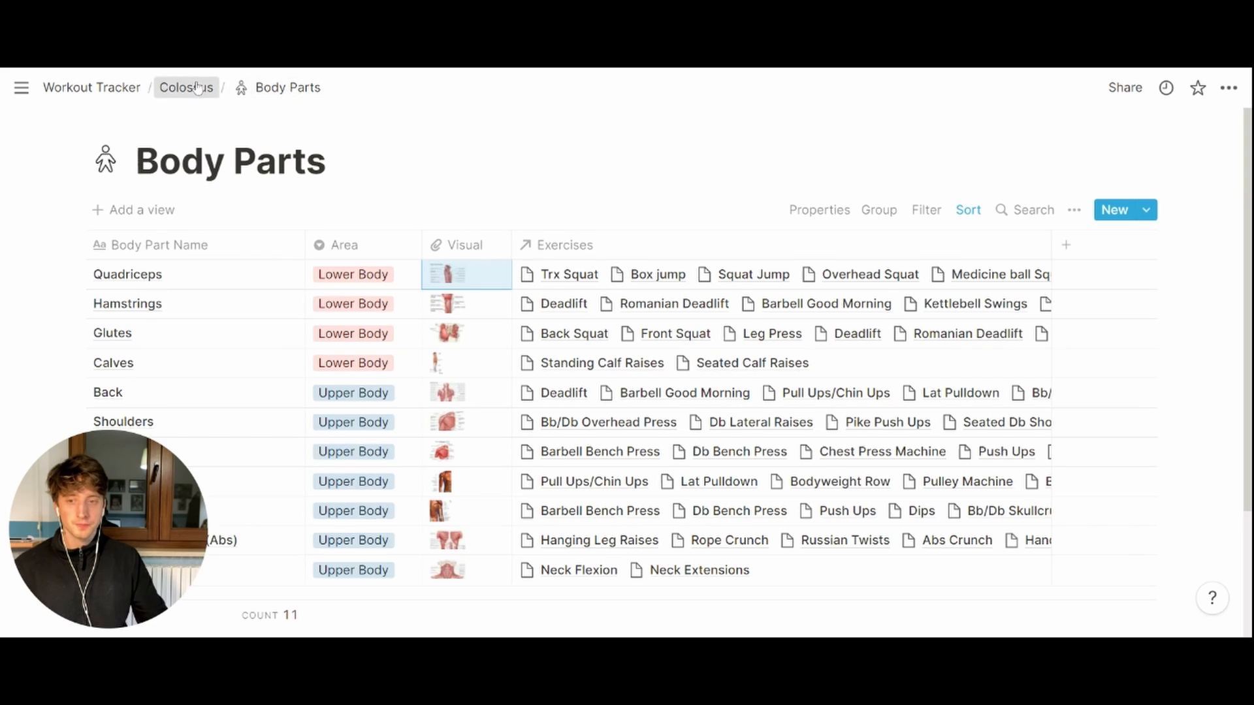
- Return to the Colossus home page via the breadcrumb
click(187, 88)
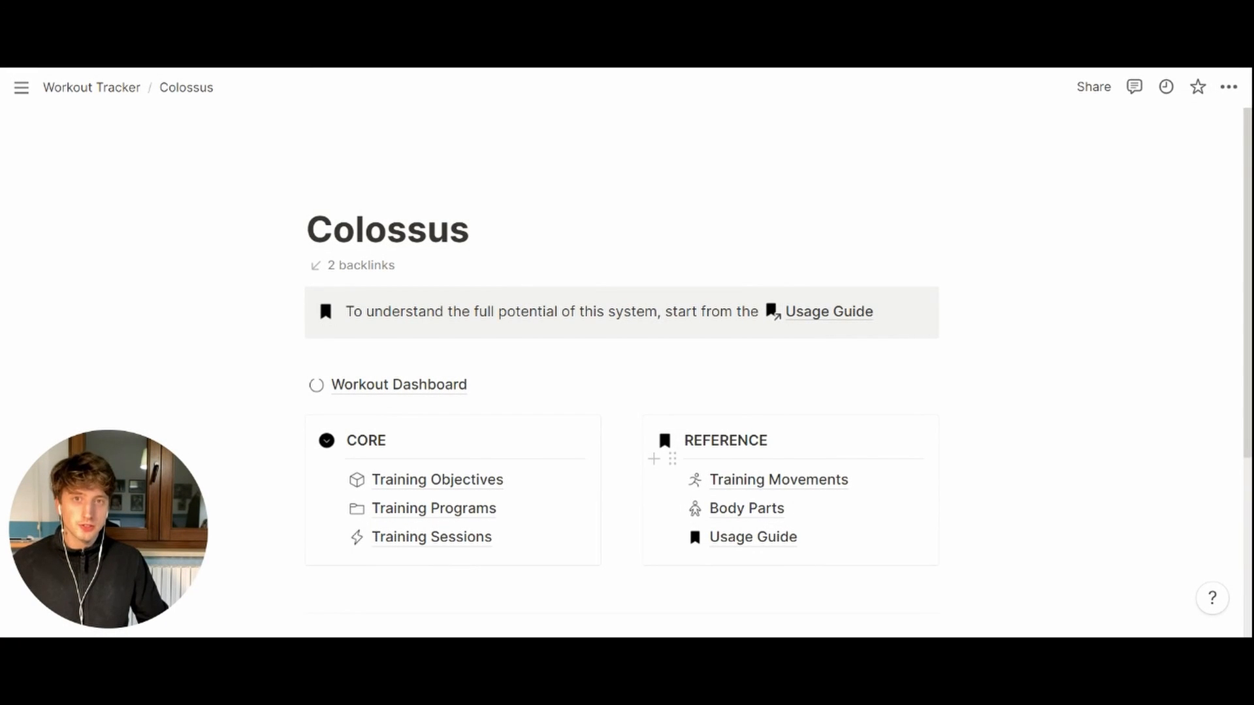
mouse_move(513, 487)
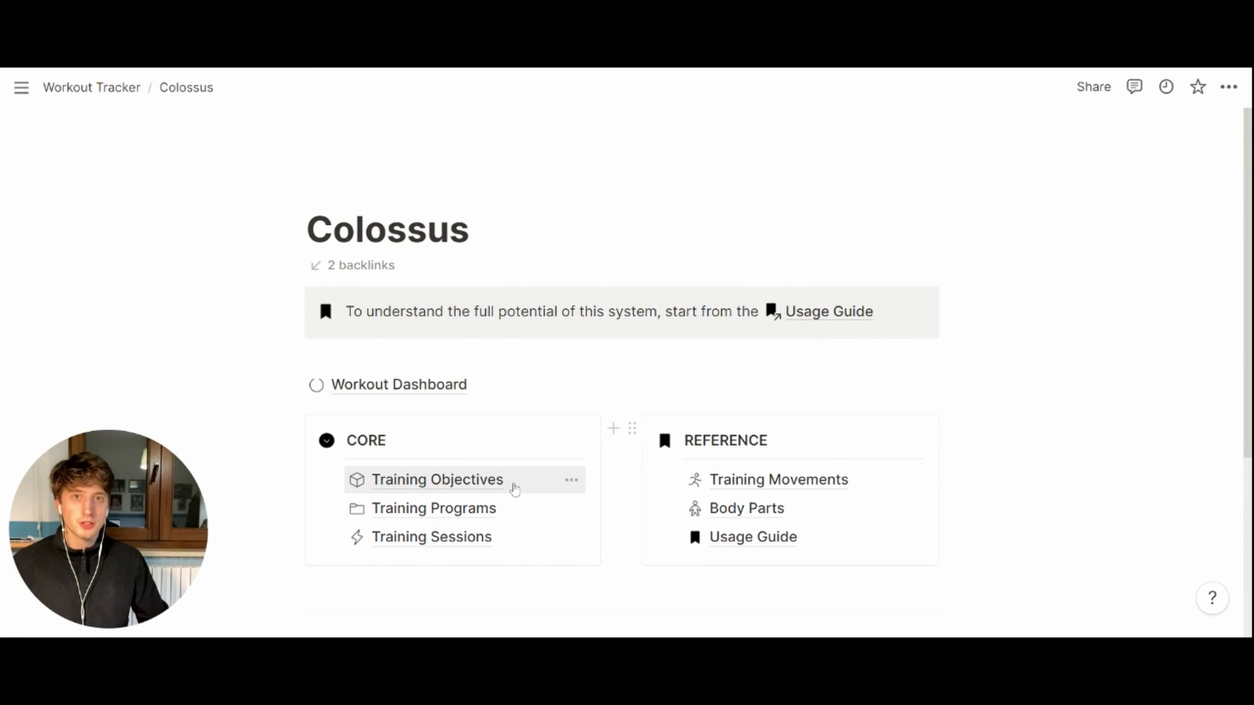
mouse_move(472, 384)
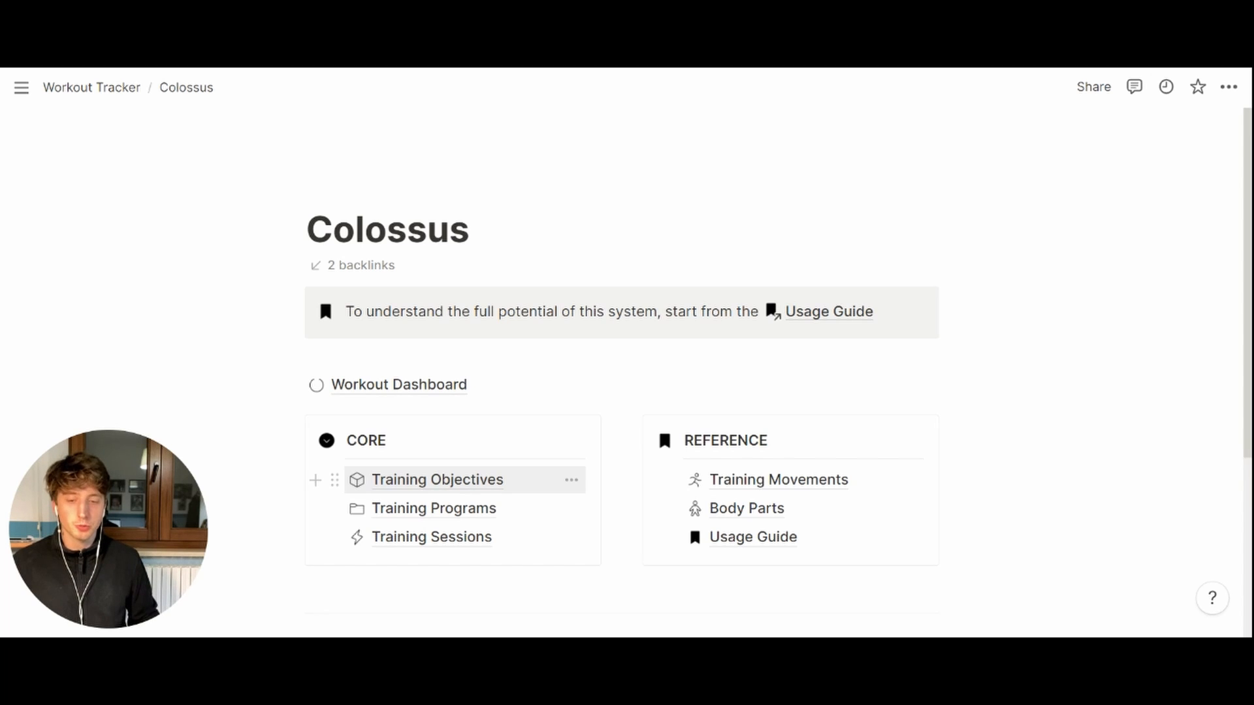
- Open the Training Objectives database from the Core section
click(438, 480)
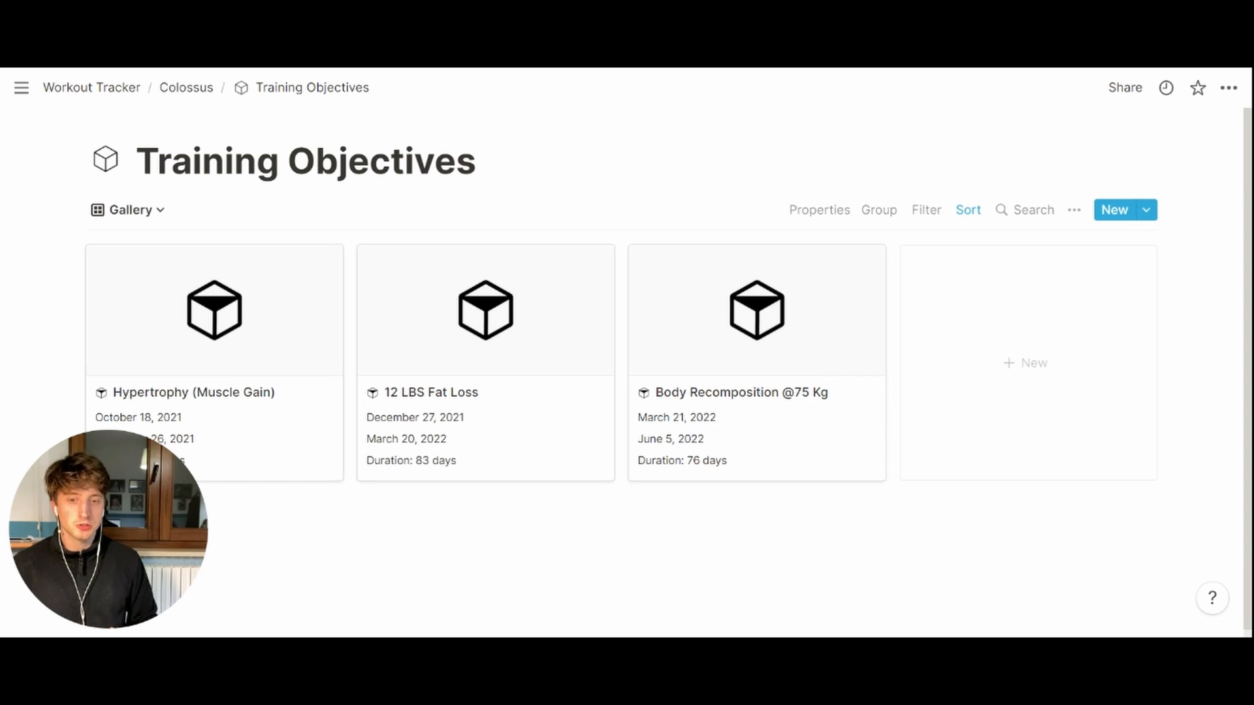
mouse_move(636, 265)
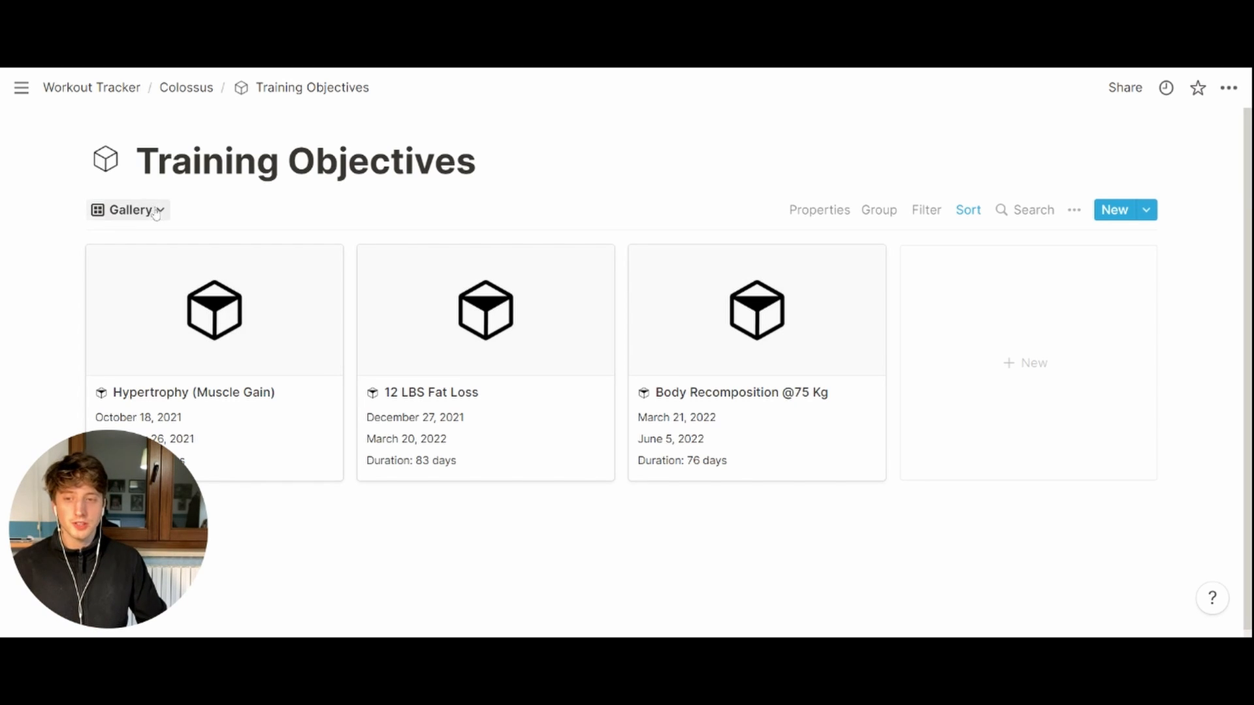
- Switch the Training Objectives database to its timeline view of the three objectives
click(128, 209)
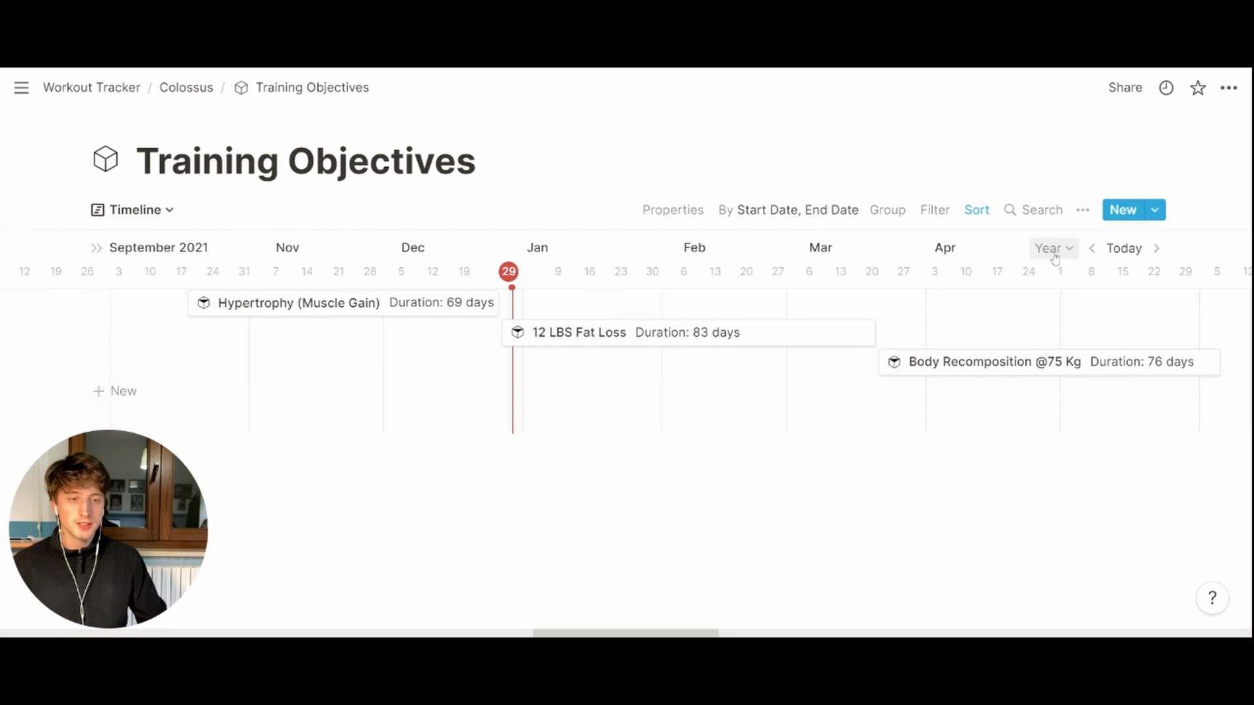
click(1049, 248)
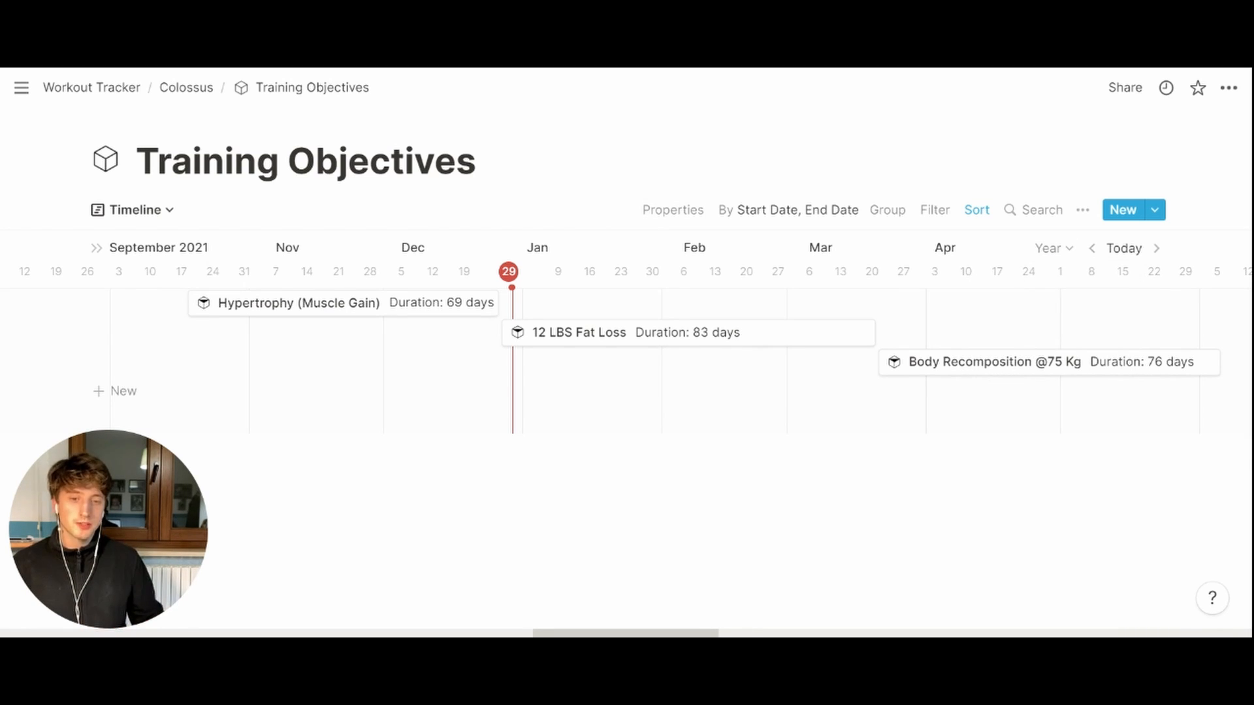
mouse_move(673, 209)
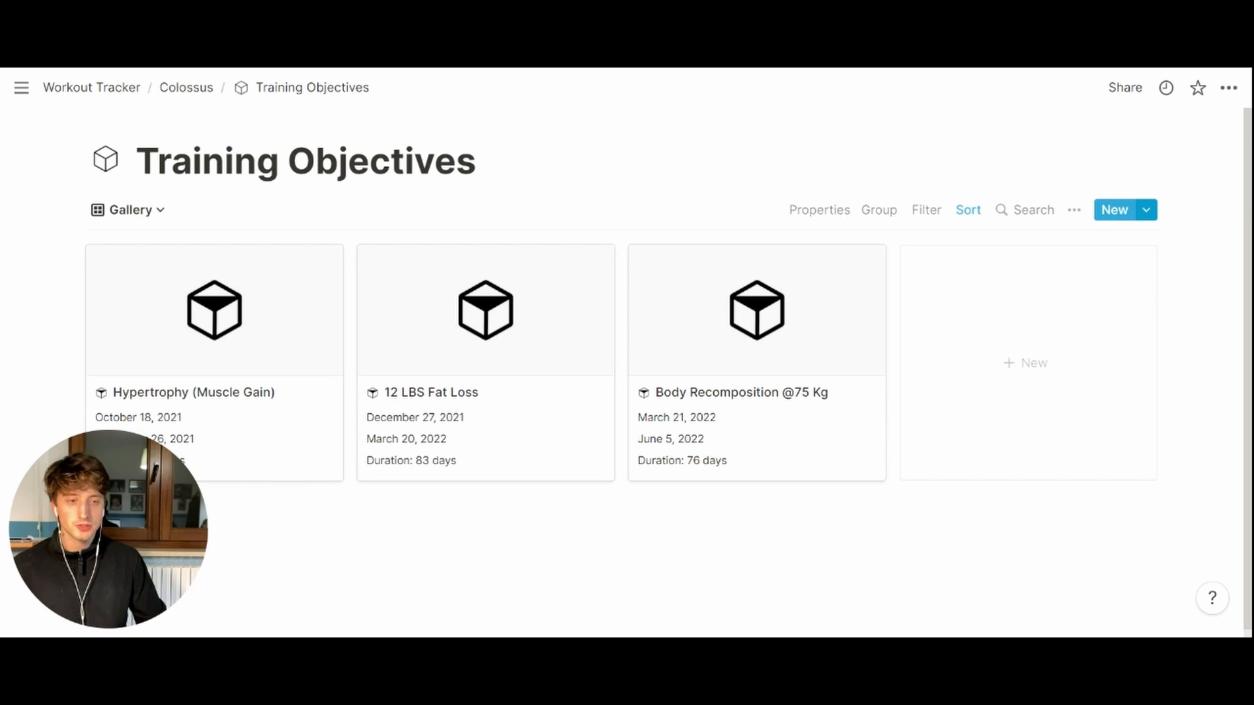
- Create a new objective from the New Objective template as a full page titled 'Fat loss 10LBS'
click(1144, 209)
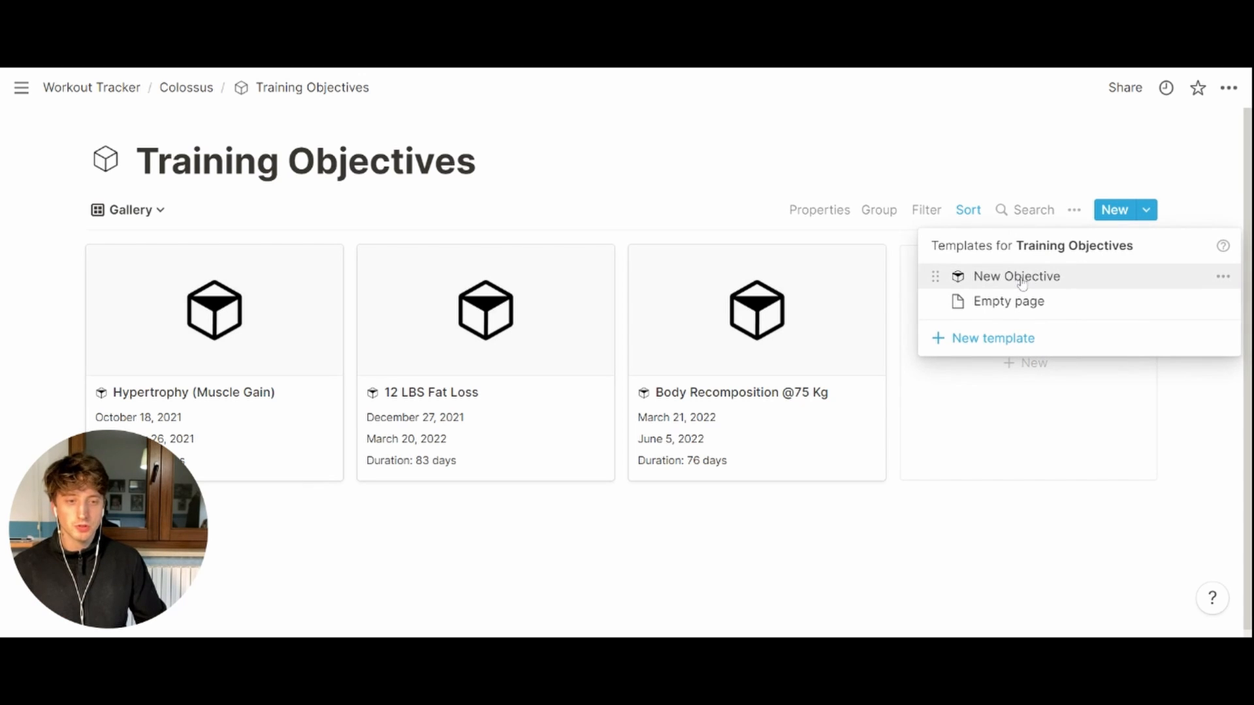
click(1016, 276)
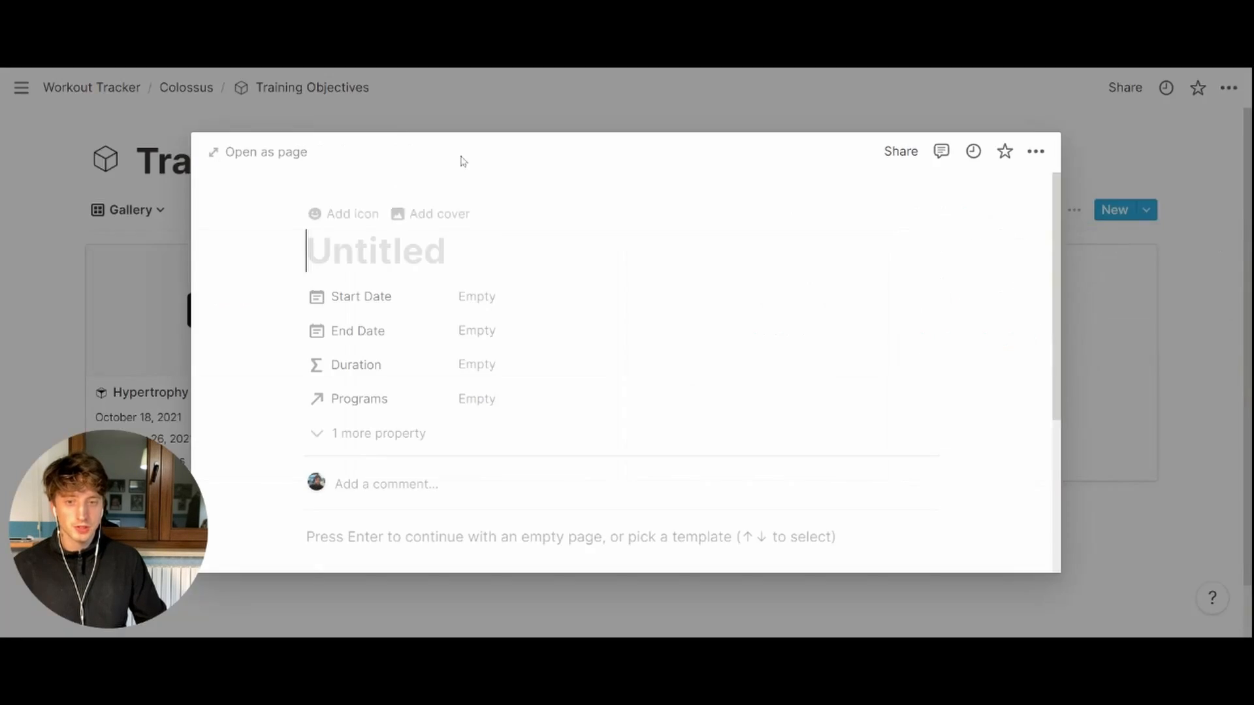
click(258, 152)
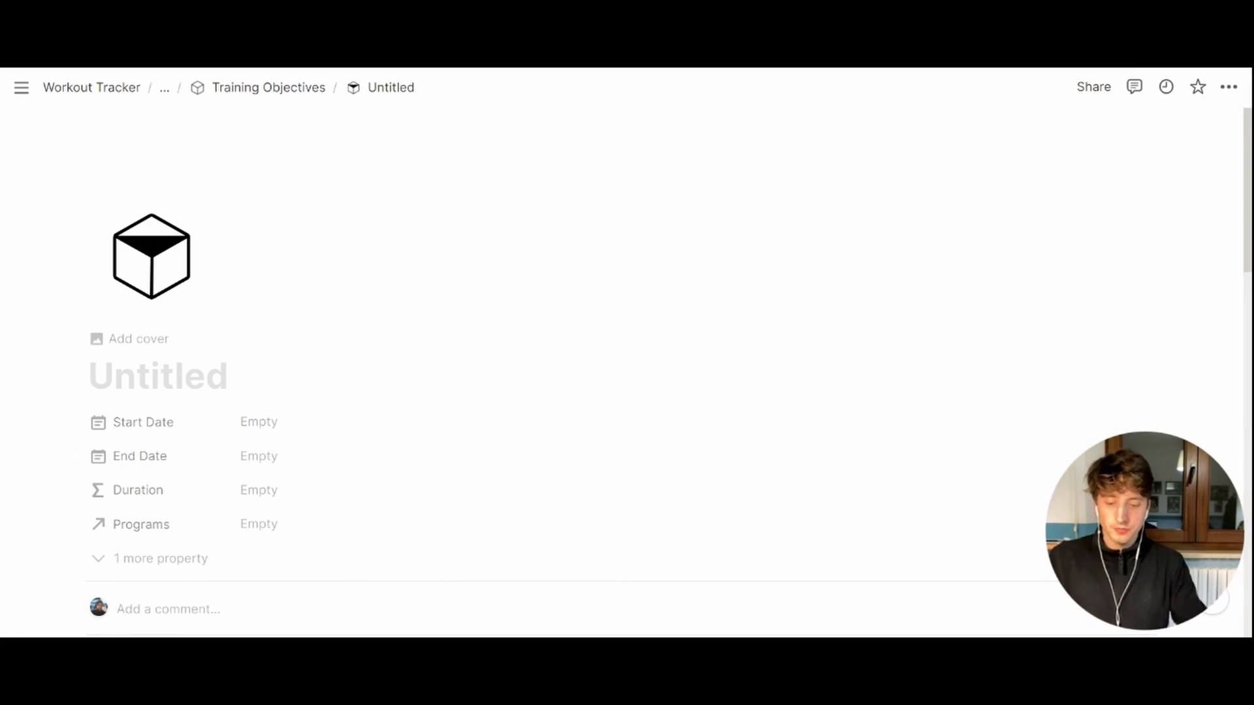
text(Fat loss 10)
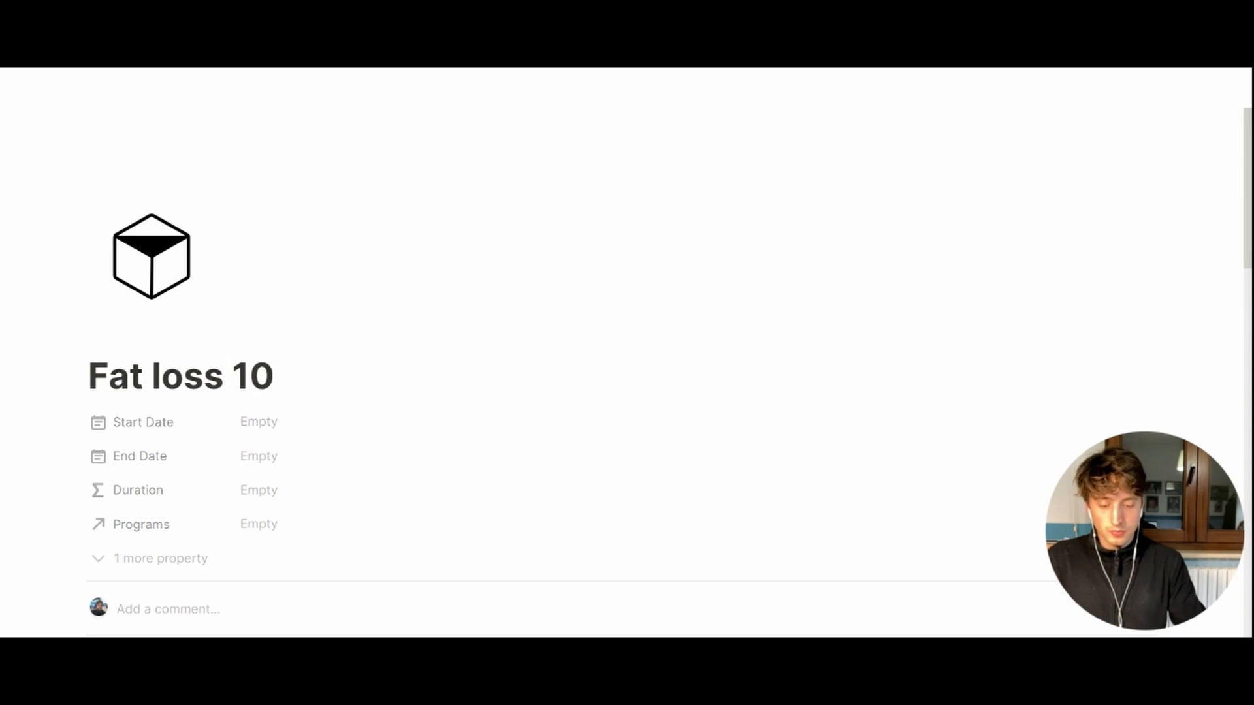
text(LBS)
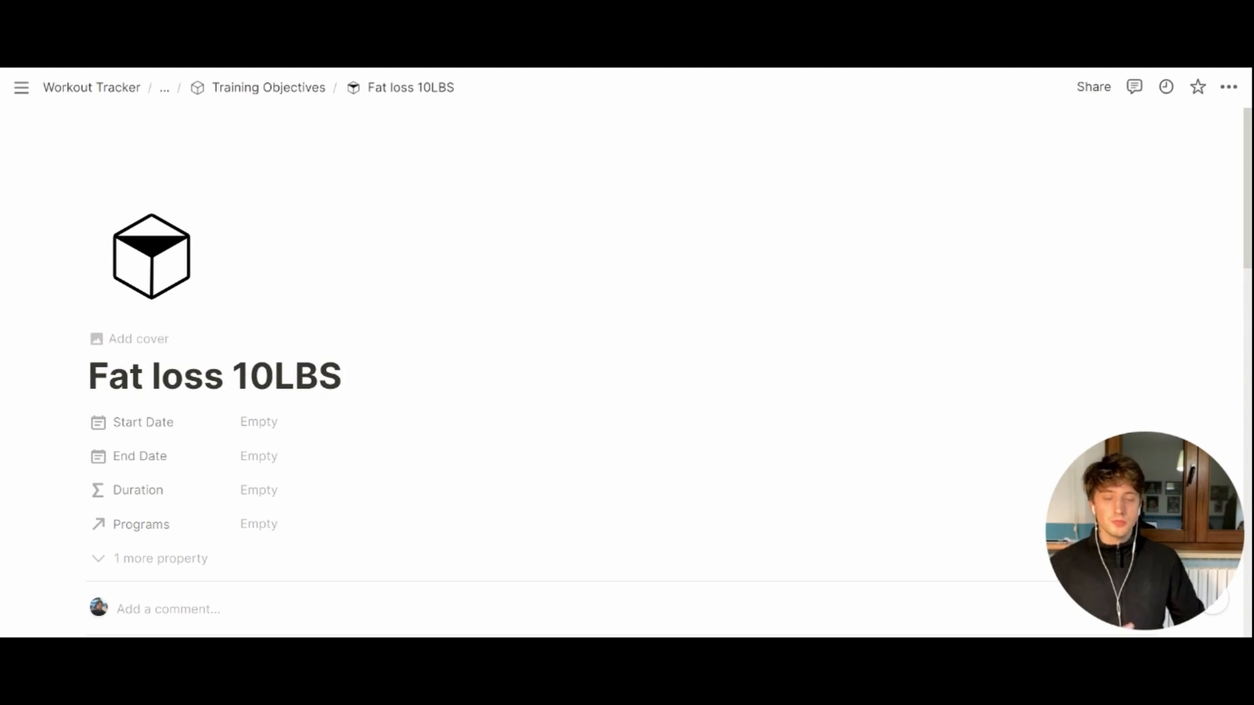
click(342, 376)
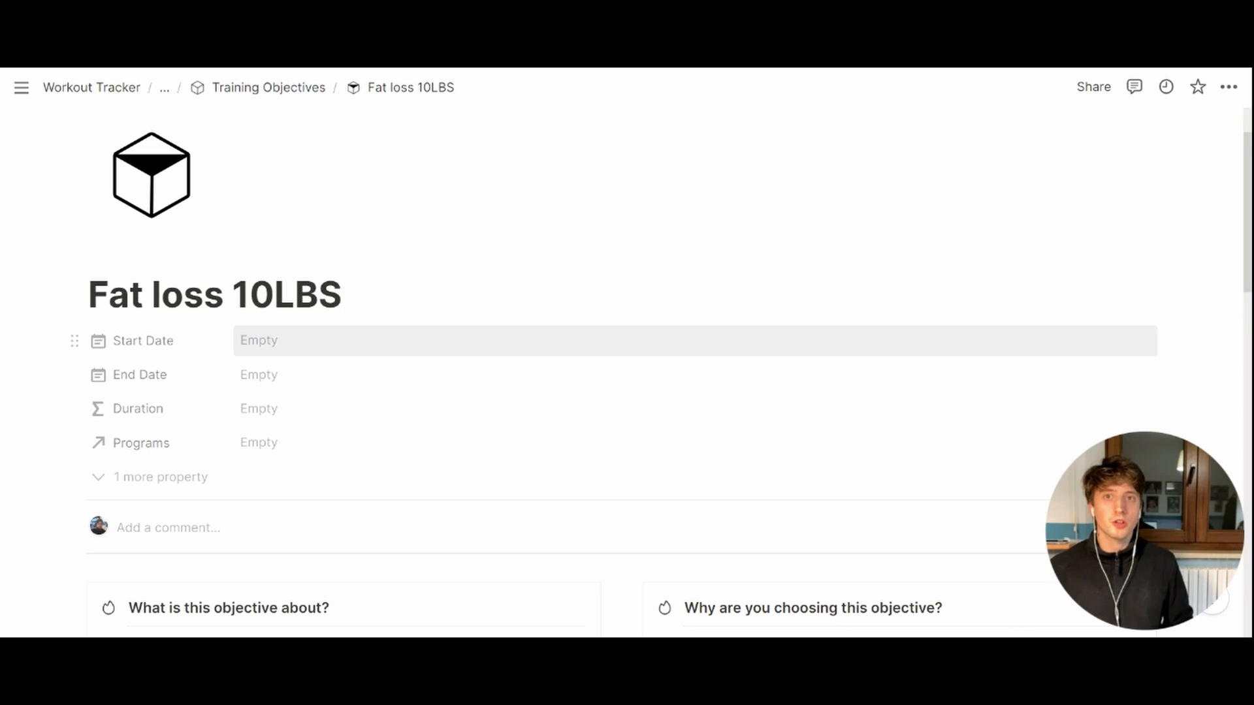
- Set the objective's start date to January 3, 2022 and end date to March 27, 2022 (83 days)
click(341, 294)
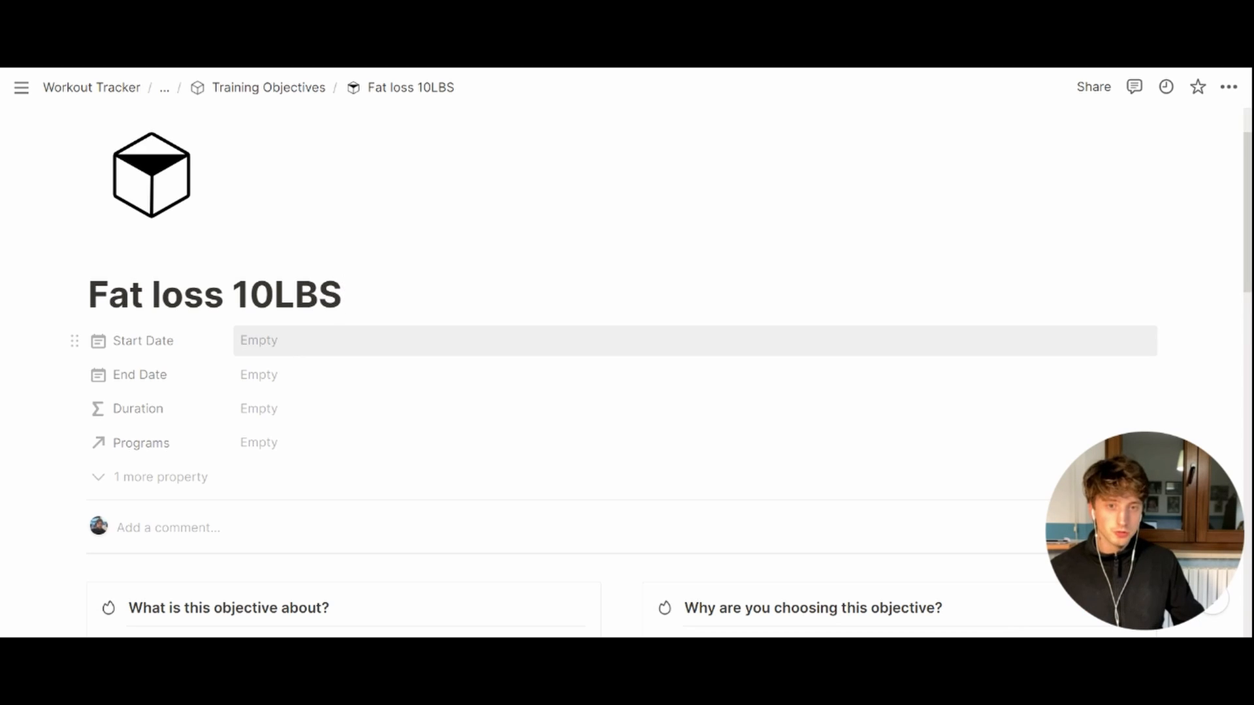
click(259, 339)
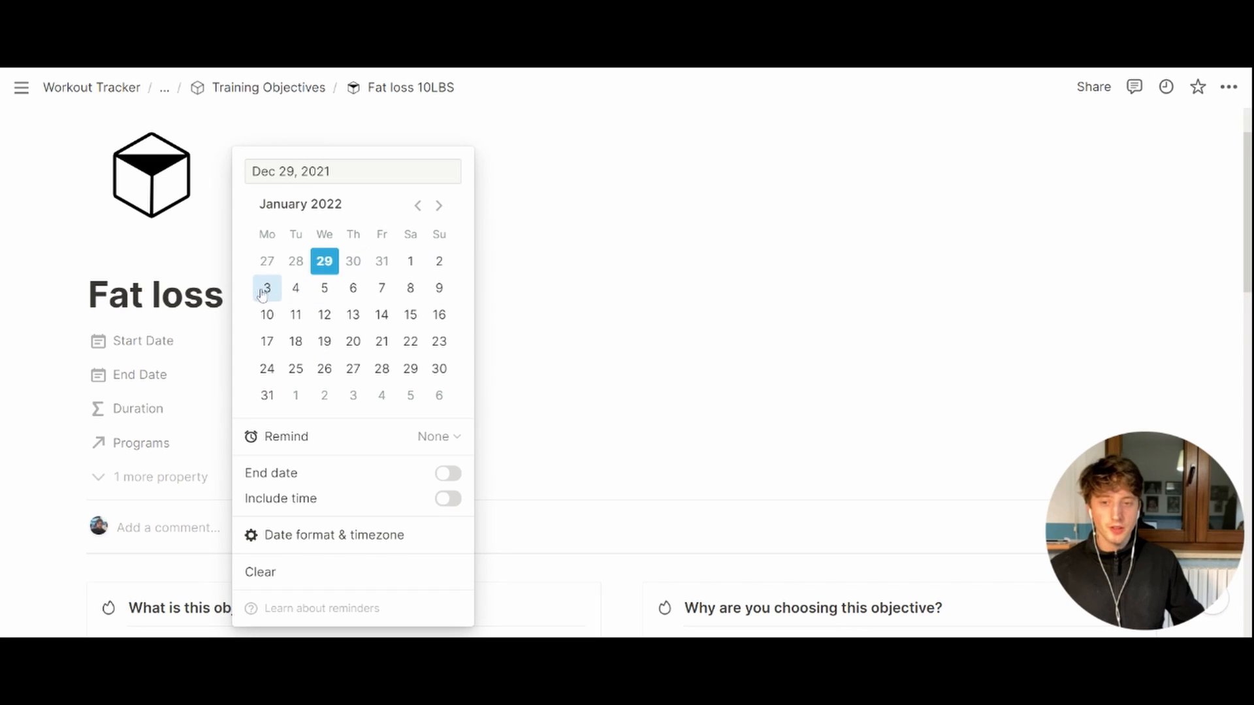
click(266, 288)
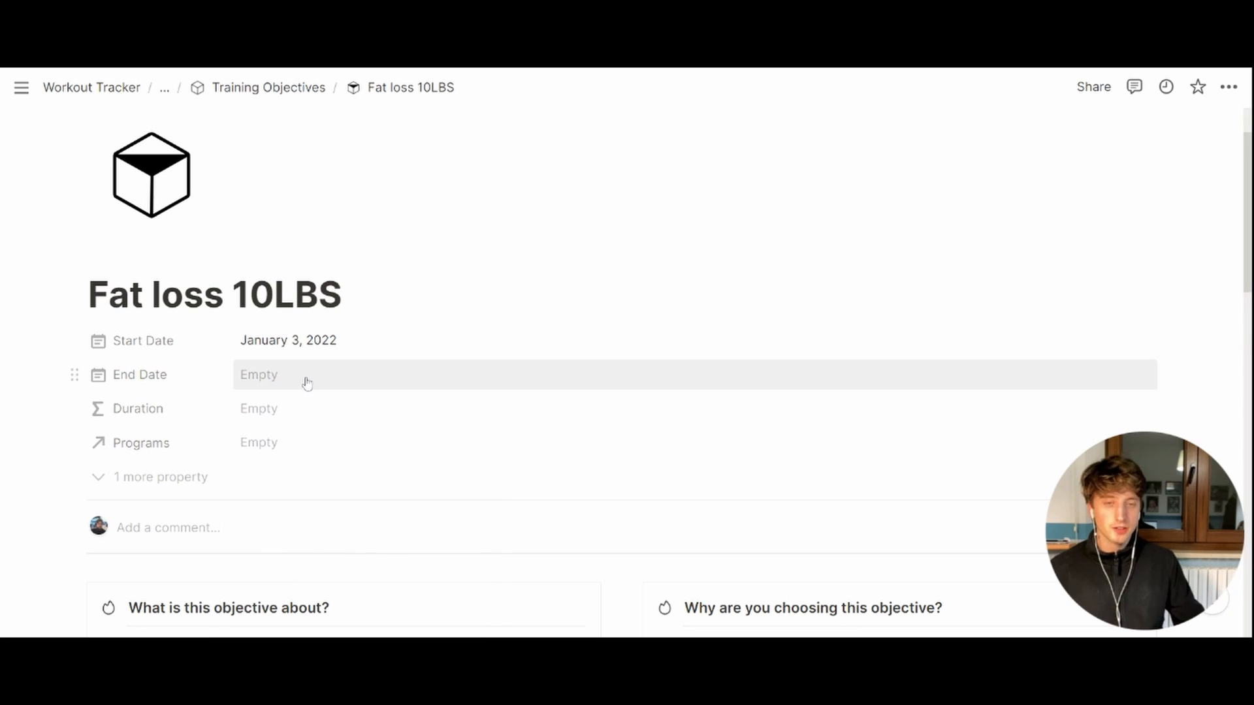
click(258, 375)
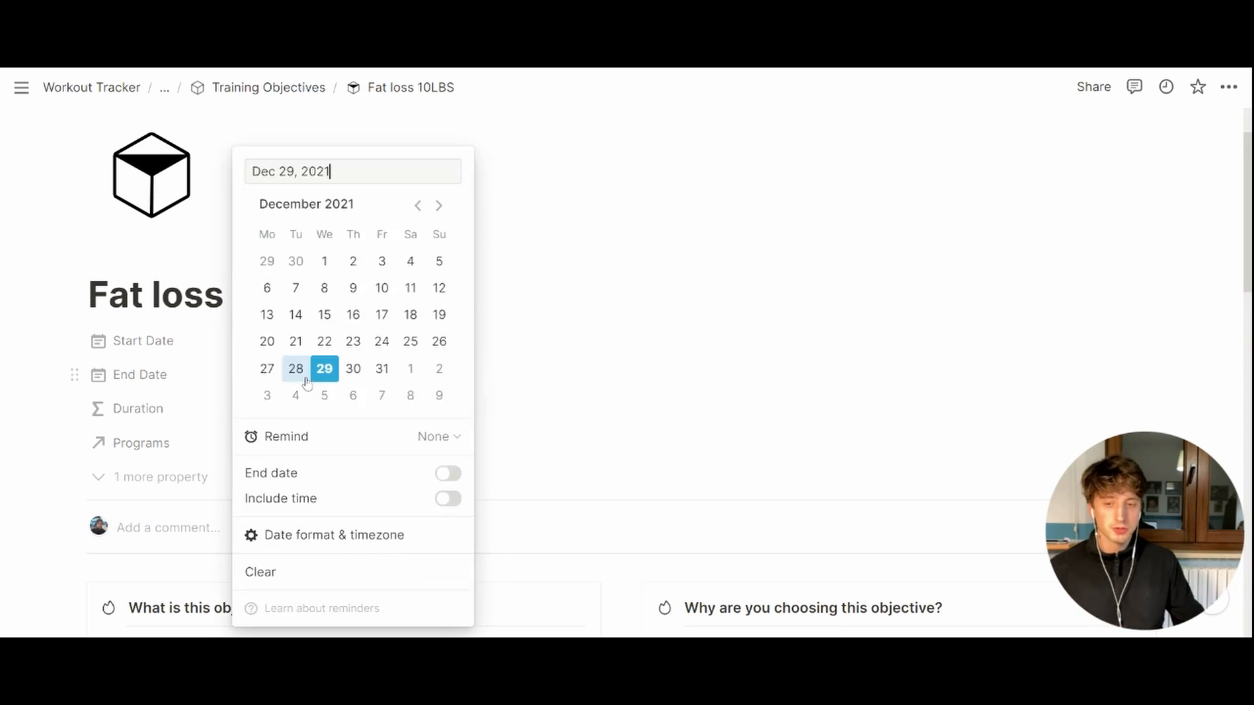
click(439, 205)
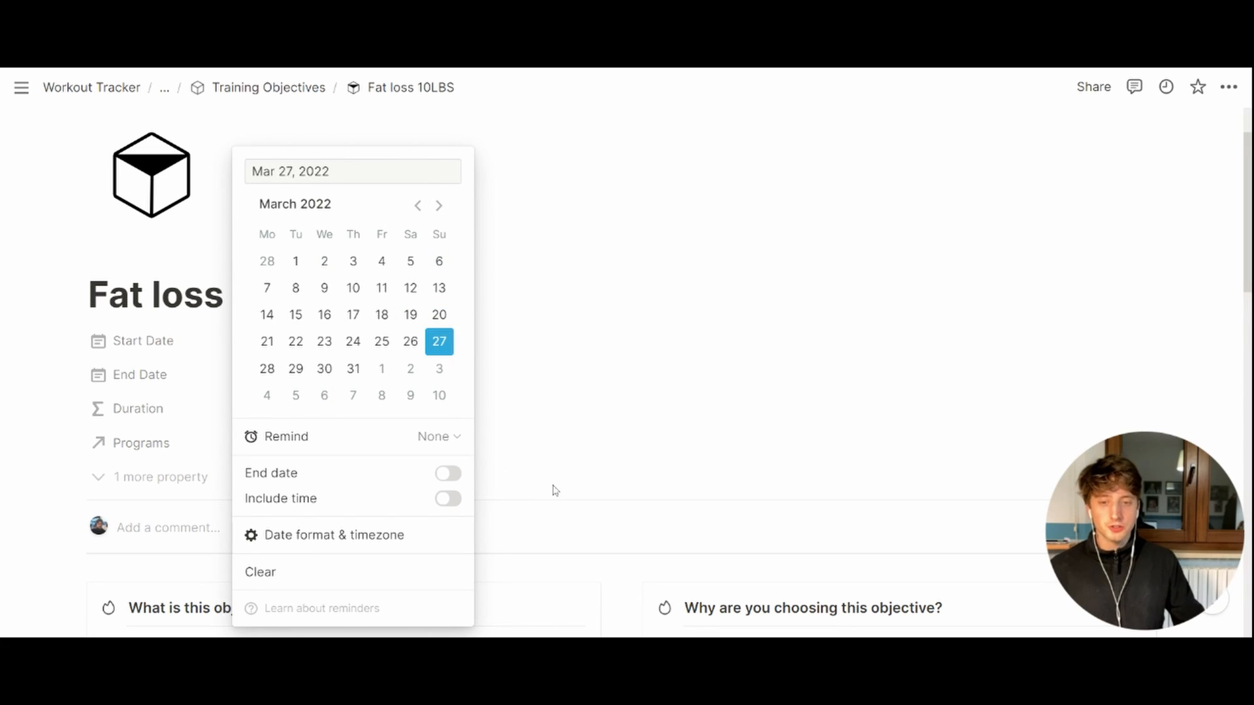
click(554, 490)
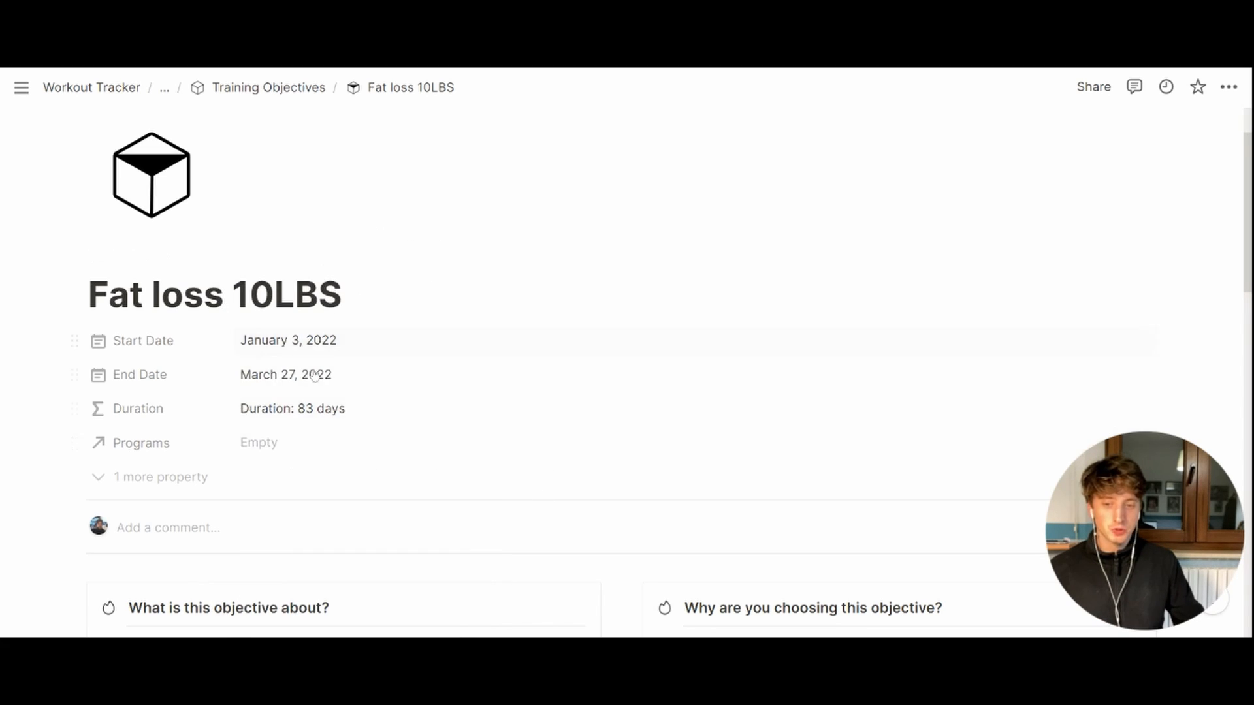
mouse_move(360, 422)
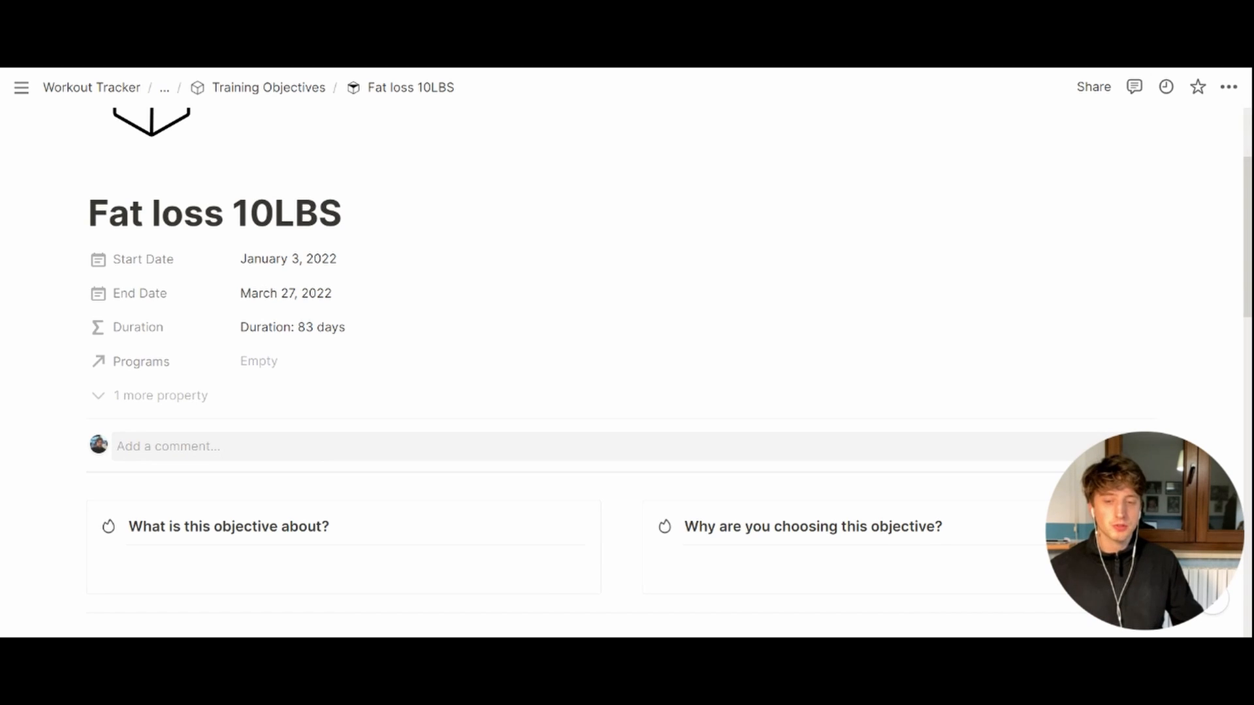
scroll(down, 3)
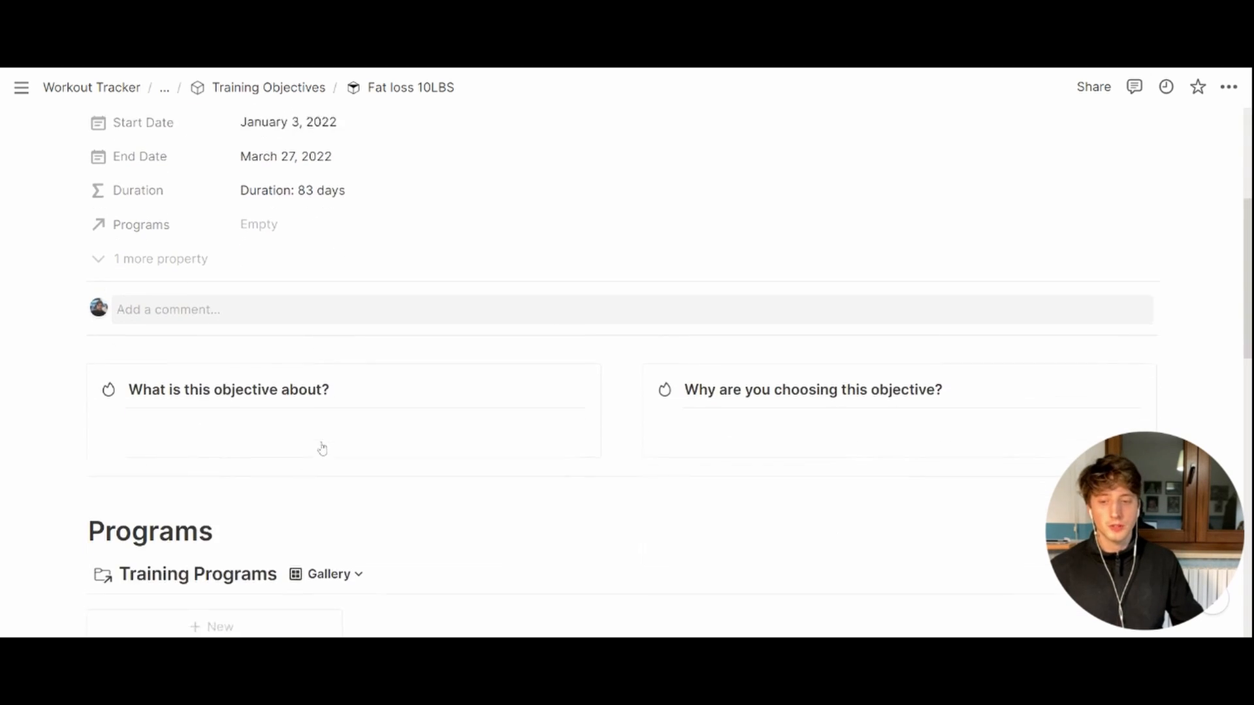
scroll(down, 3)
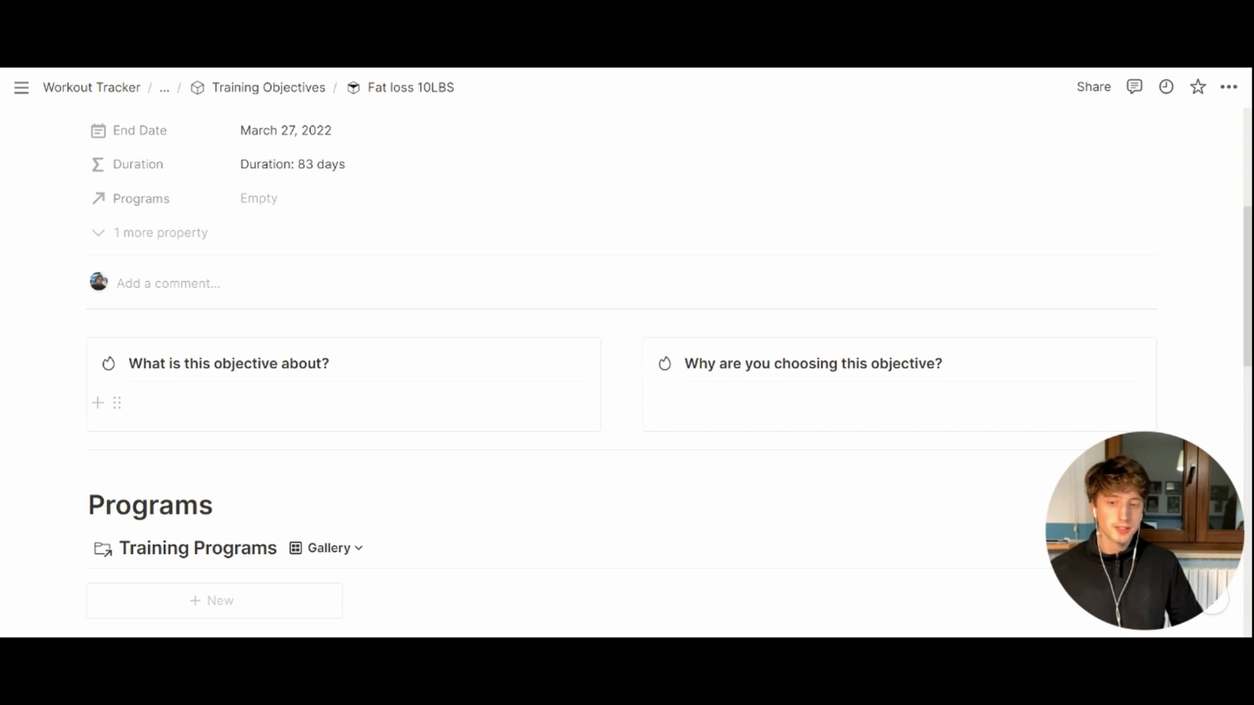
click(240, 403)
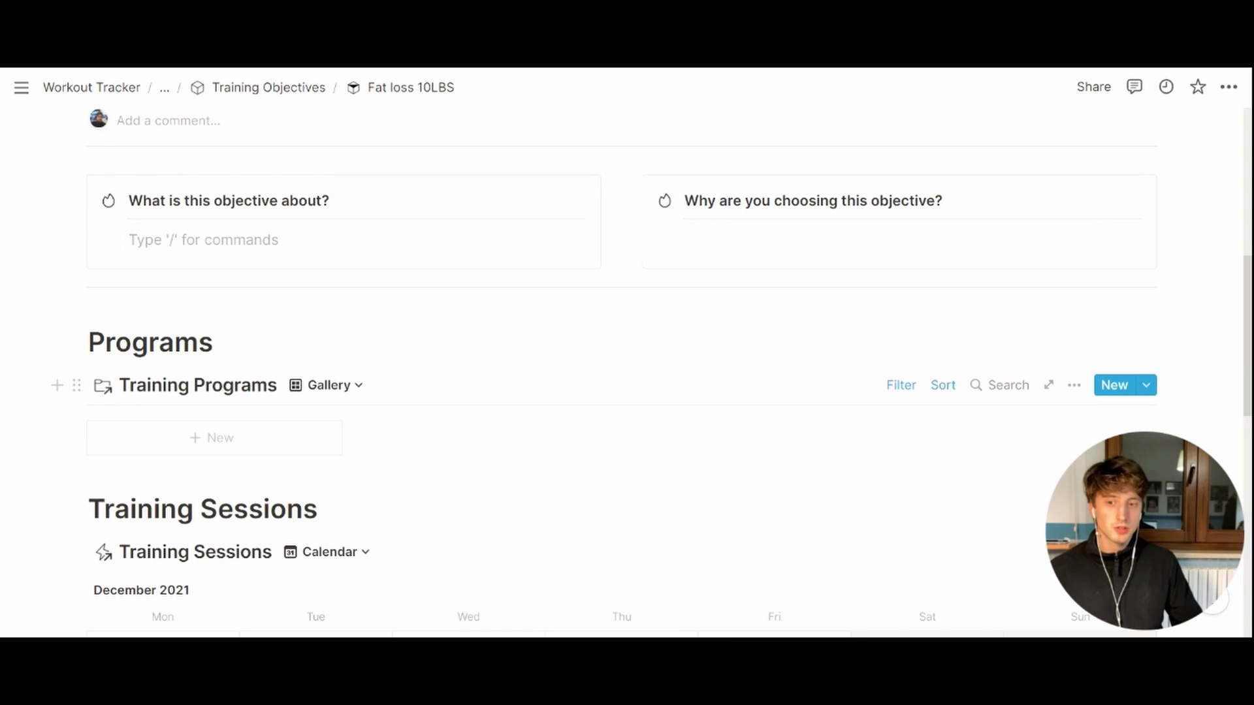
scroll(down, 3)
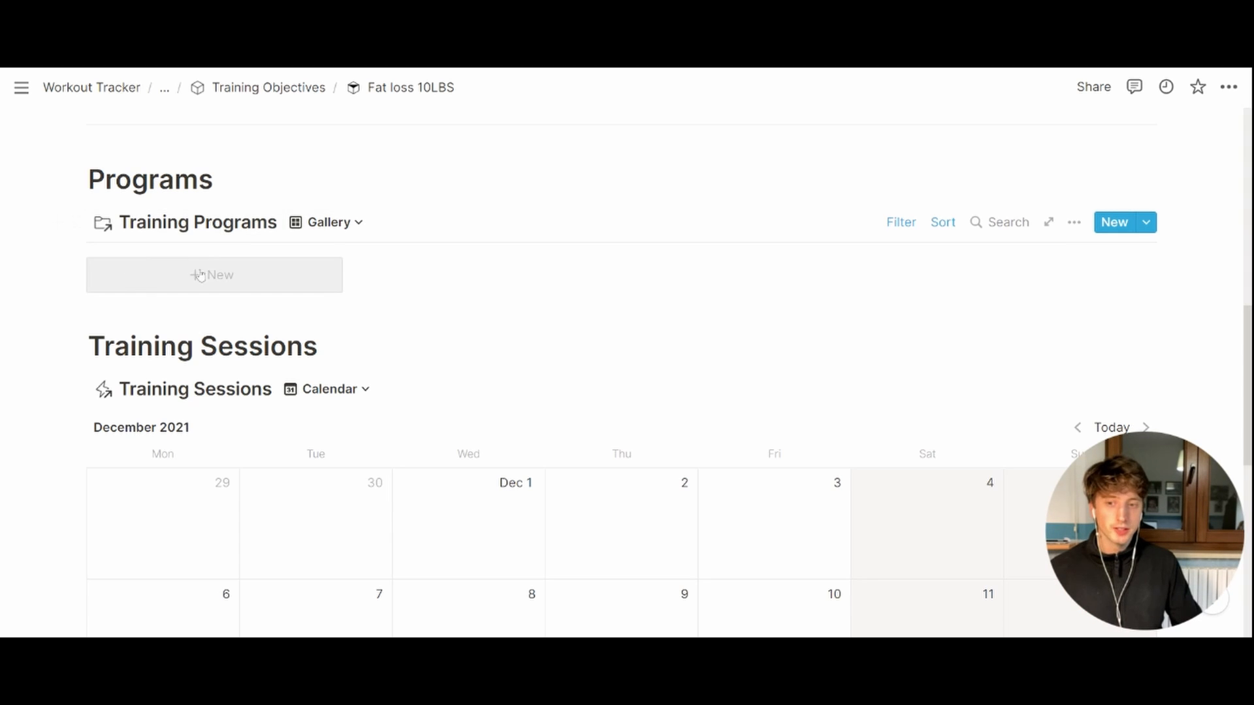
scroll(down, 3)
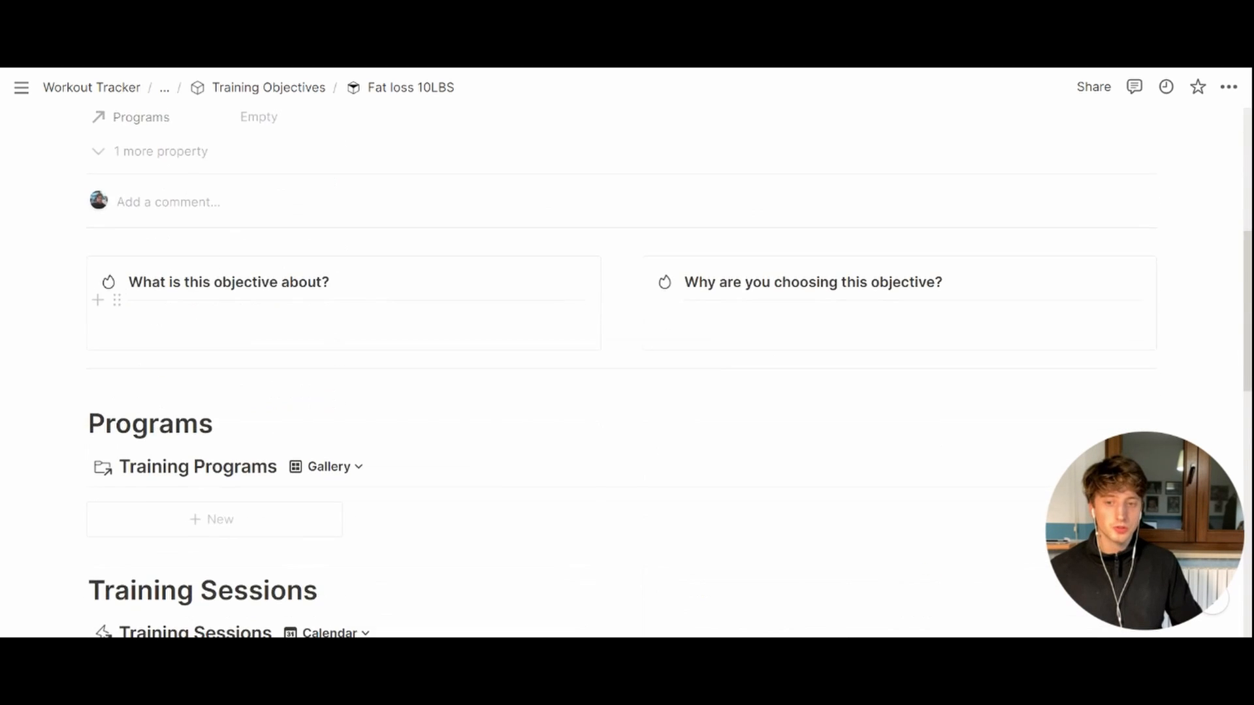
scroll(down, 3)
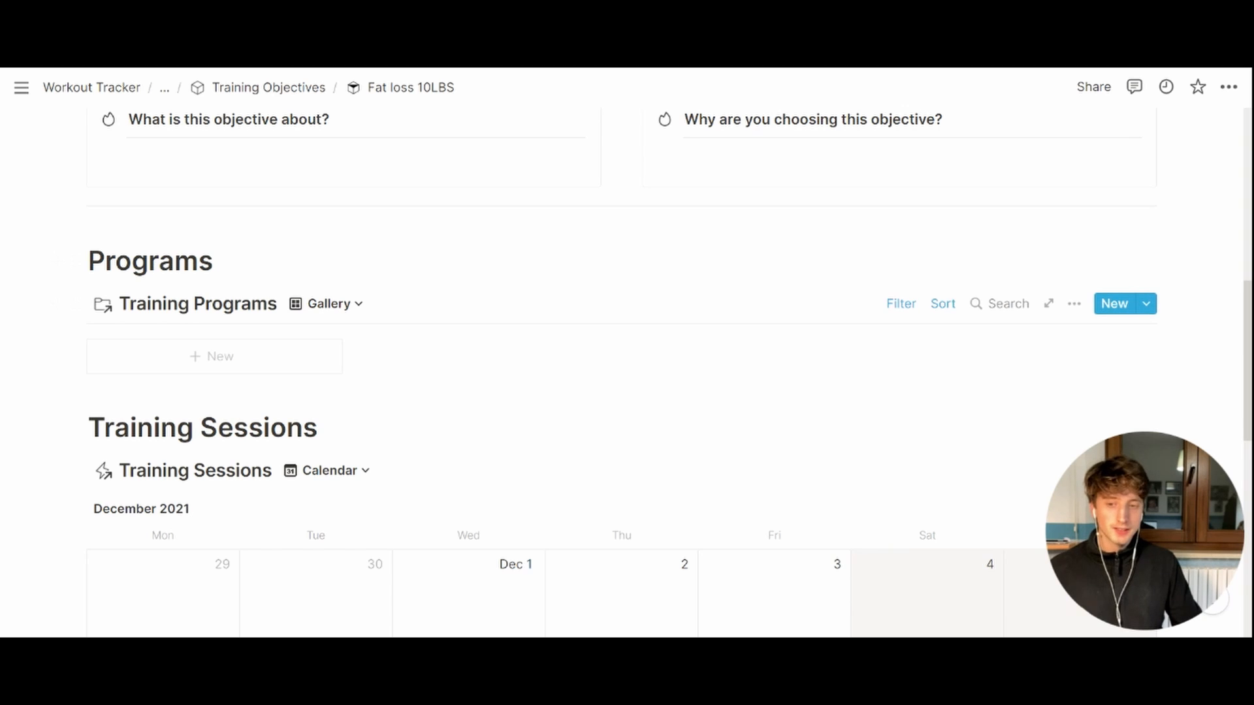
mouse_move(198, 305)
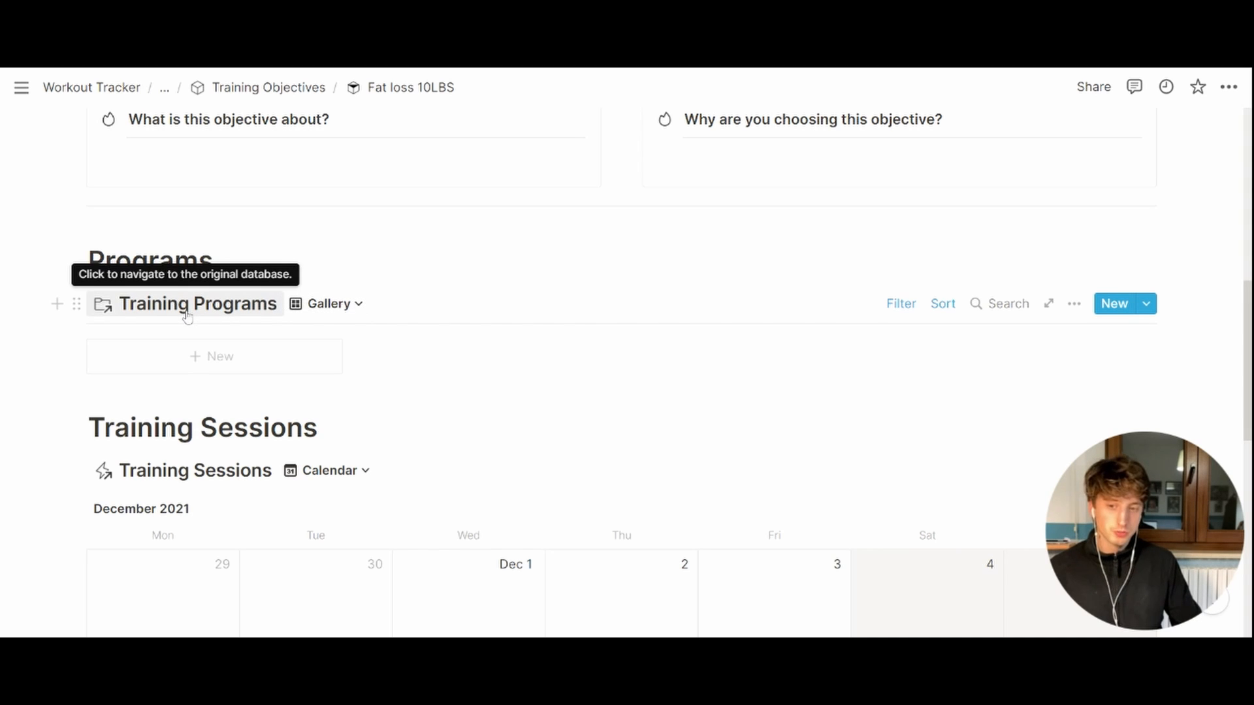
mouse_move(368, 309)
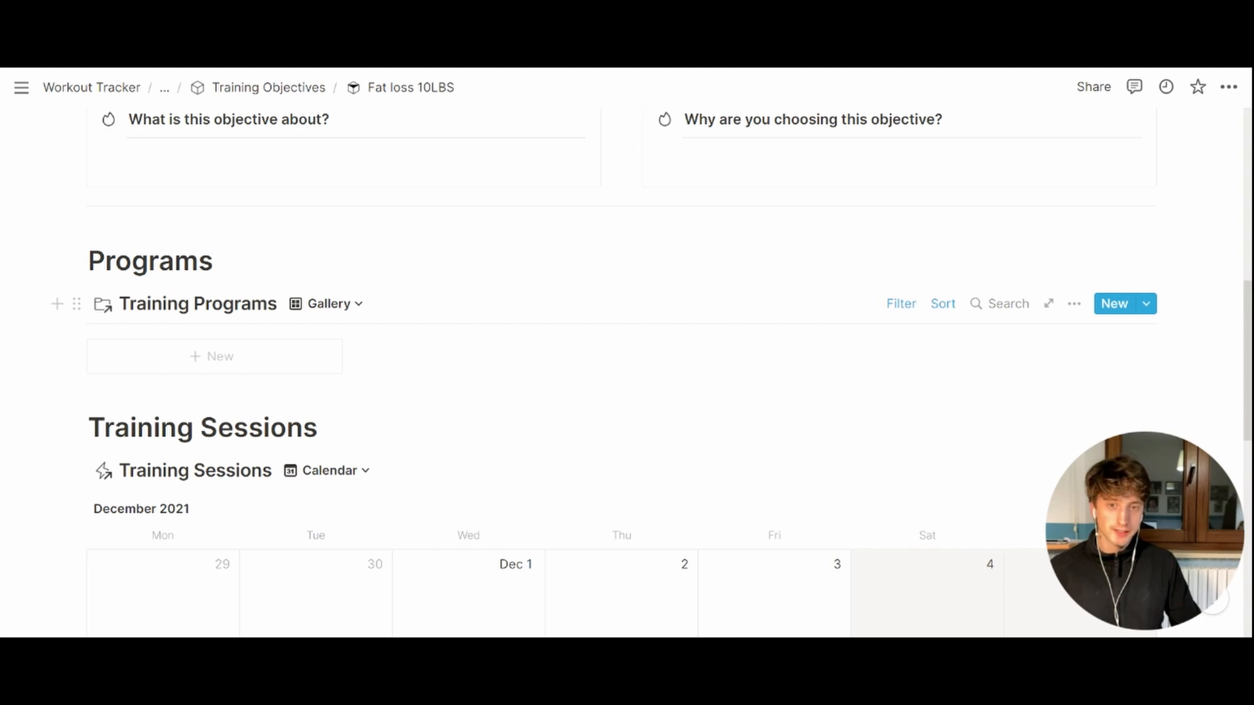
- Add a new training program under the objective titled 'Fat loss terminator'
click(1113, 303)
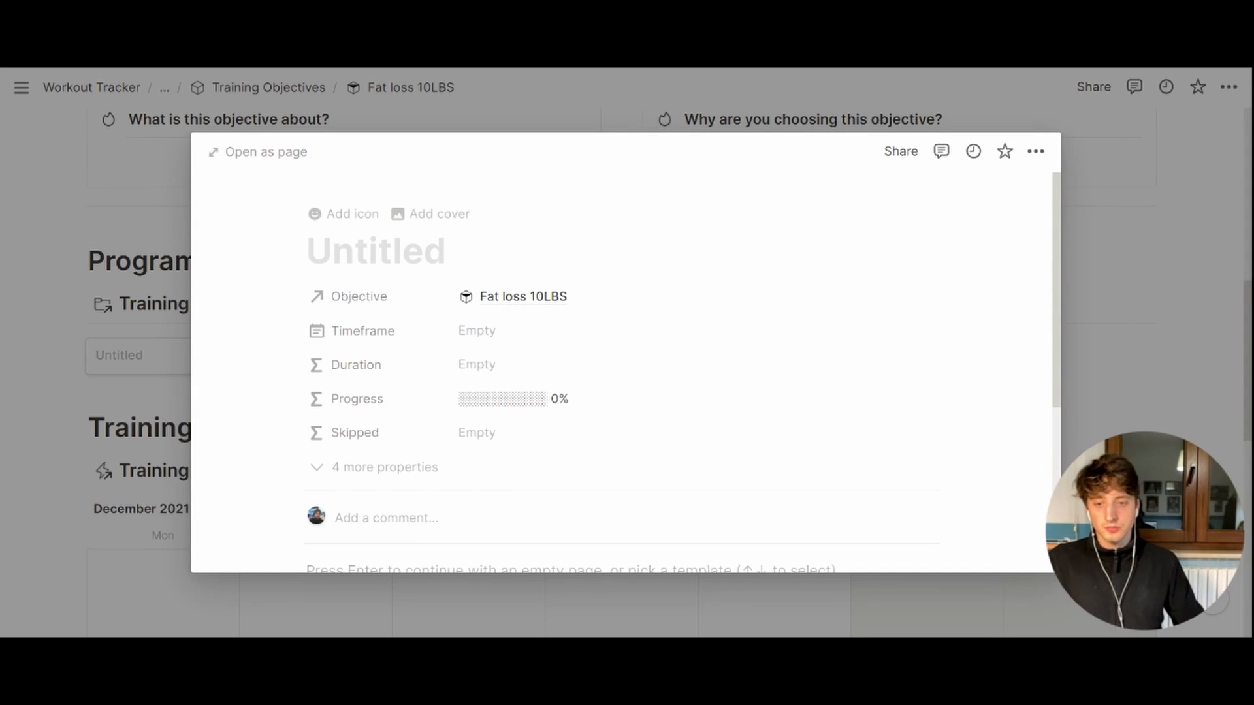
text(Fat loss terminat)
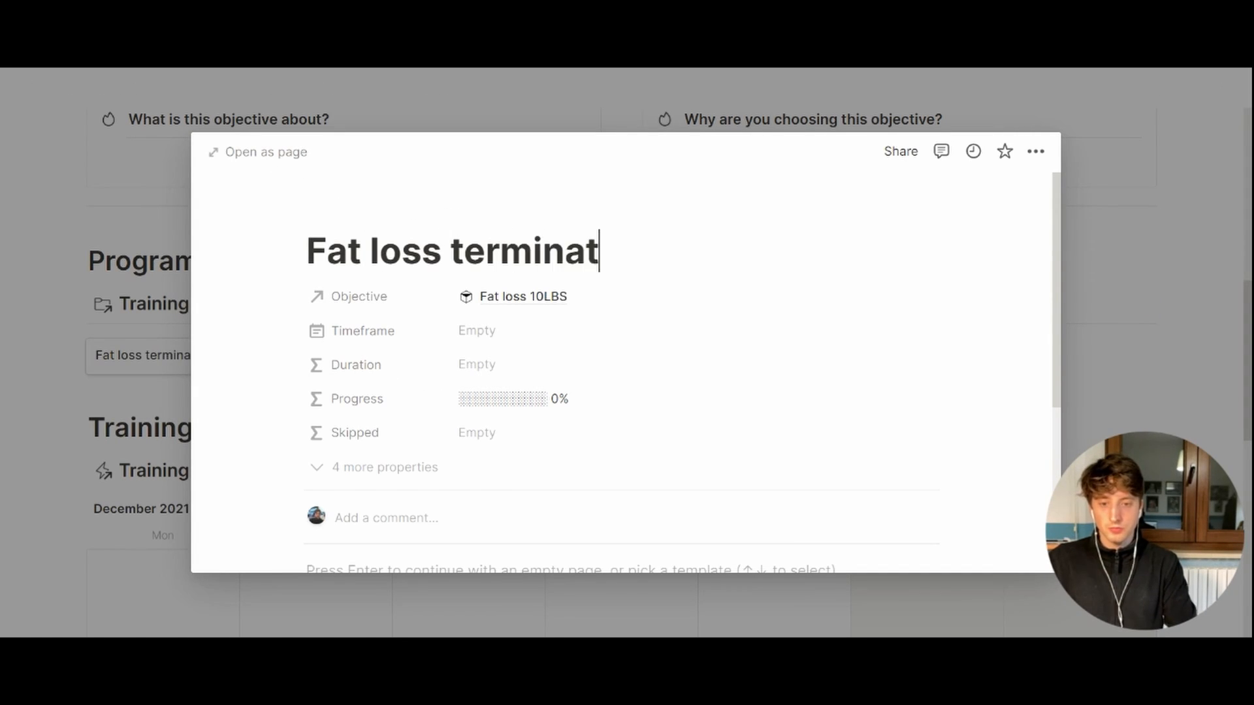
text(or)
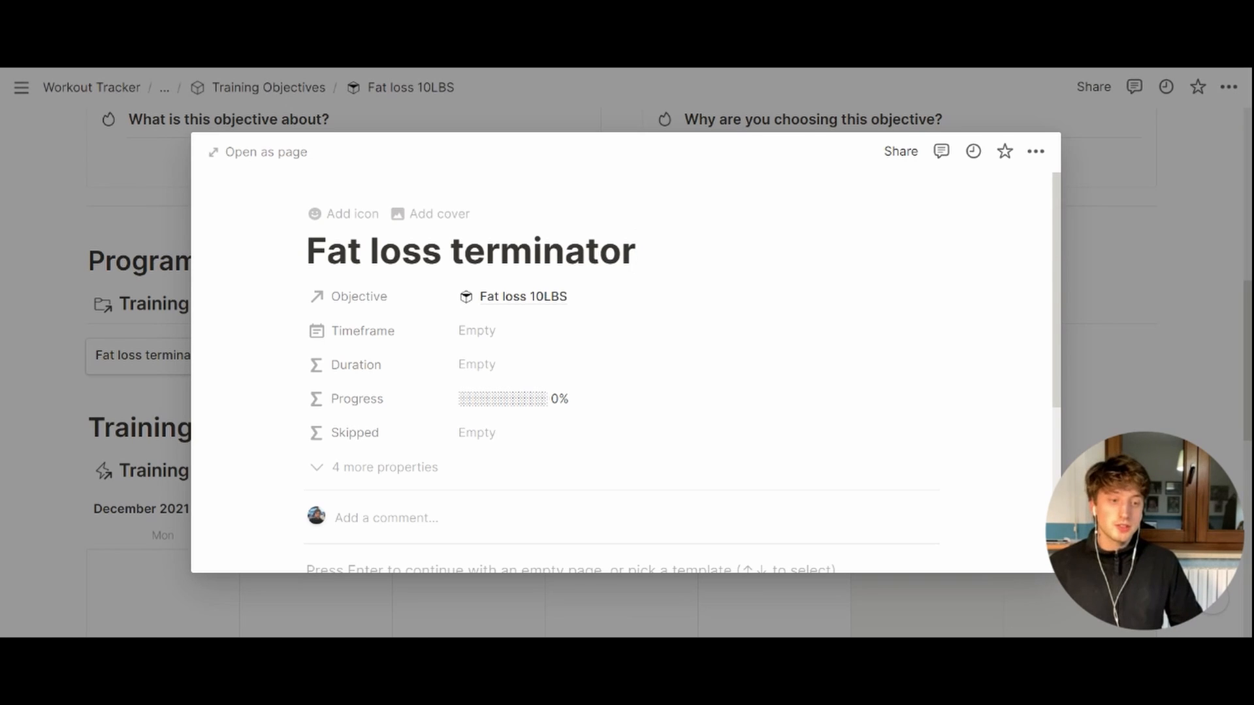
click(636, 251)
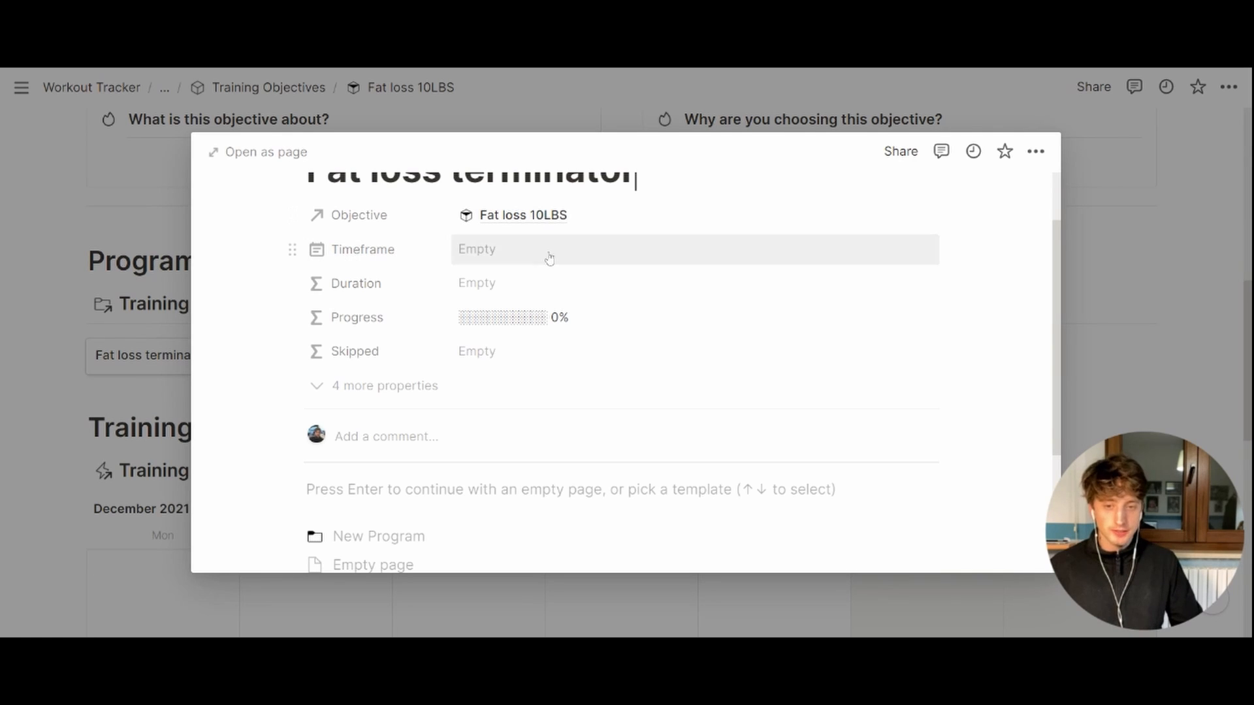
- Set the program's timeframe to January 3 – February 13, 2022, giving a 41-day duration
click(548, 249)
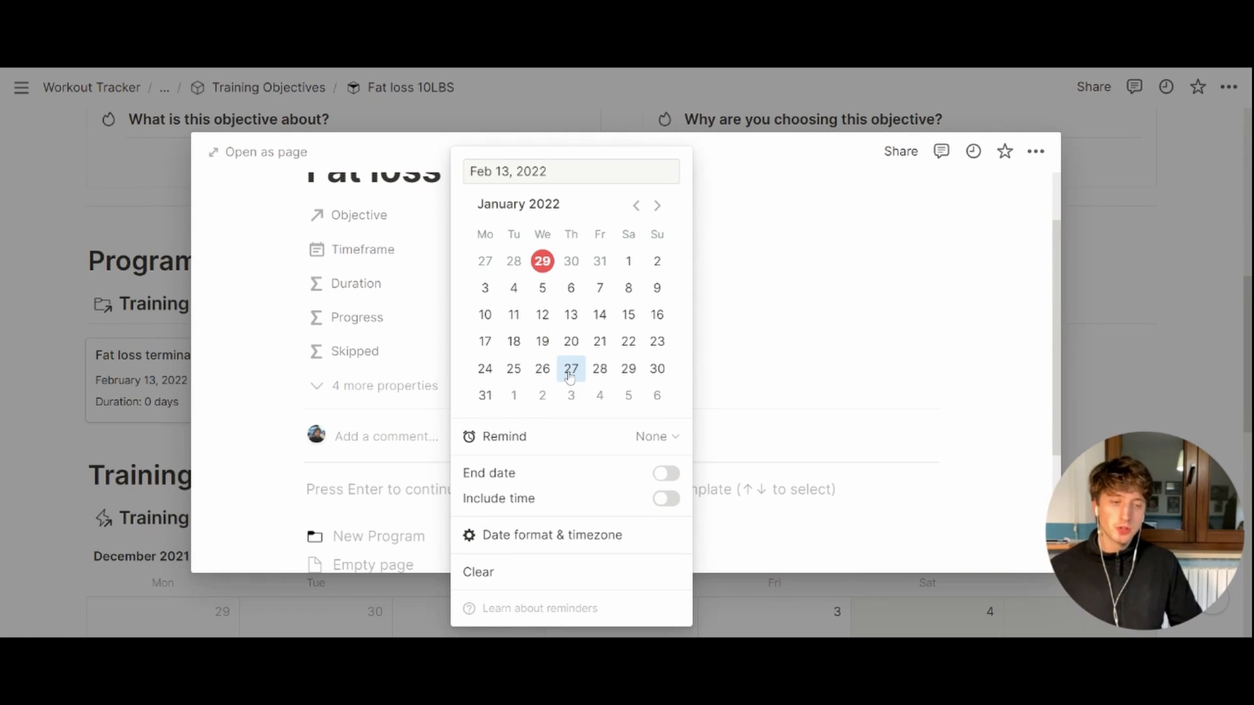
click(485, 288)
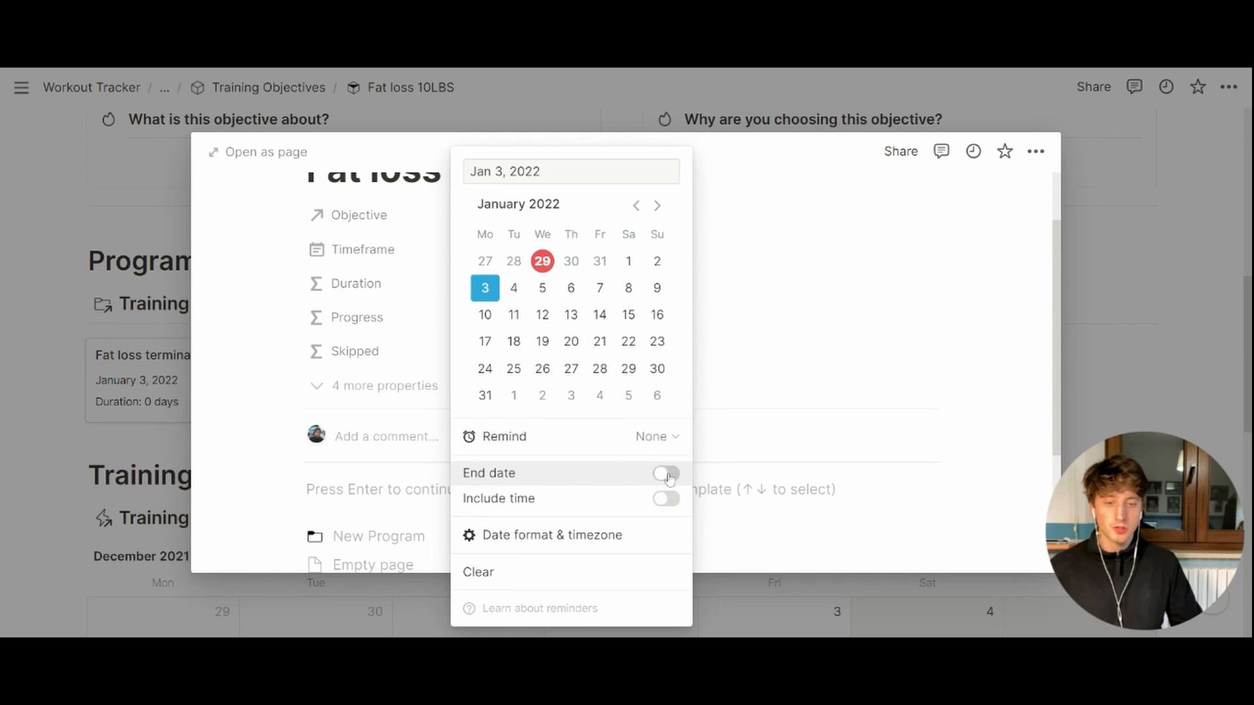
click(665, 473)
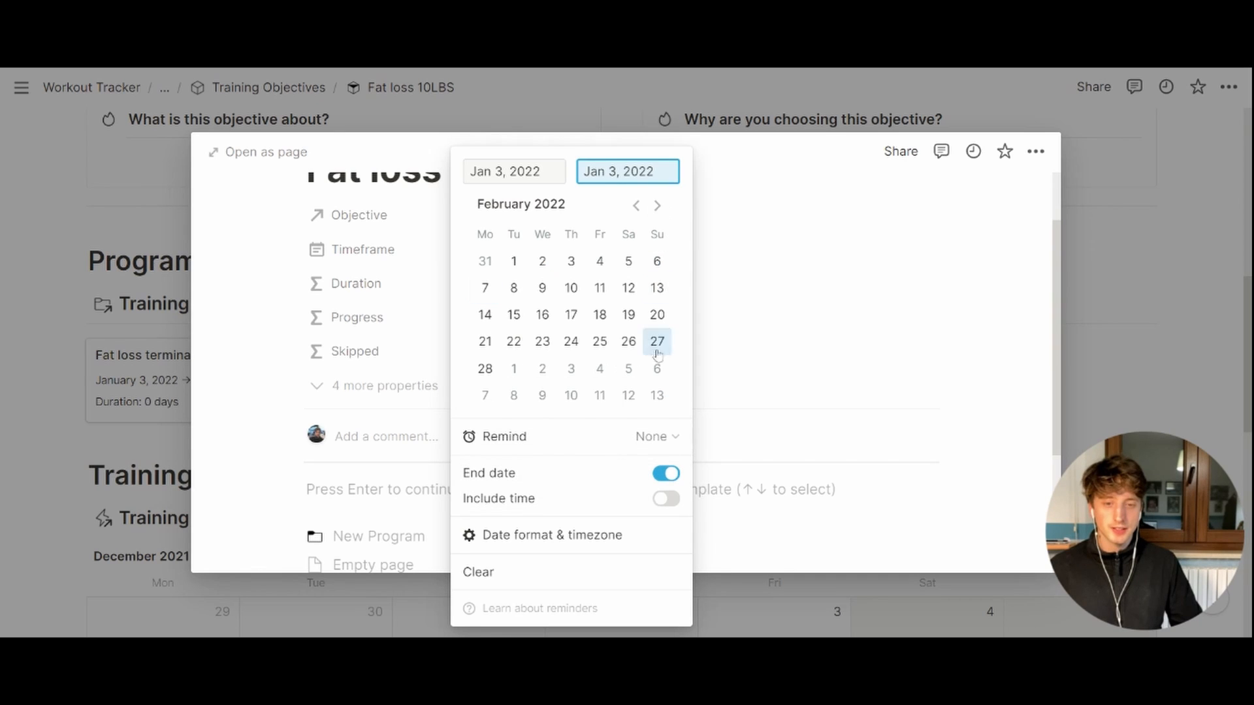
click(657, 288)
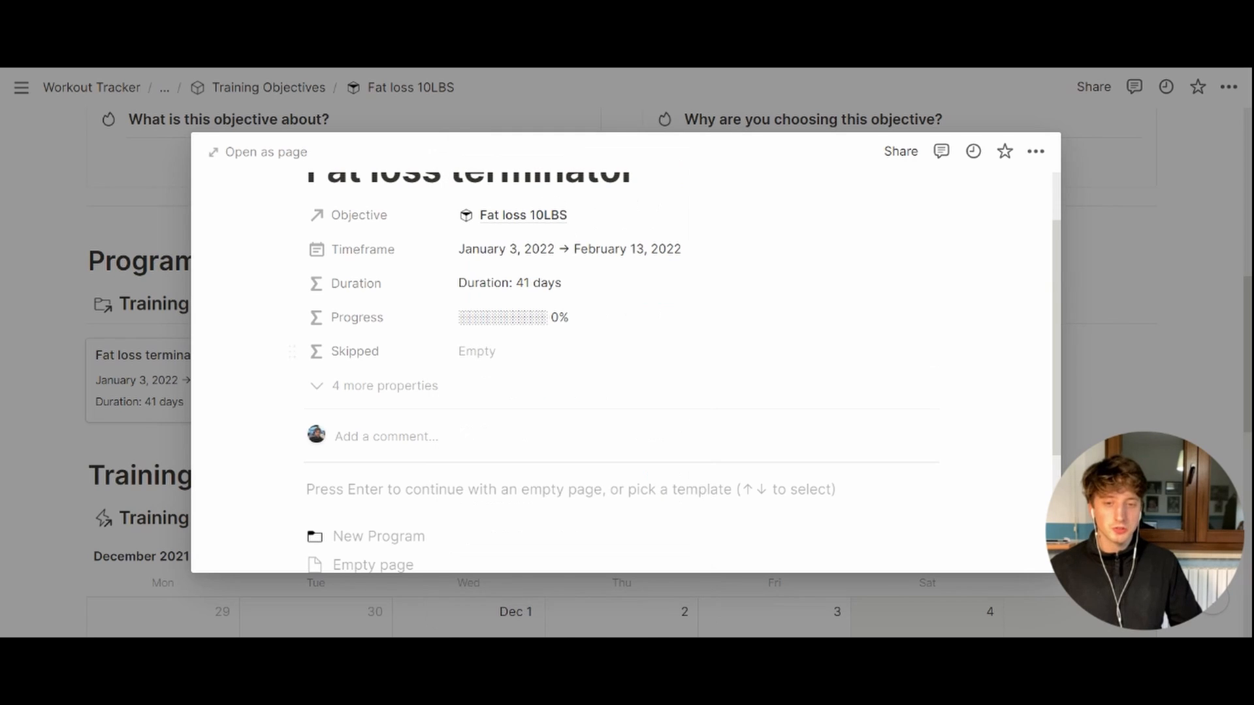
mouse_move(525, 294)
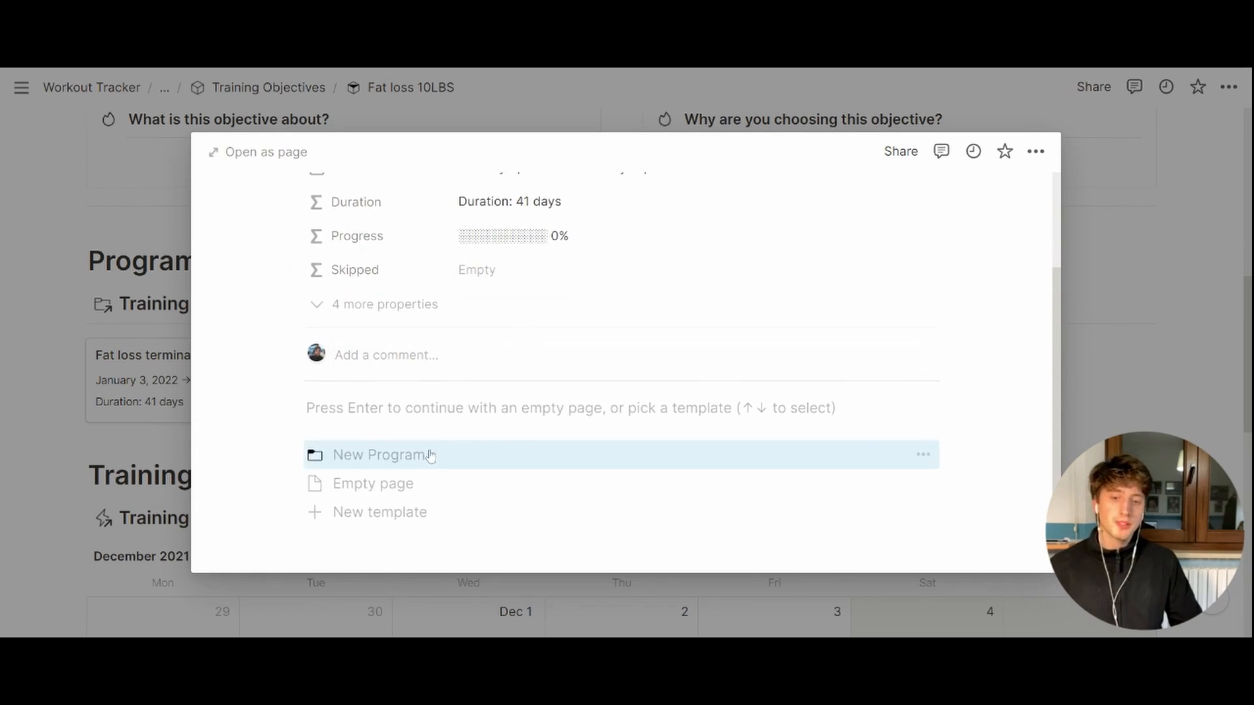
- Apply the New Program template to Fat loss terminator and view it as a full page with its Training Sessions table
click(381, 455)
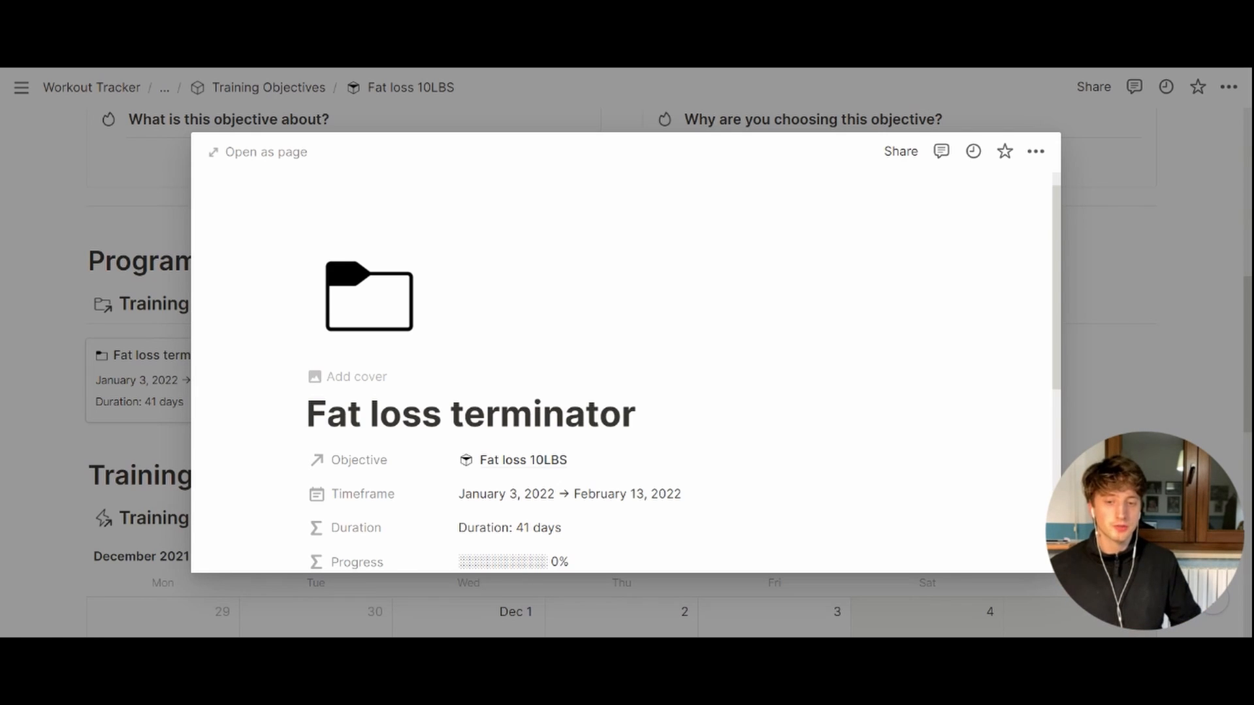
scroll(down, 3)
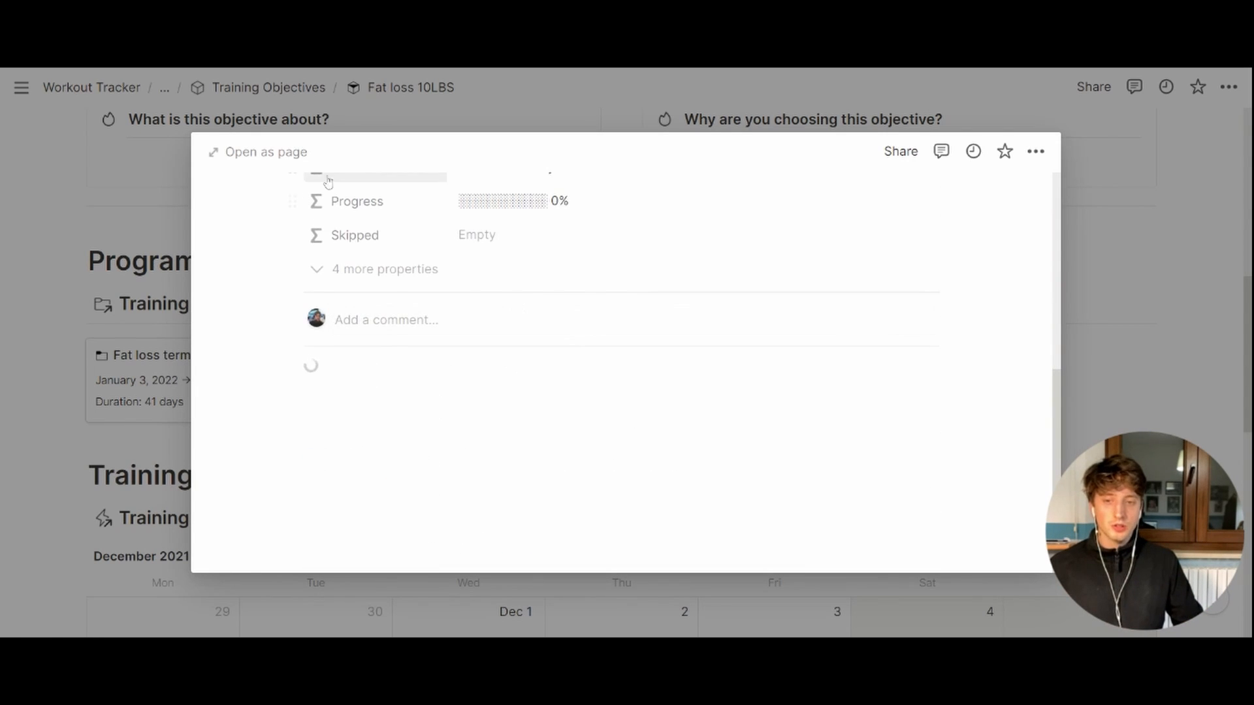
click(257, 151)
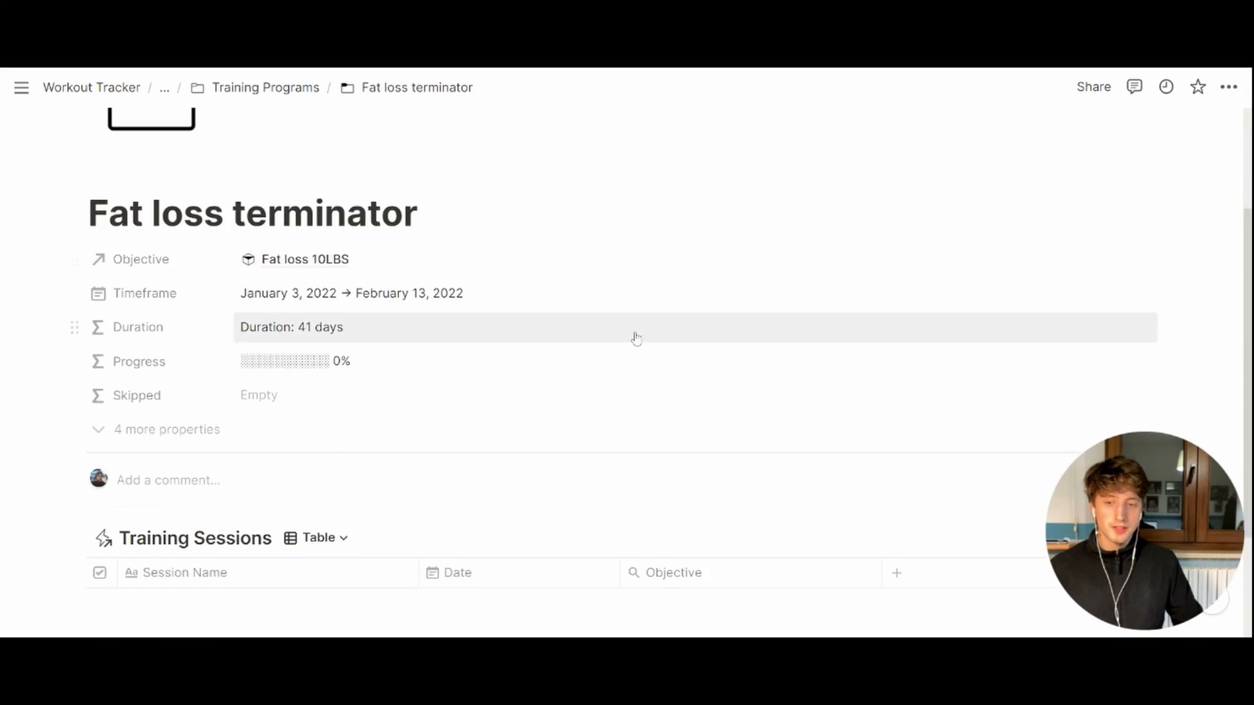
scroll(down, 3)
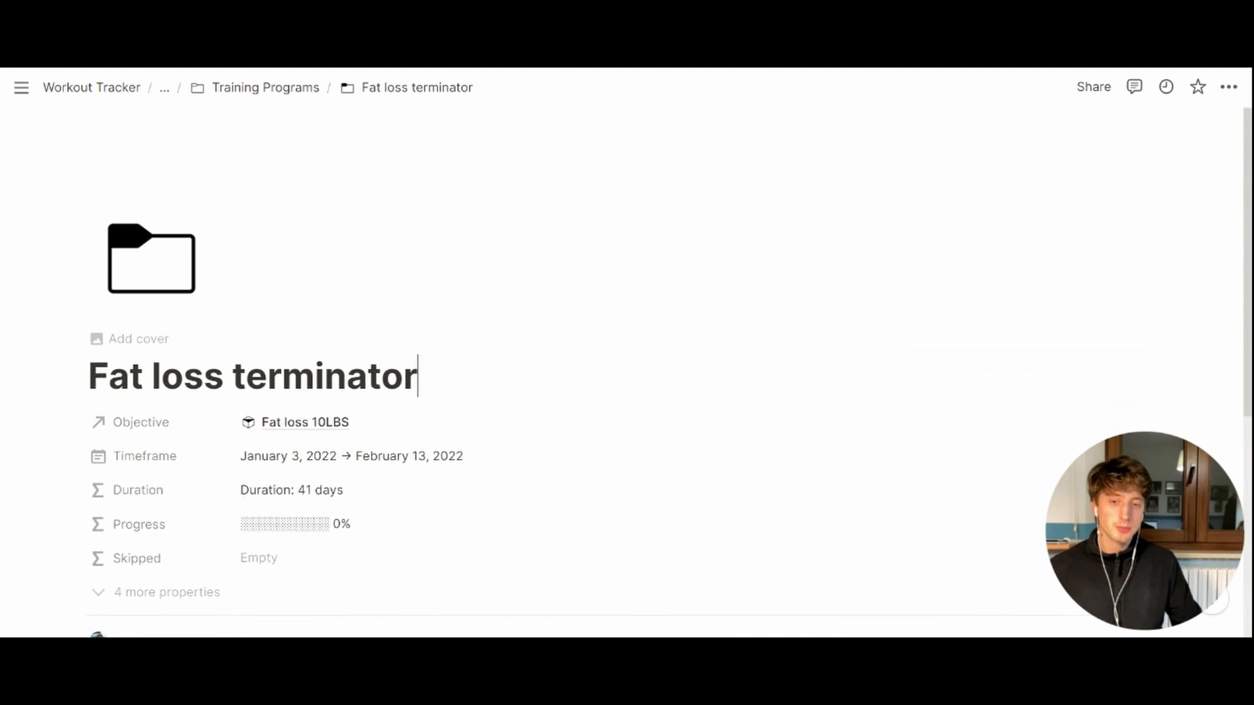
scroll(down, 3)
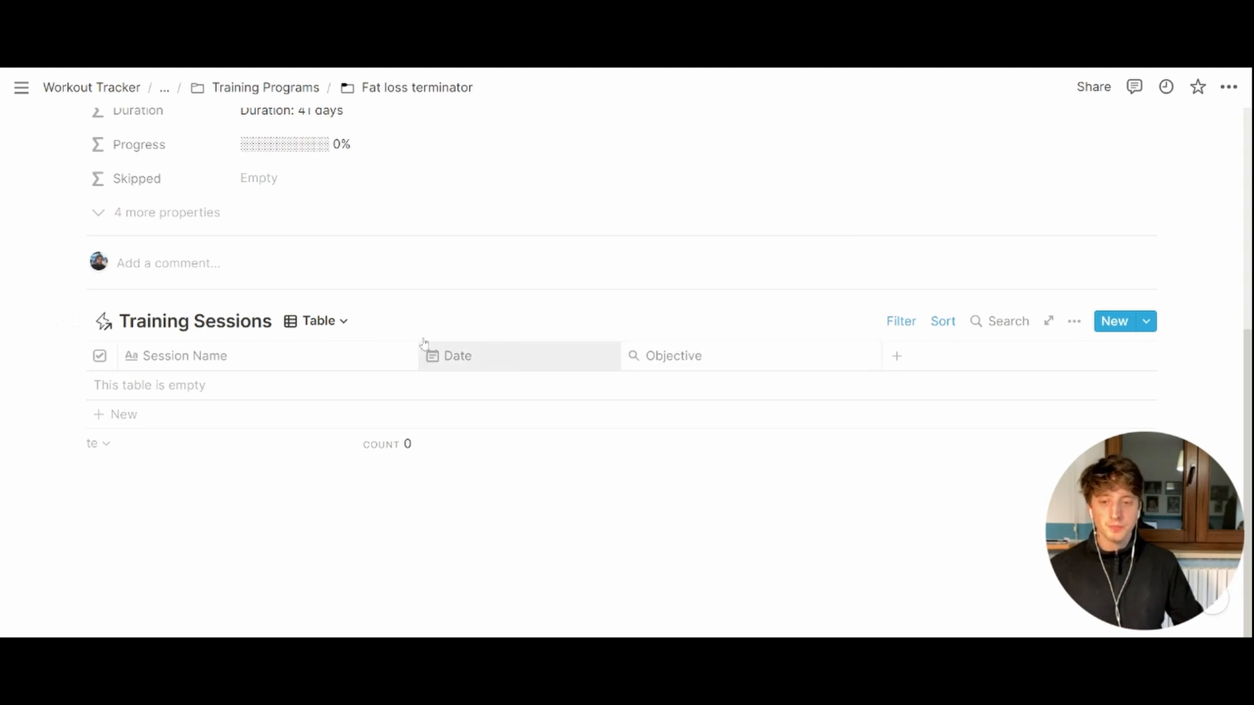
click(317, 322)
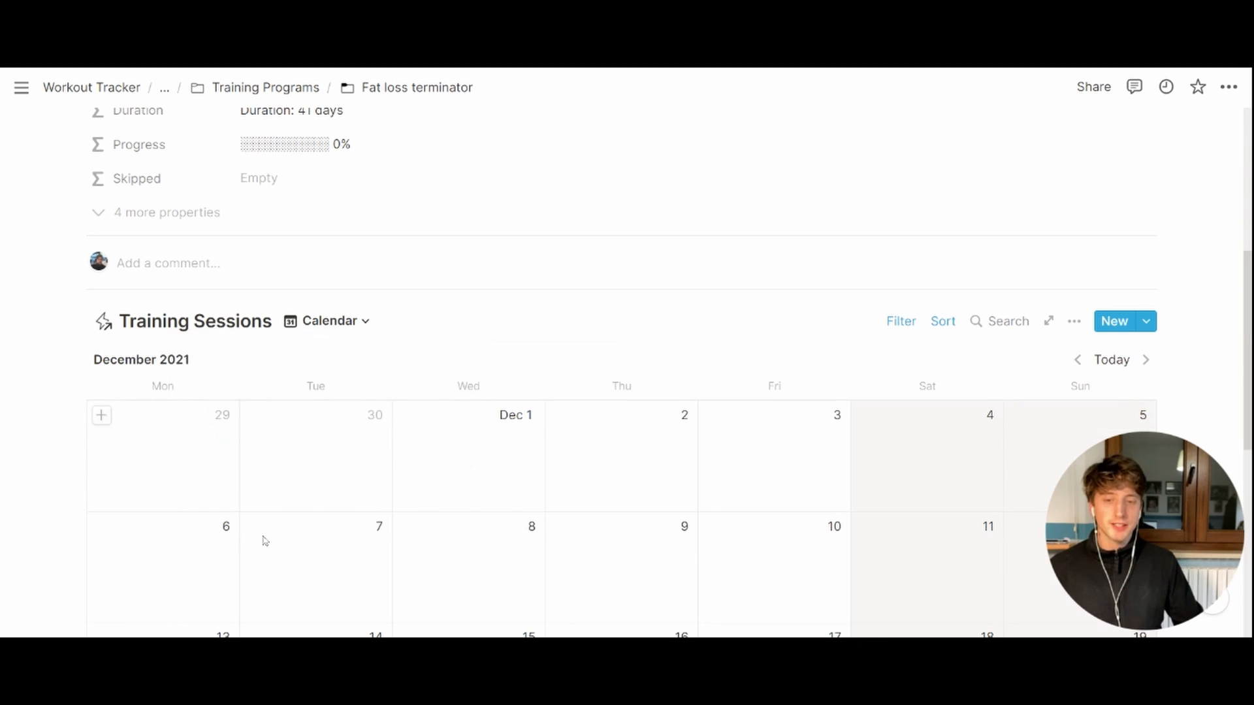
scroll(down, 3)
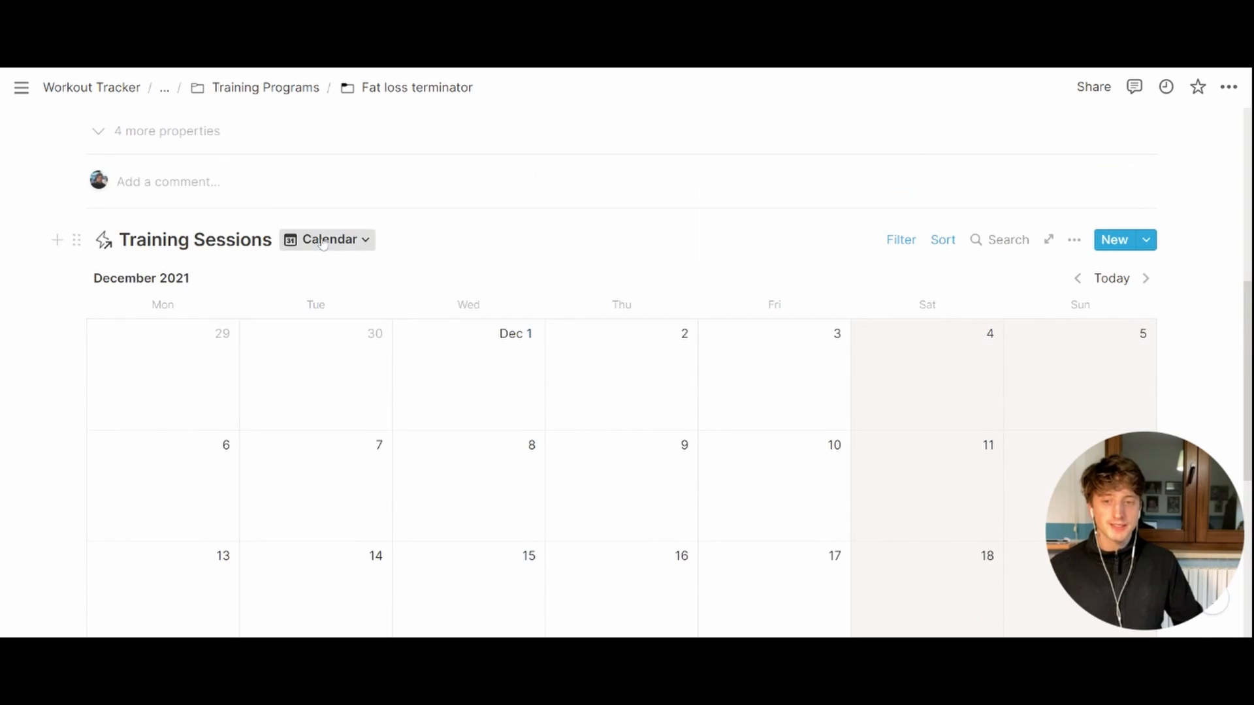
click(326, 239)
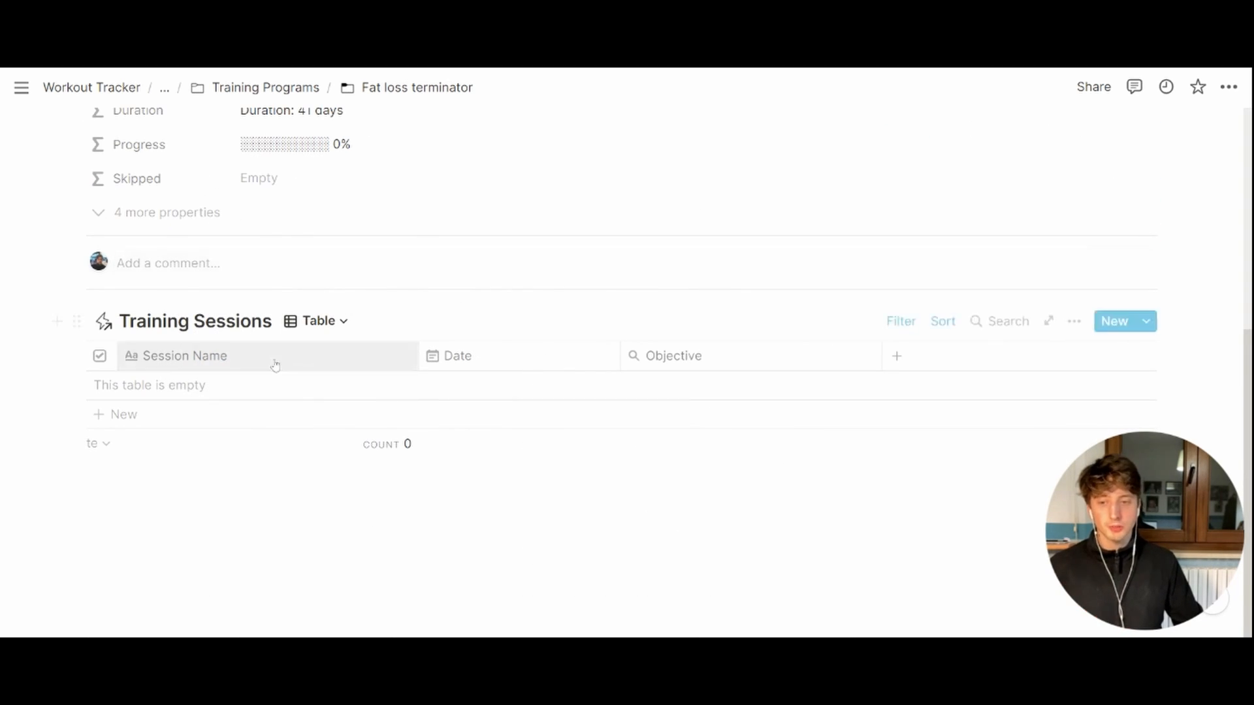
- Add a 'Full Body A' session dated January 3, 2022 built from the New Session template
click(123, 414)
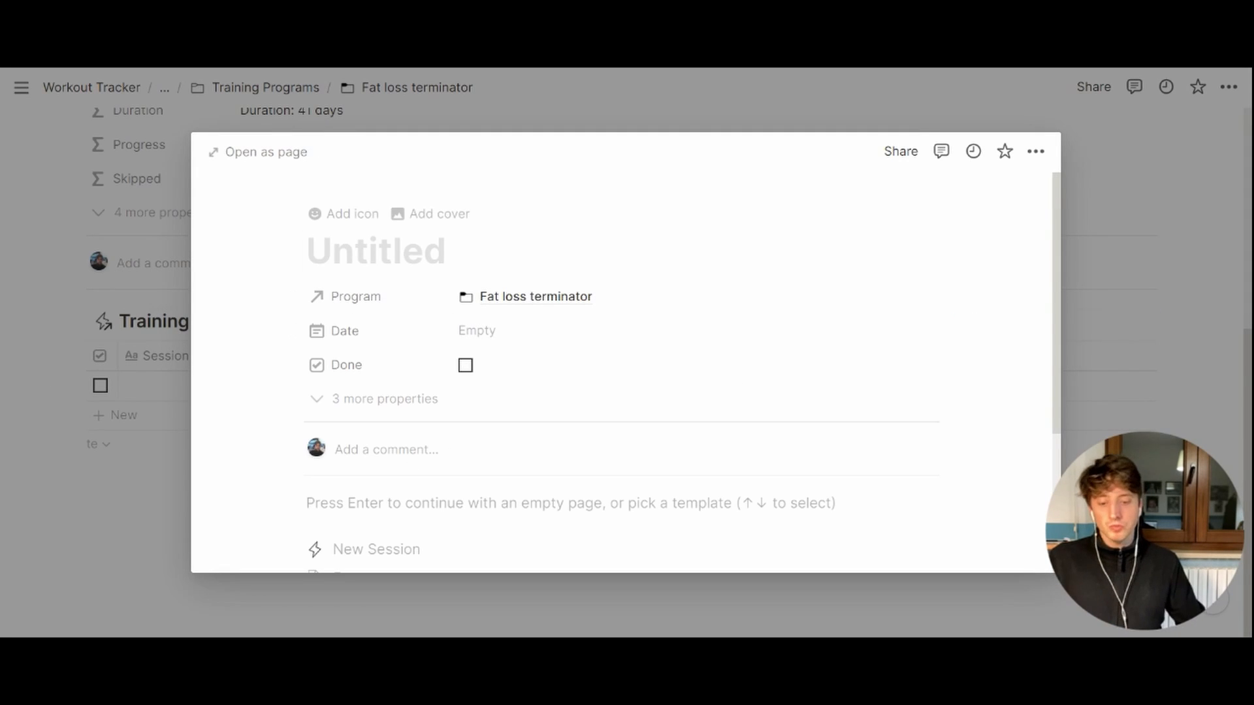
text(Full Body A)
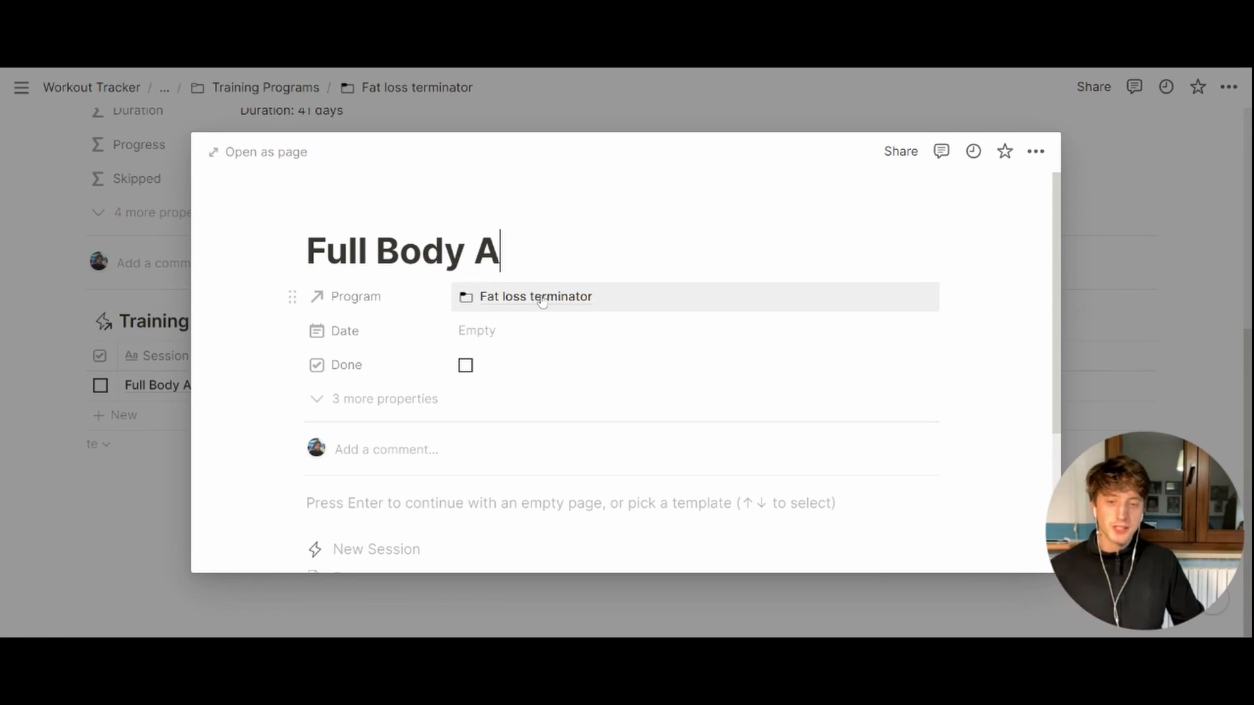
click(476, 330)
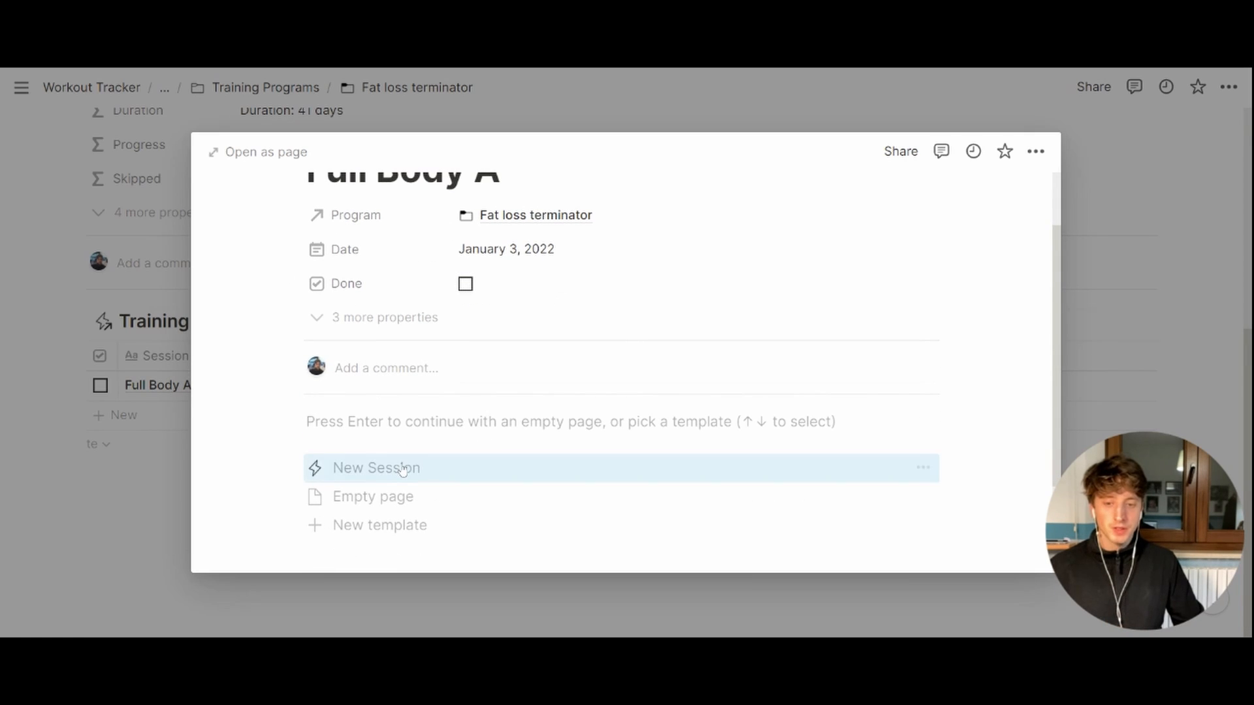
click(377, 467)
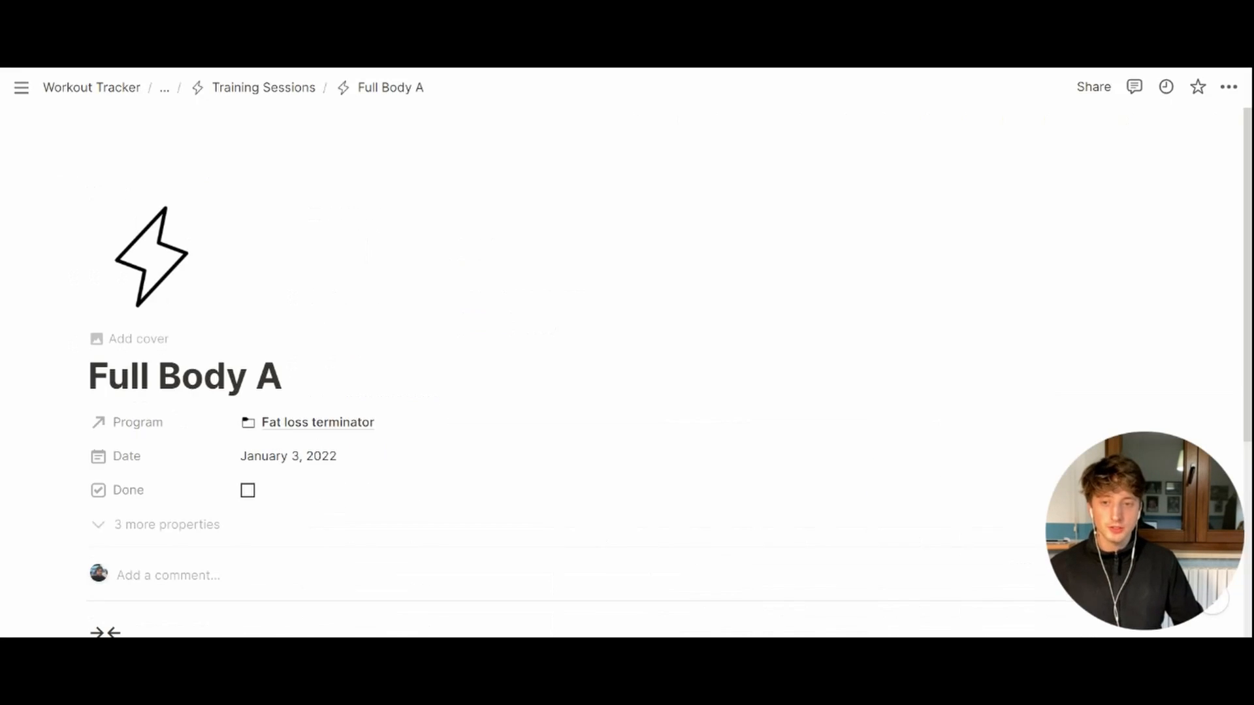
- Add a Squat row with 8 reps and 1 min 30" rest in the movements table
scroll(down, 3)
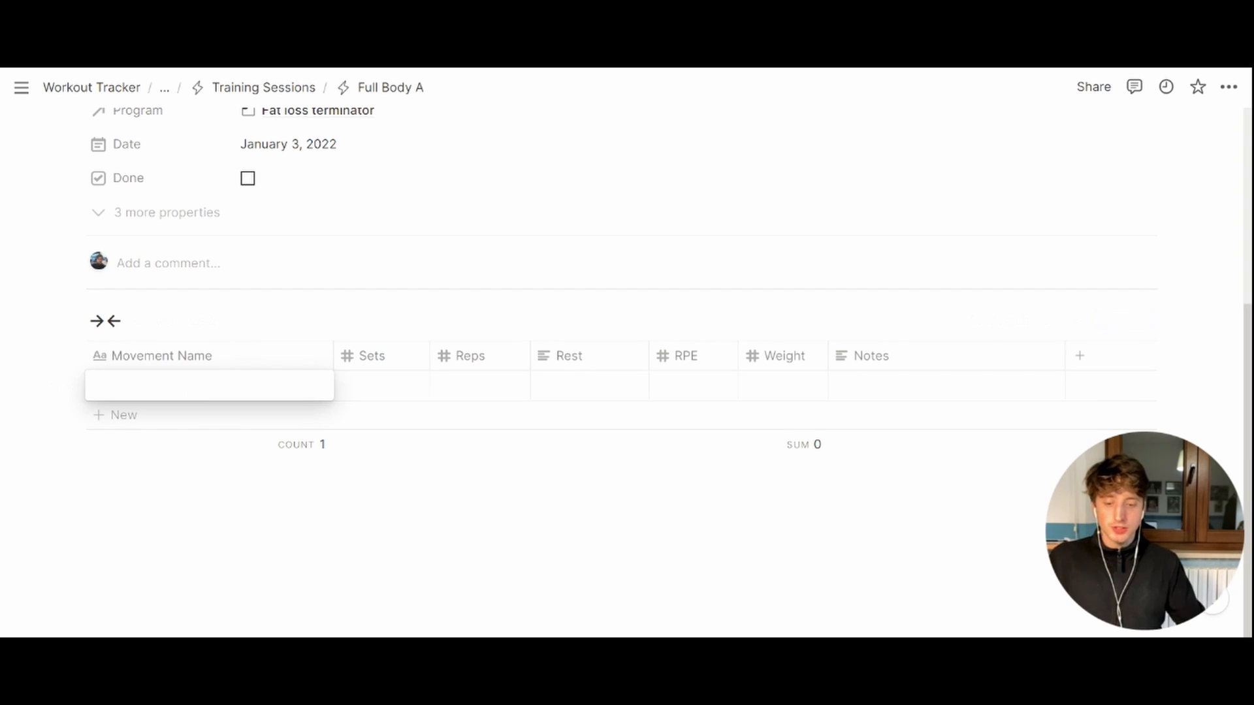
text(Squat)
click(381, 386)
text(3)
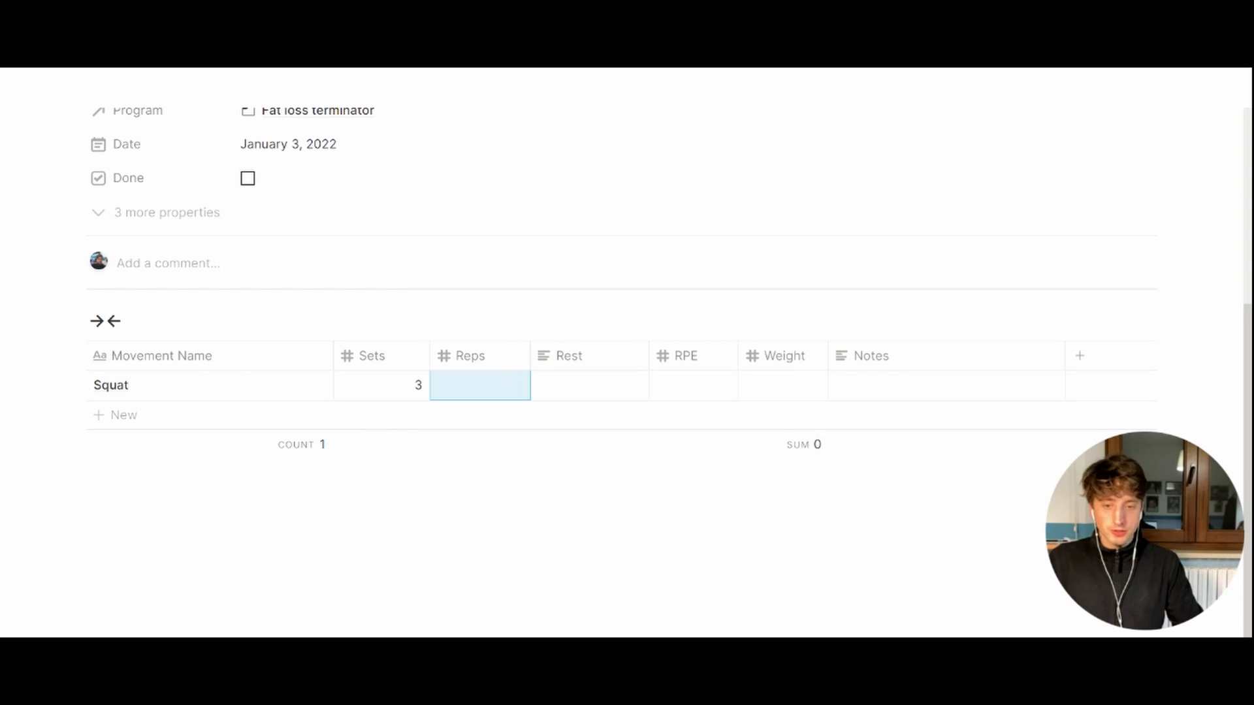
text(8)
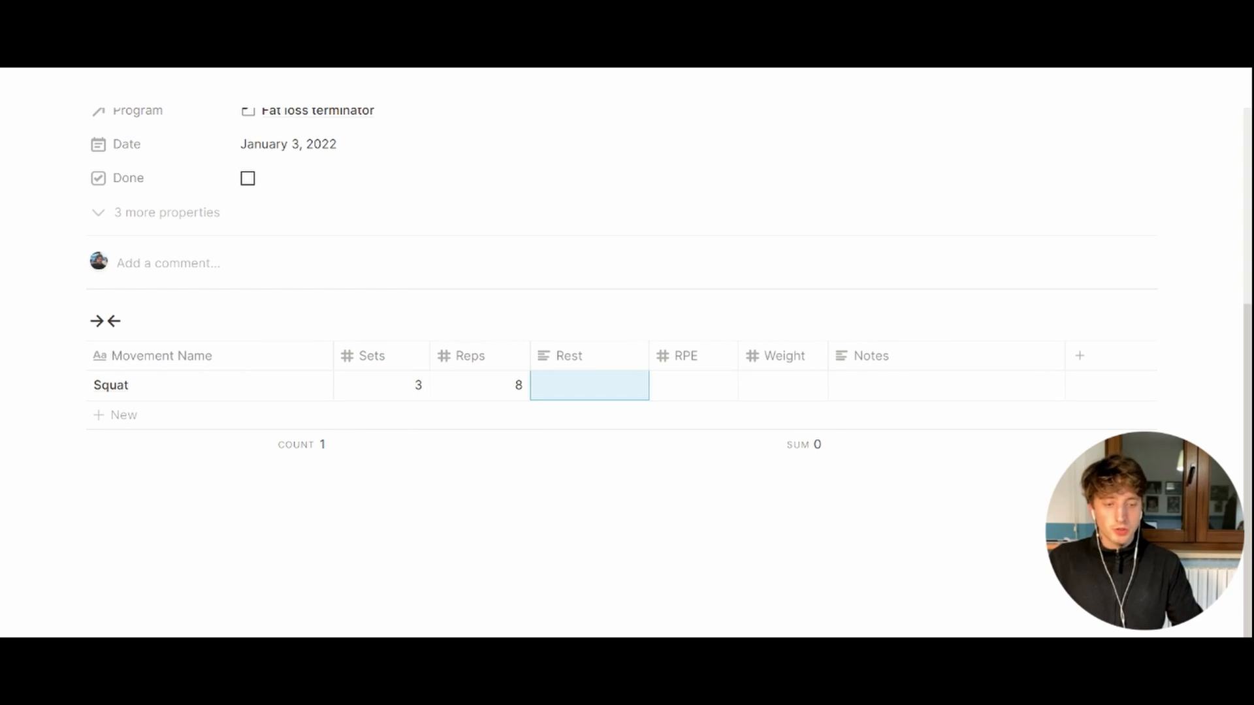
text(1 min)
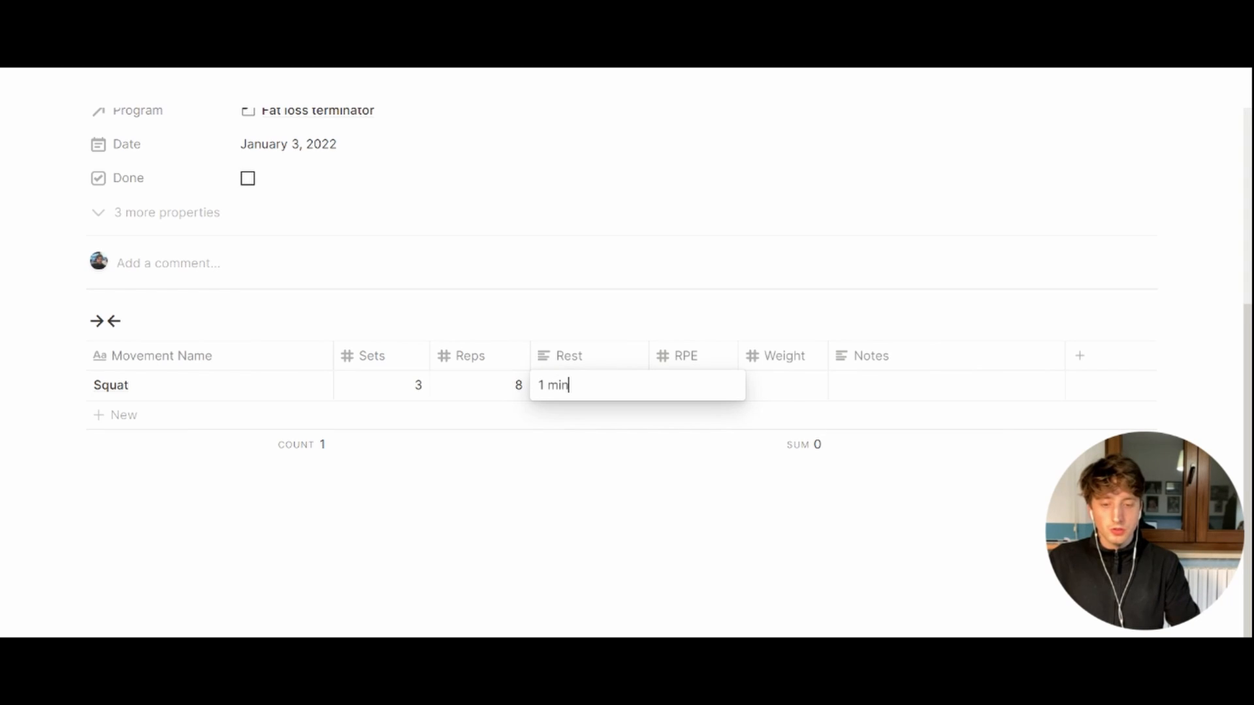
text(30")
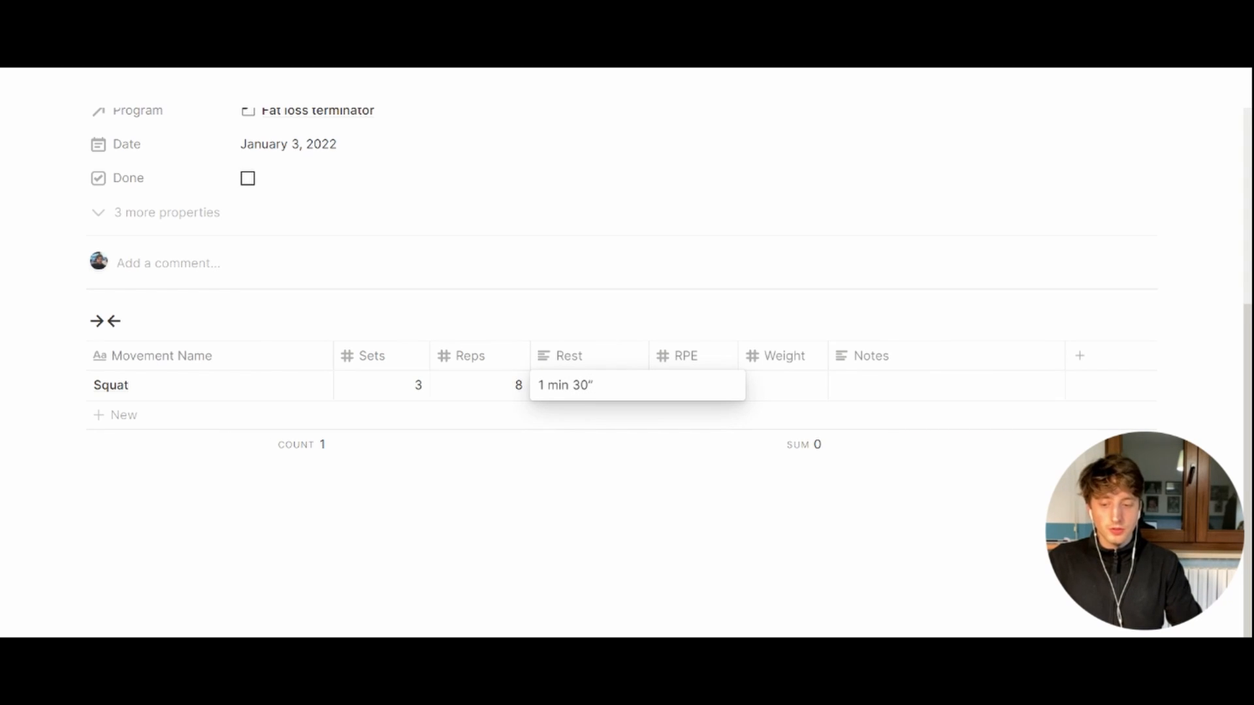
- Set Squat's RPE to 8 and confirm it
click(692, 384)
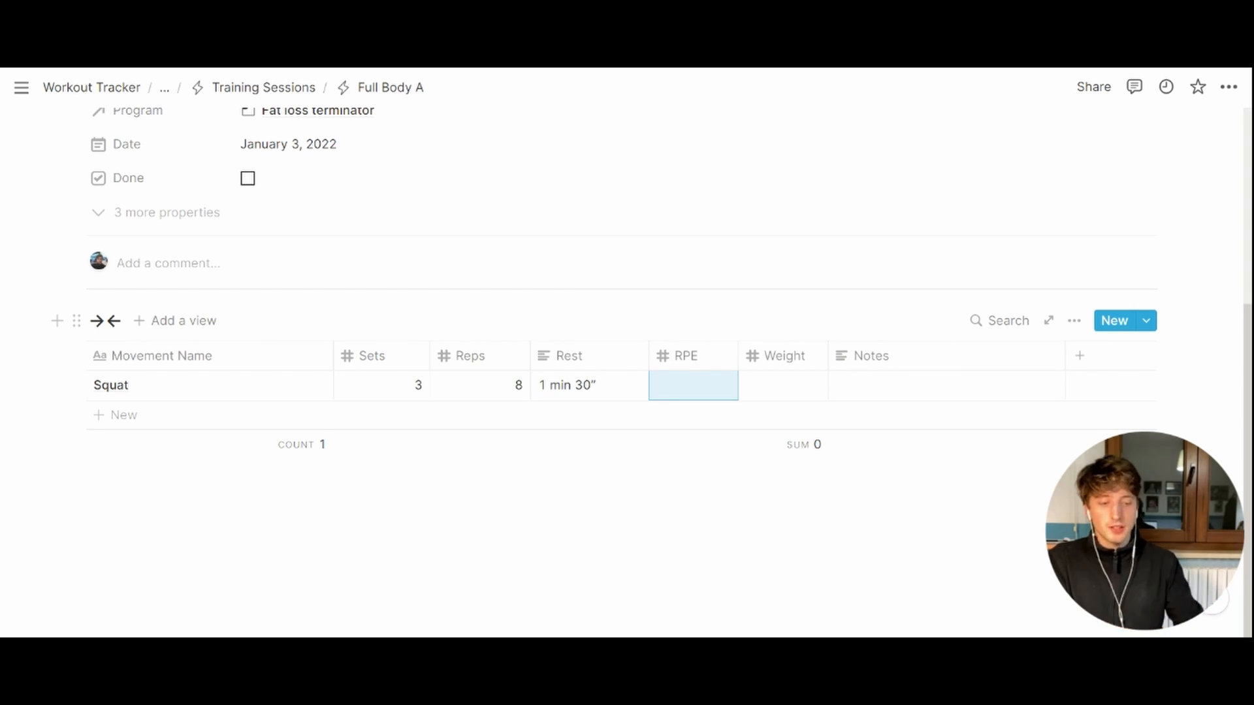
text(8)
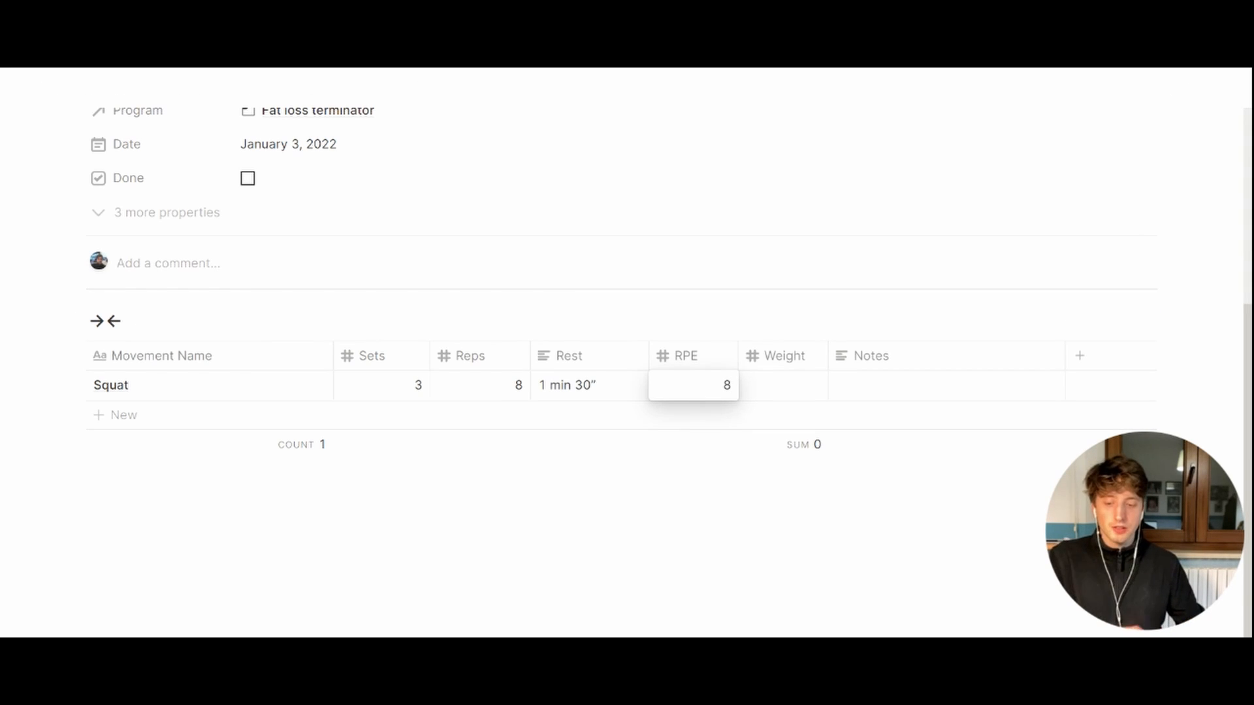
click(782, 384)
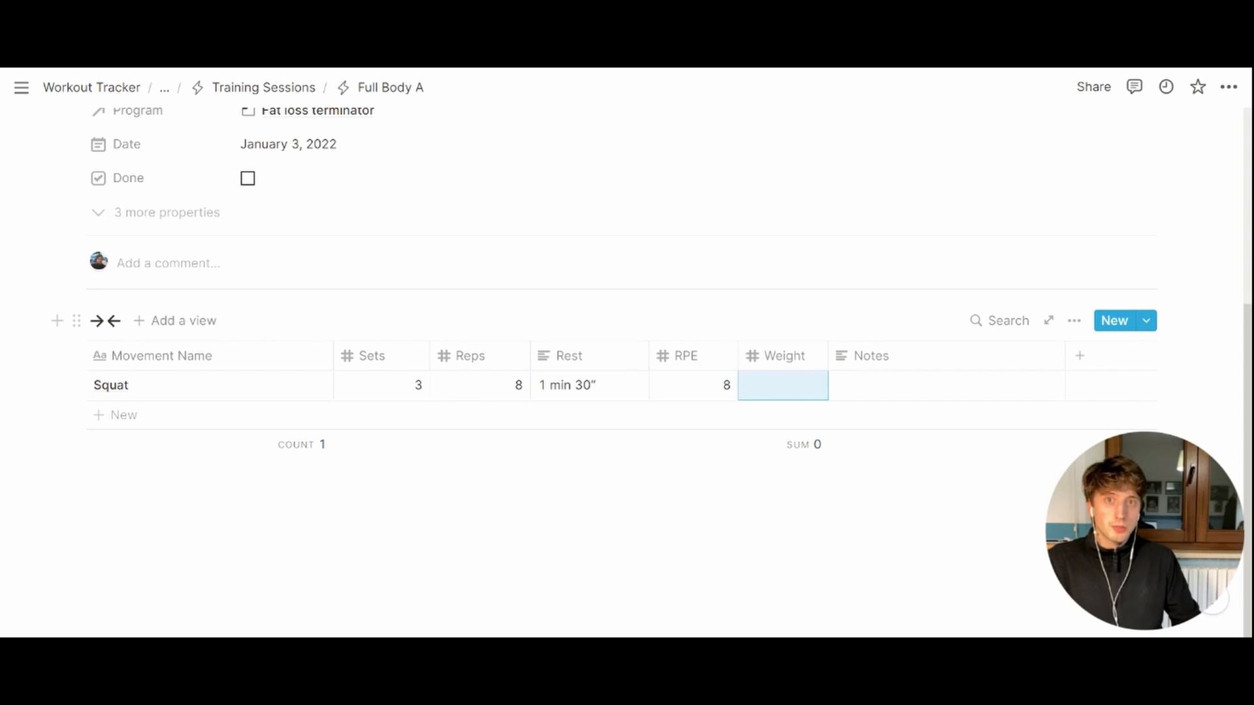
- From the Training Sessions database, edit the New Session template and bring up the Full Body A card
click(262, 87)
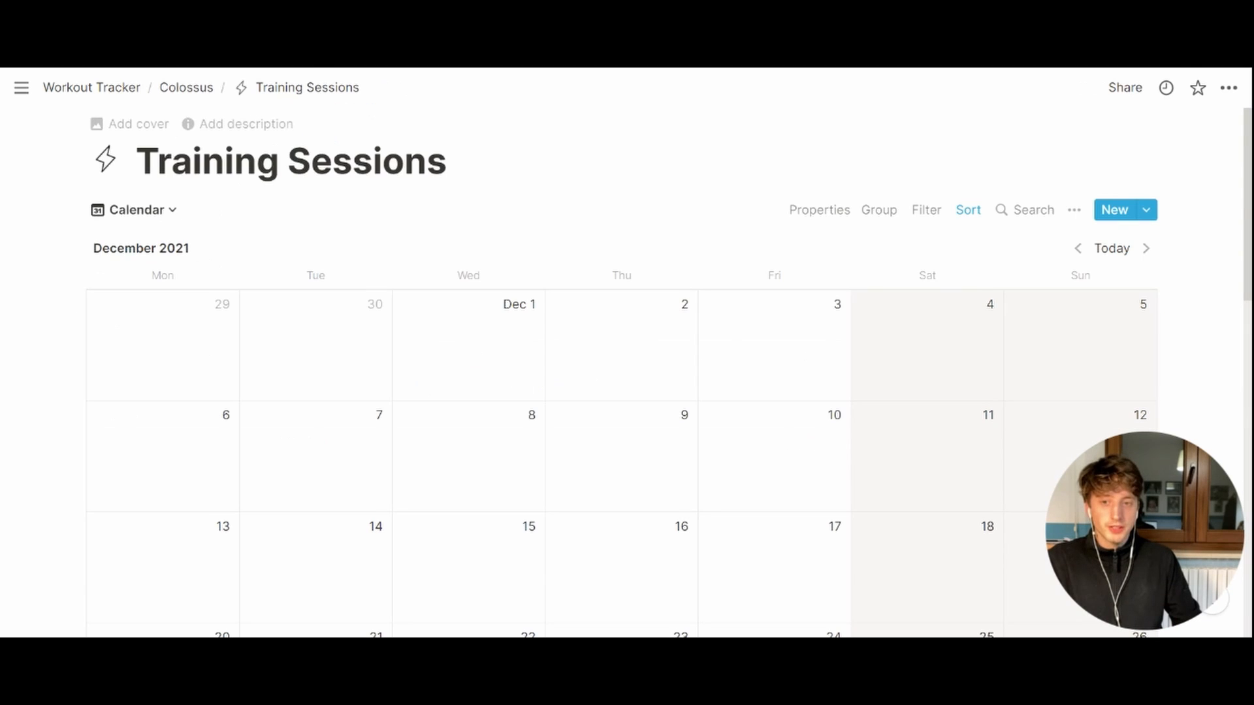
click(1146, 209)
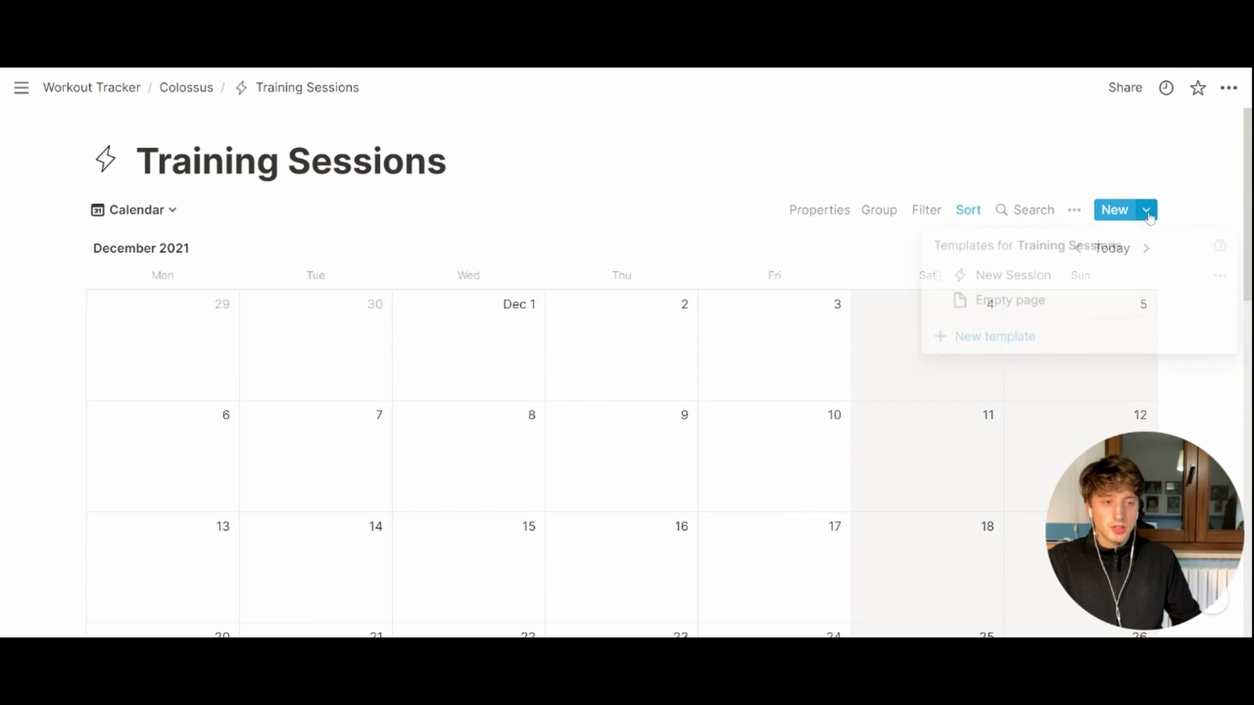
click(1220, 275)
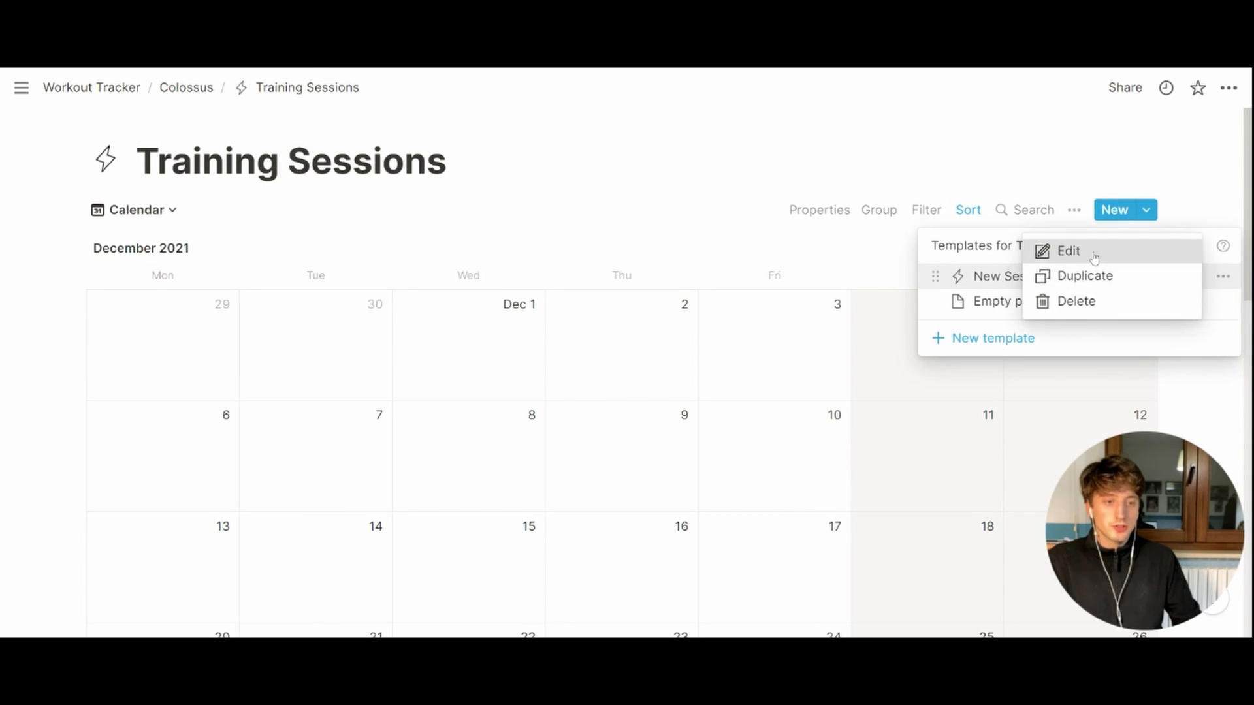
click(1069, 251)
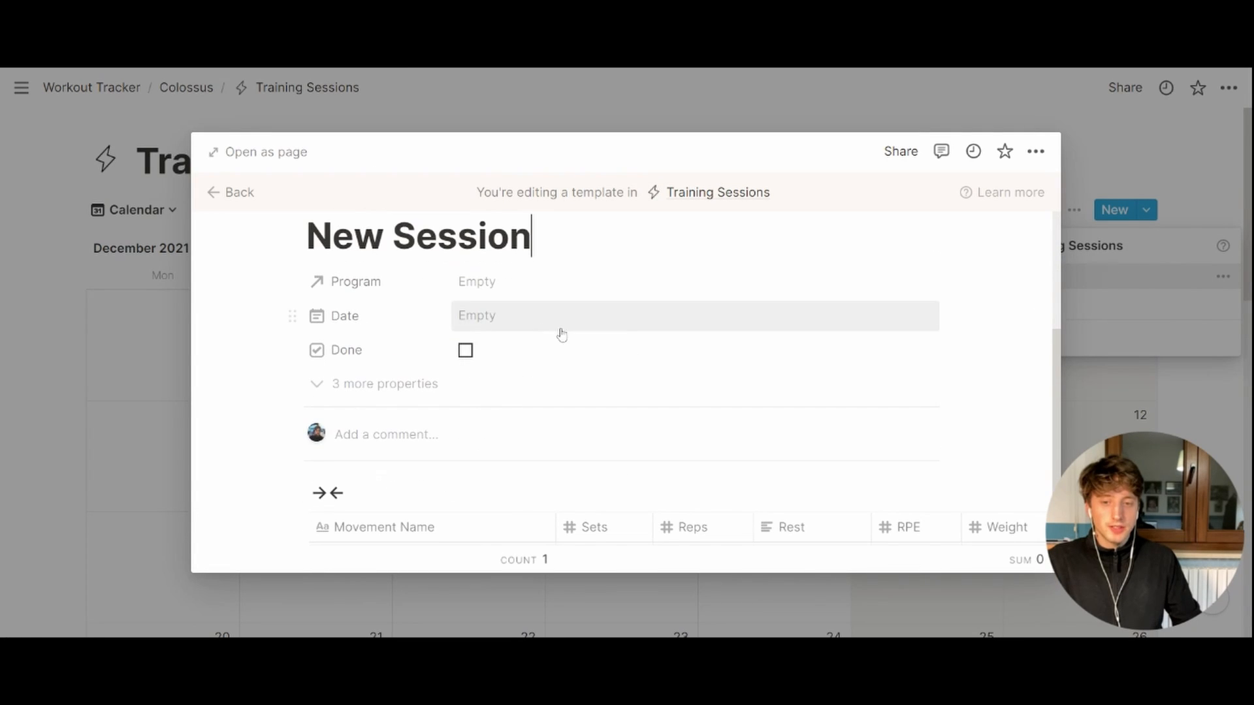
click(907, 527)
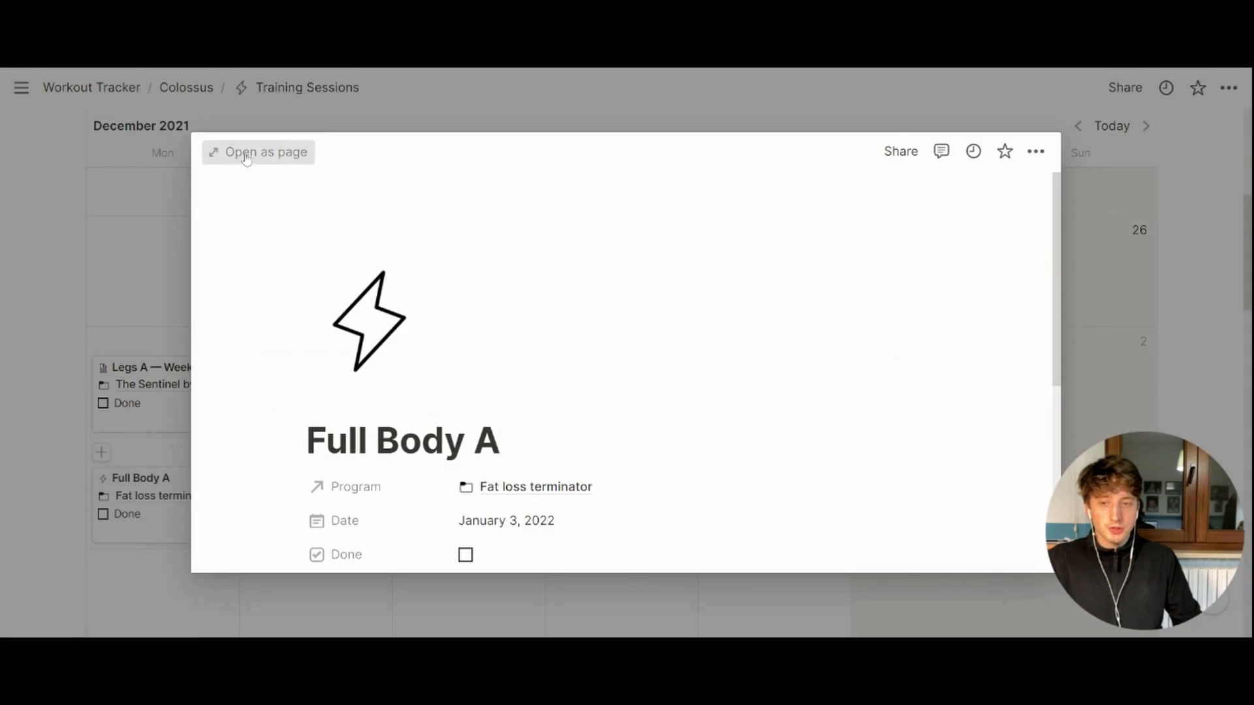
- Open Full Body A as a full page showing its Squat row
click(257, 152)
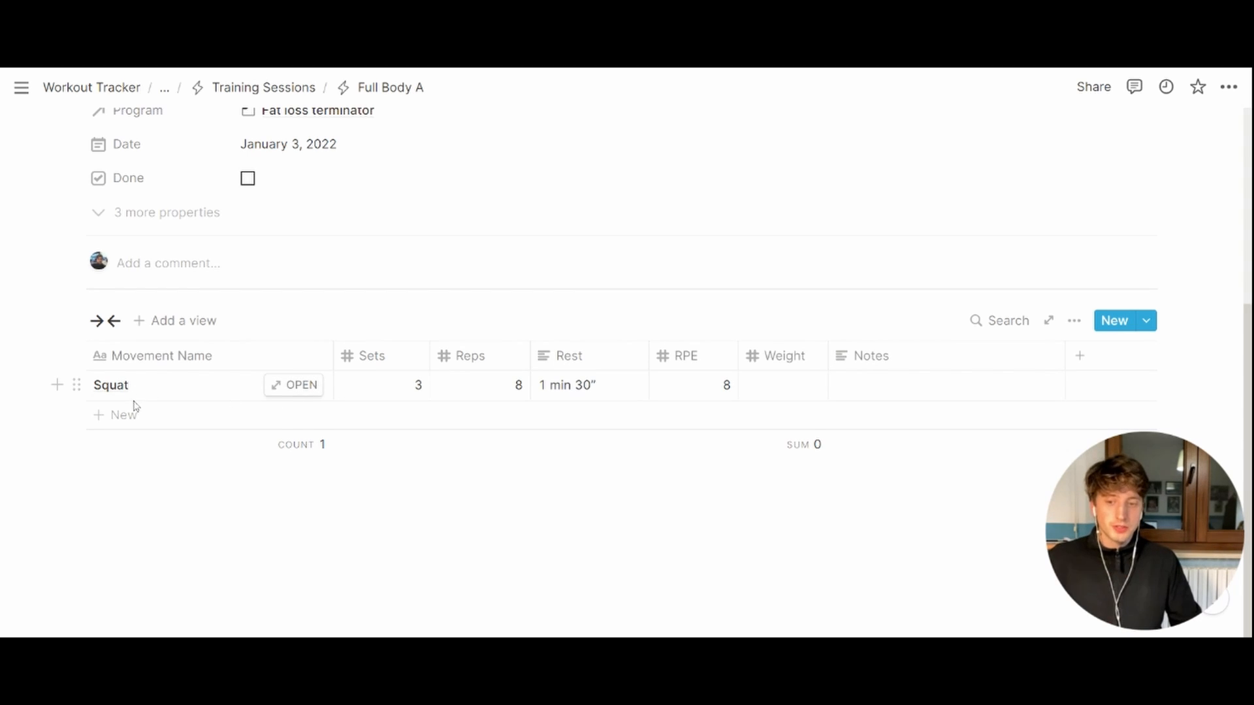
- Add Hip Thrusts with 12 reps and RPE 10
text(hu)
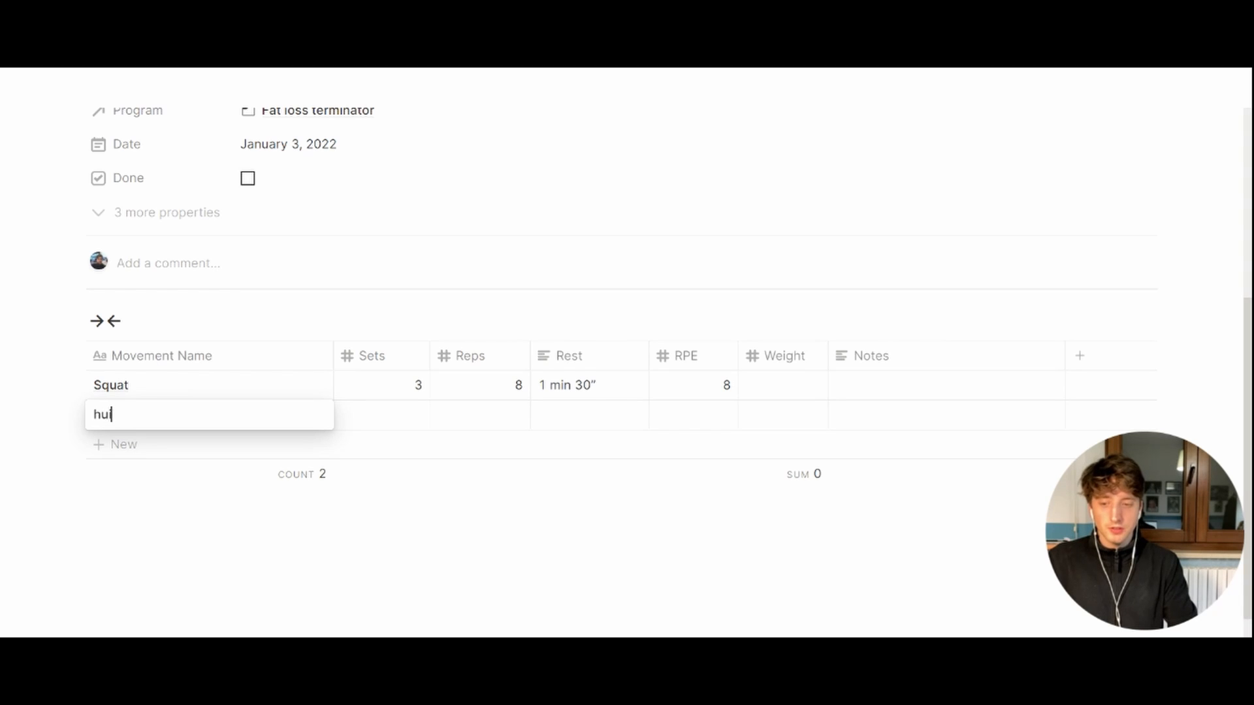
text(Hip Thrusts)
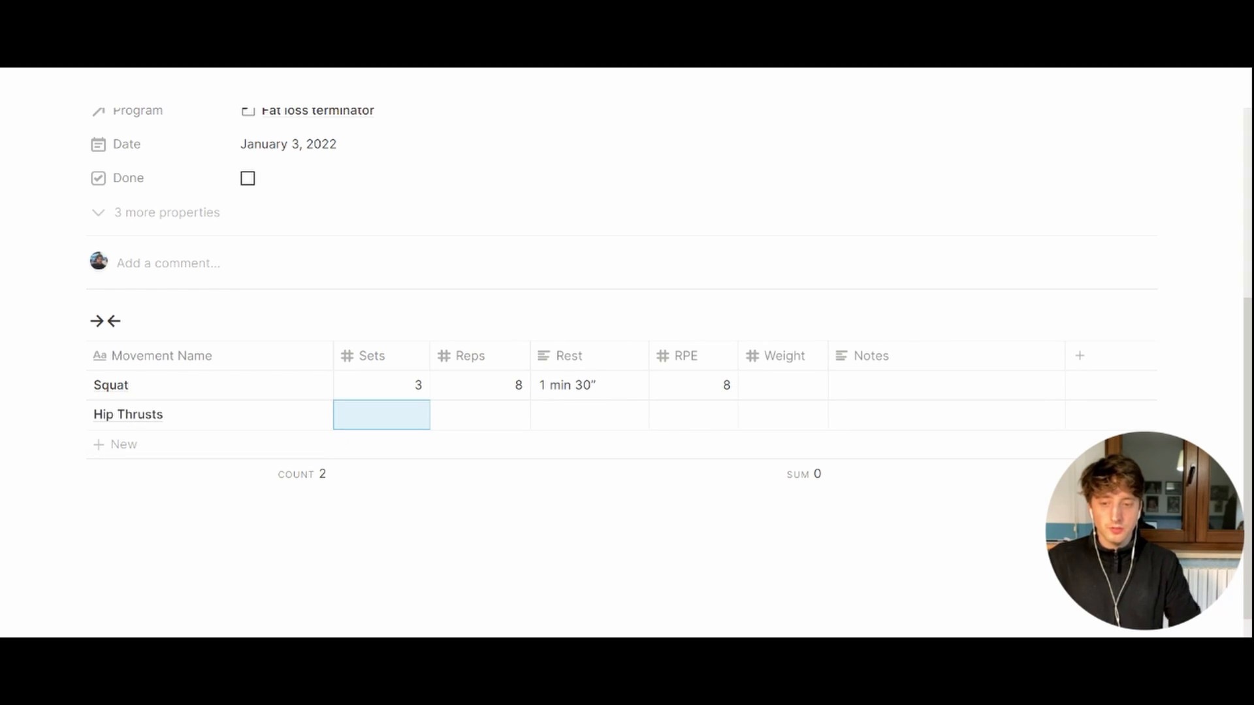
text(12)
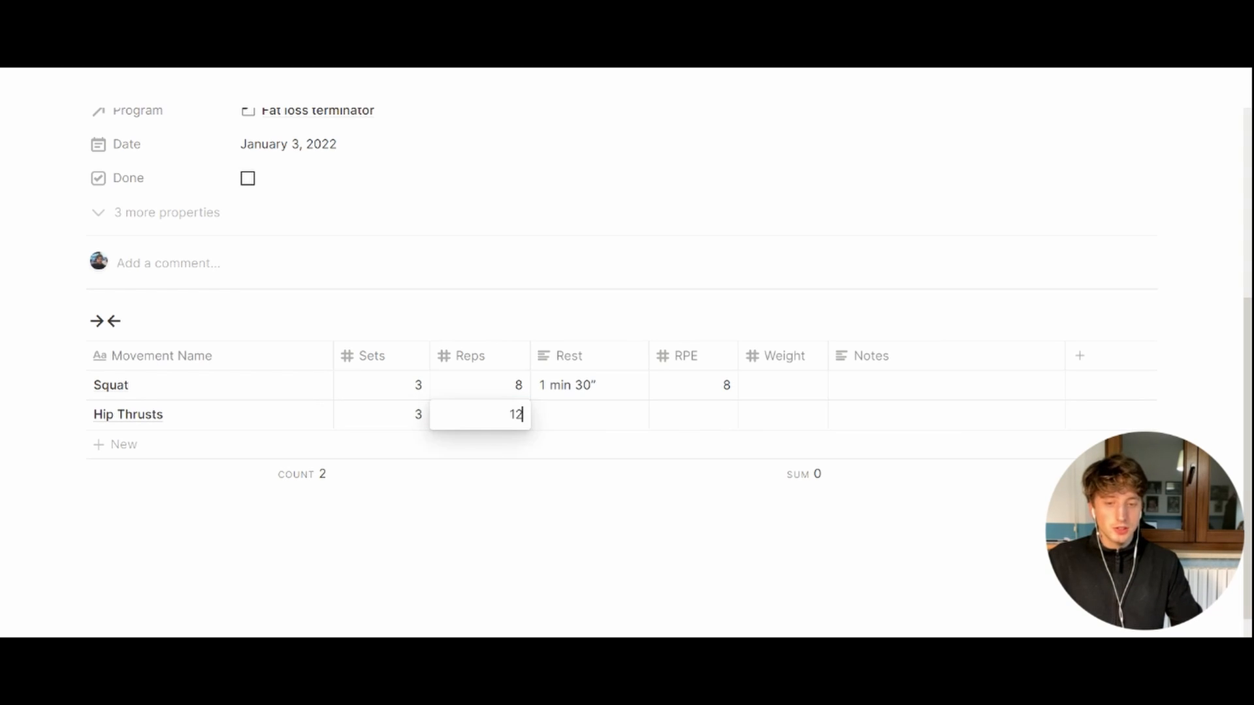
click(693, 415)
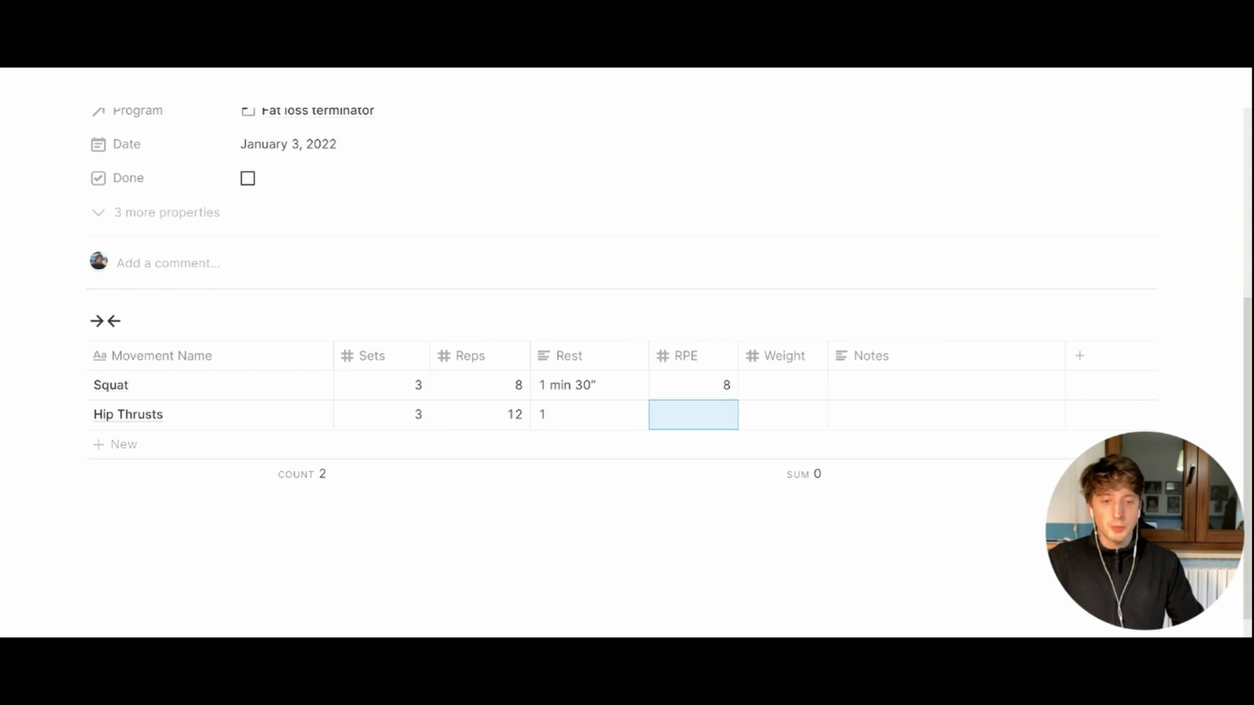
text(10)
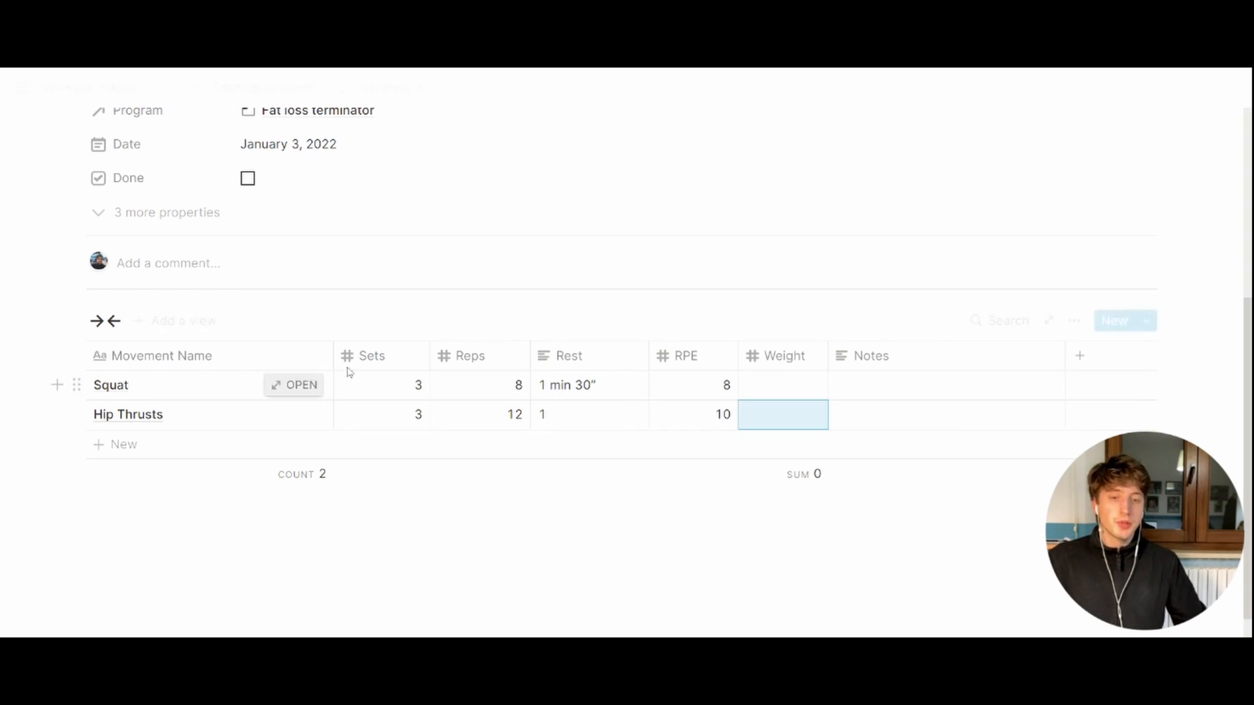
- Add Bb Lunges with 3 sets, 20 reps and RPE 10
click(123, 444)
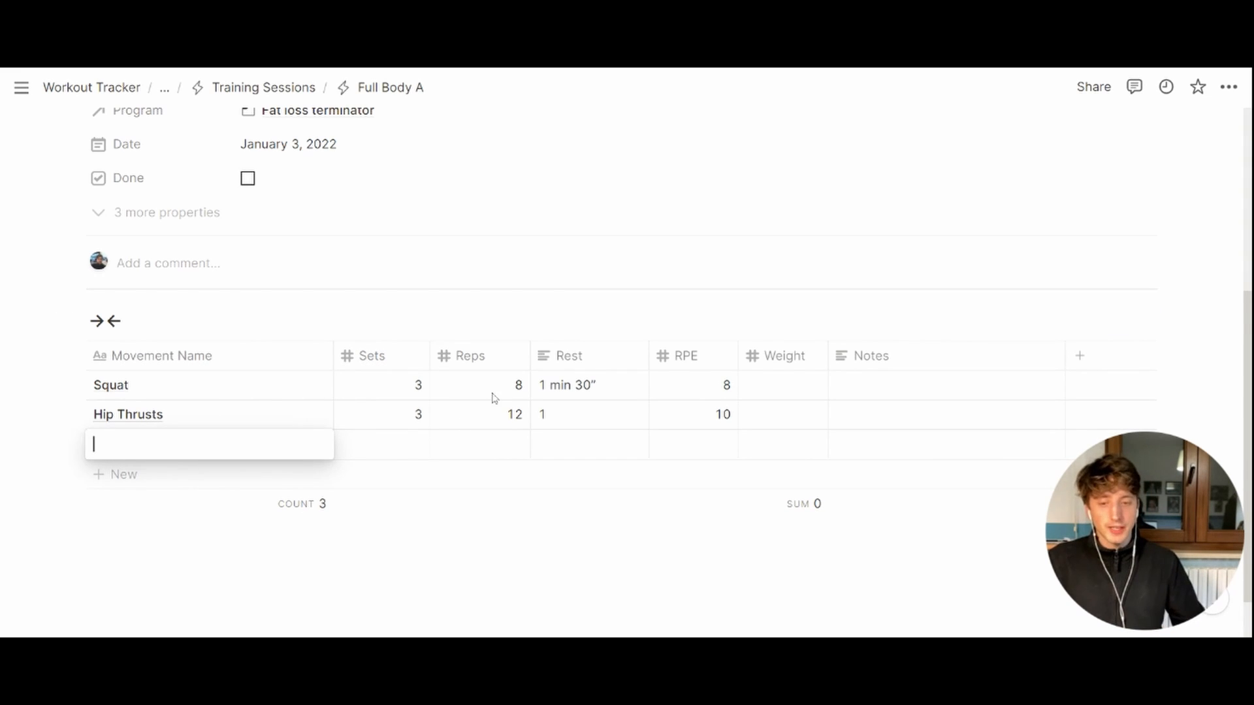
mouse_move(502, 402)
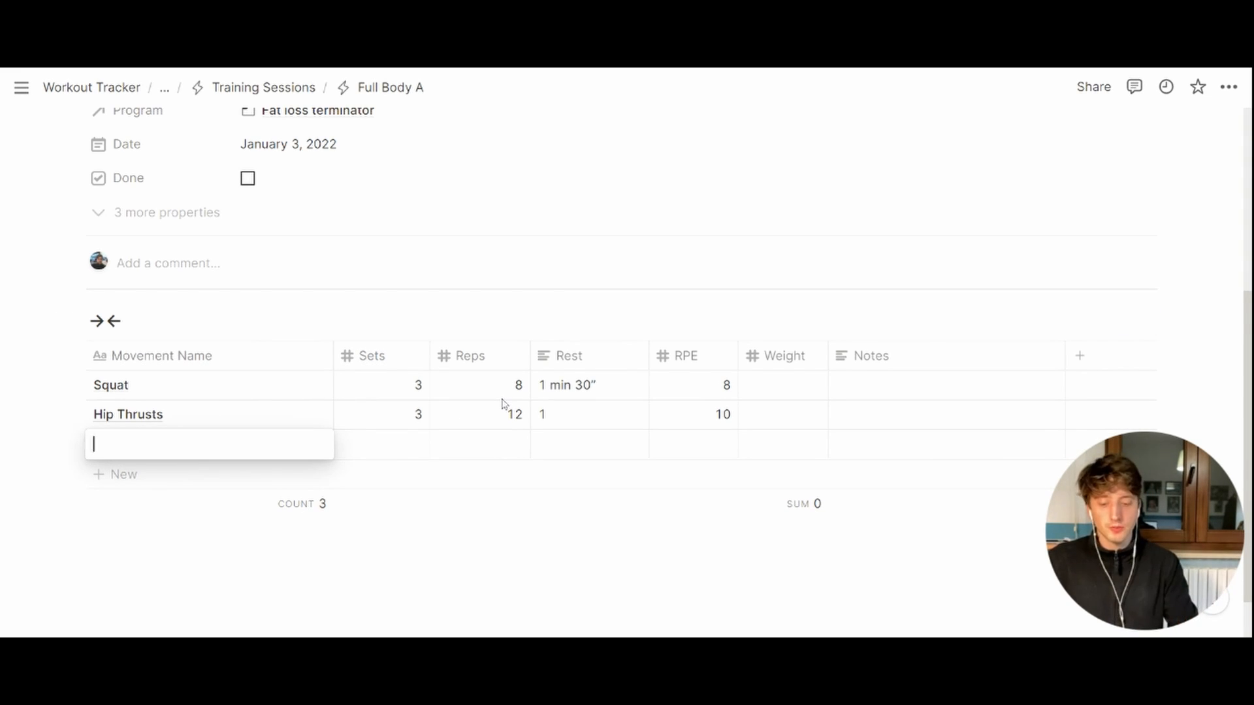
text(Bb Lunges)
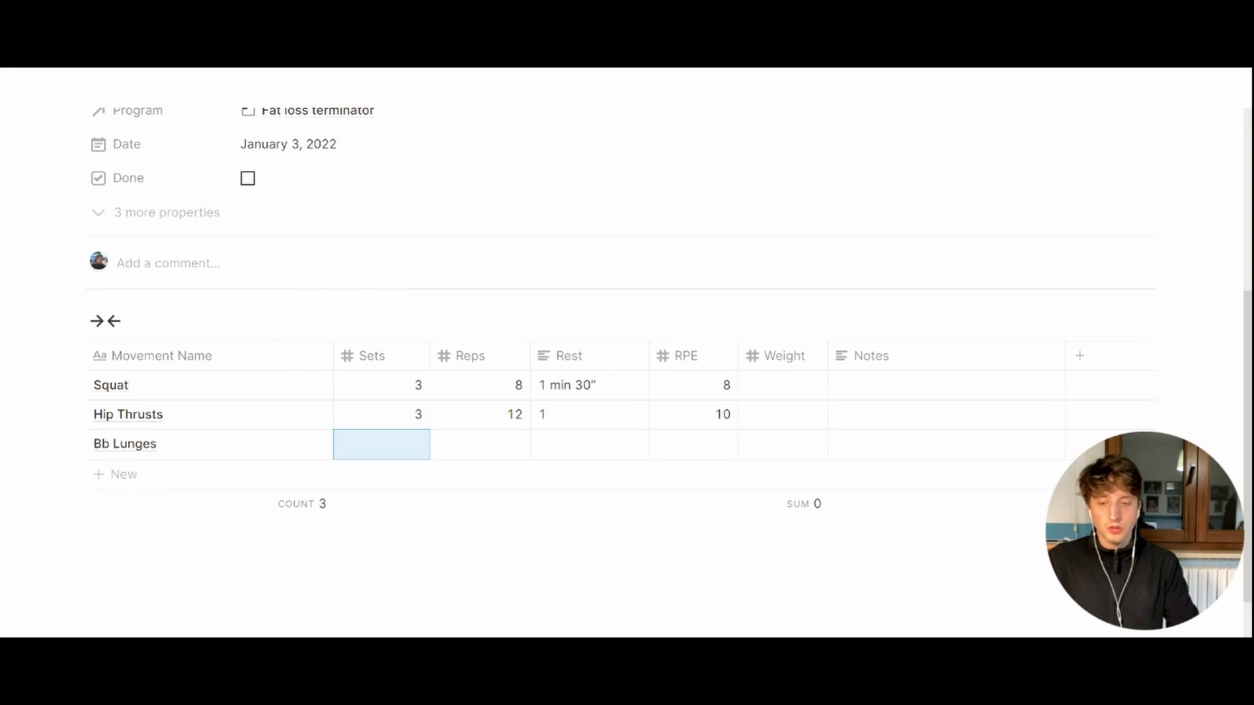
text(3)
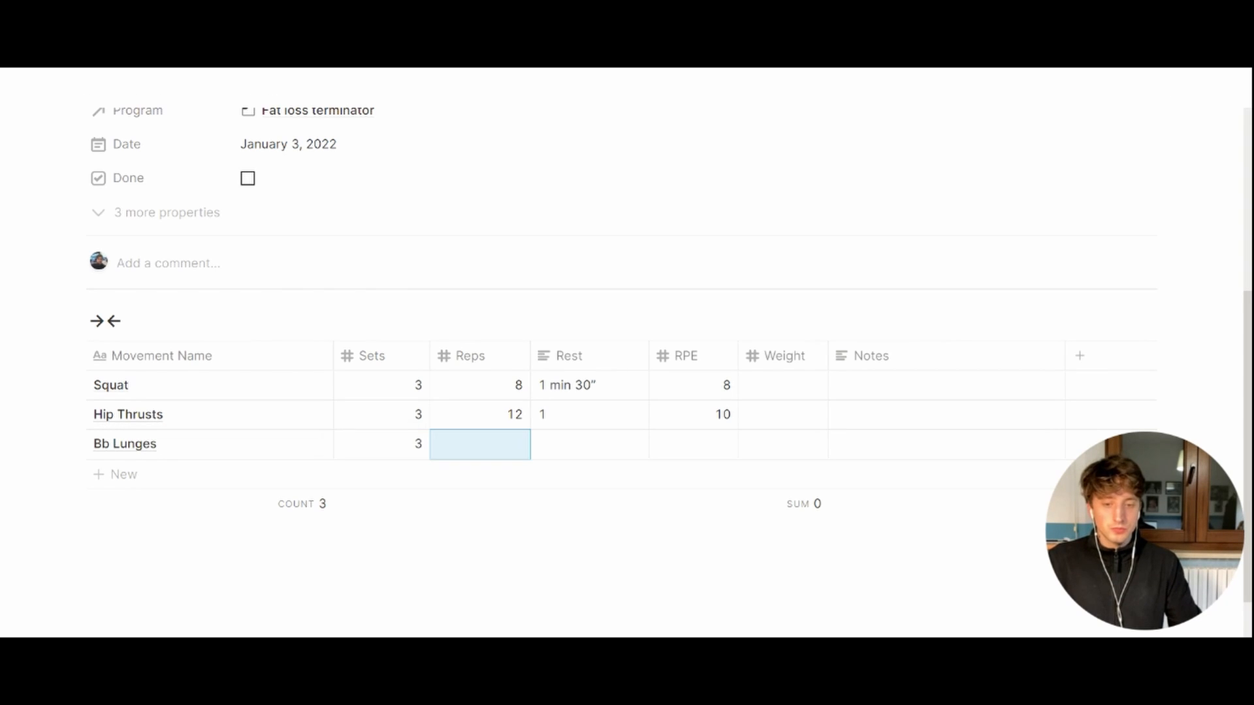
text(20)
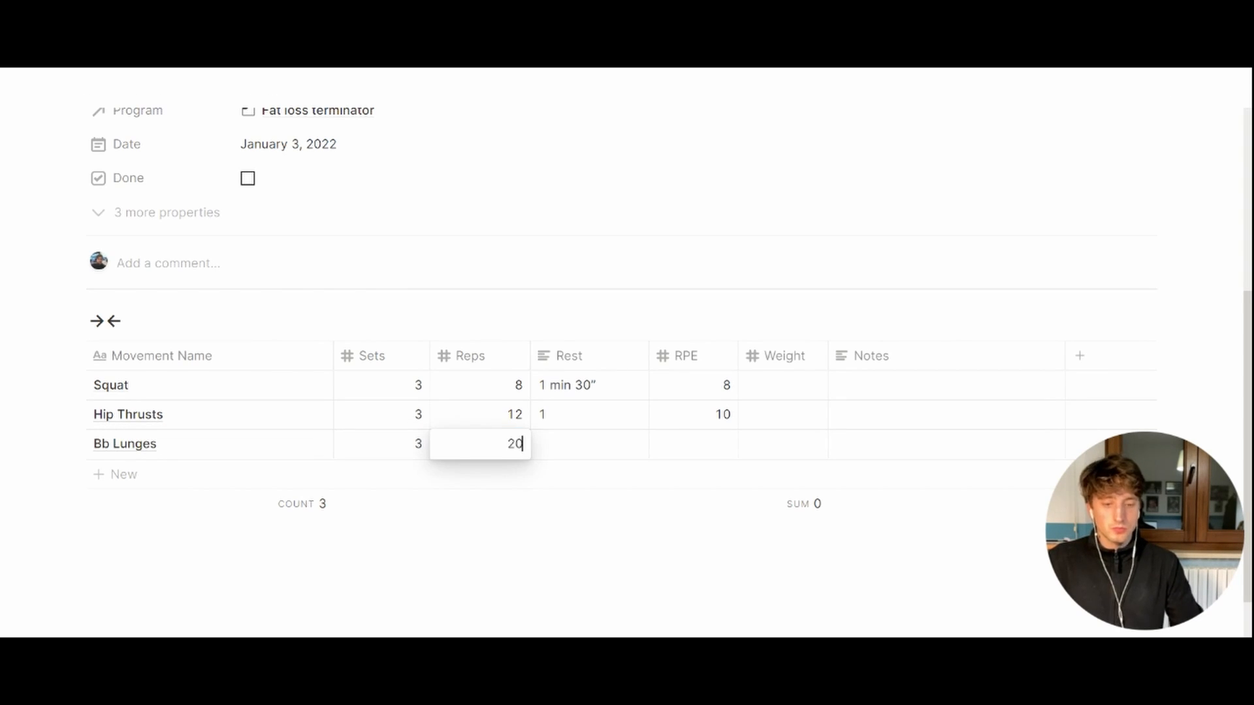
click(693, 444)
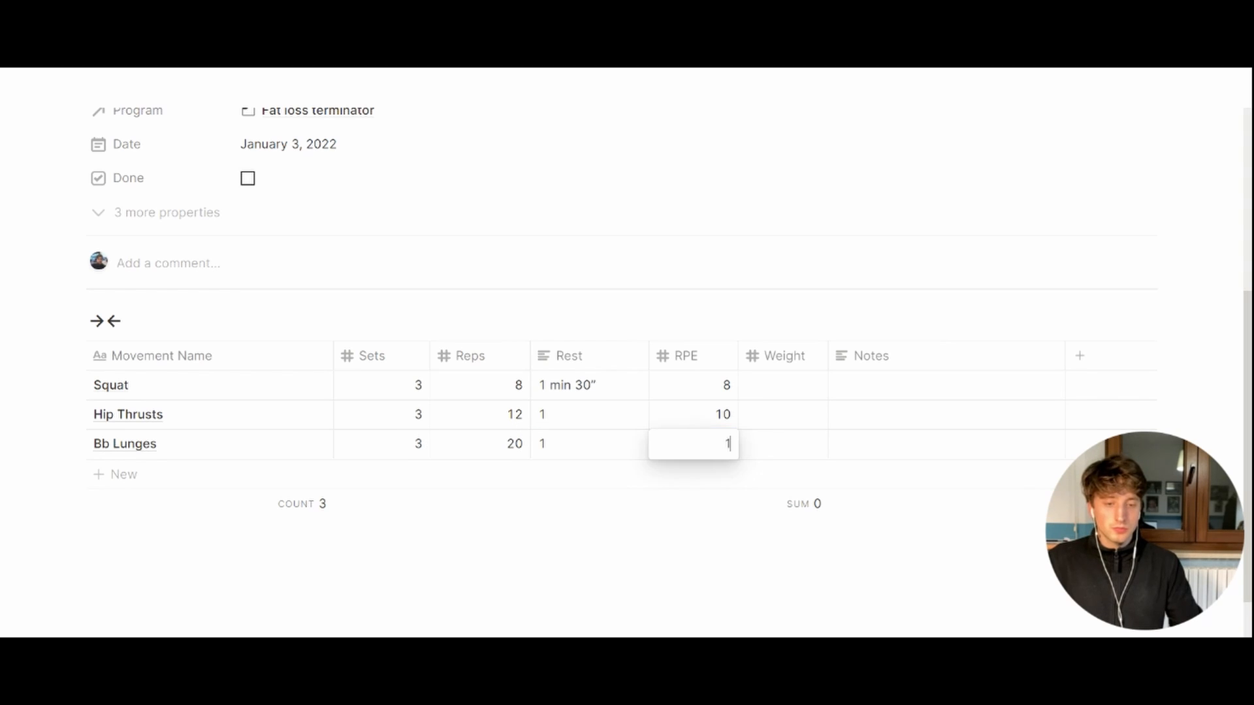
text(0)
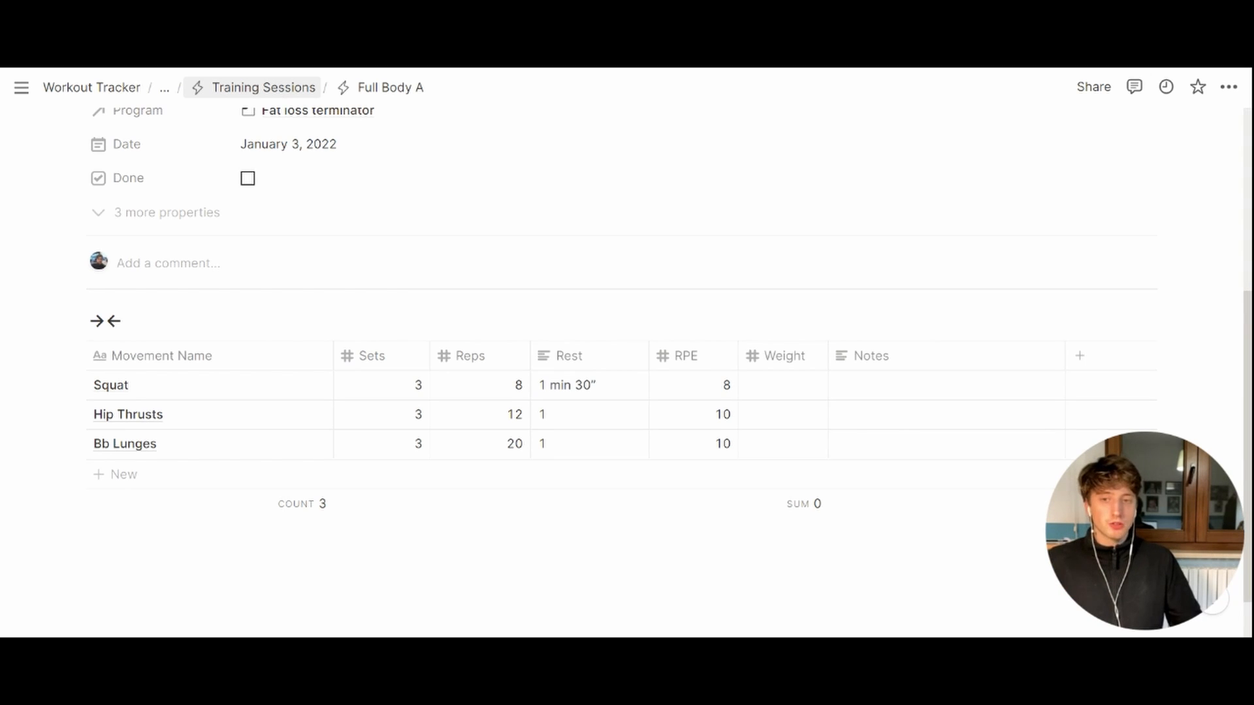
- Go back to the Training Sessions calendar showing Full Body A on January 3
click(261, 87)
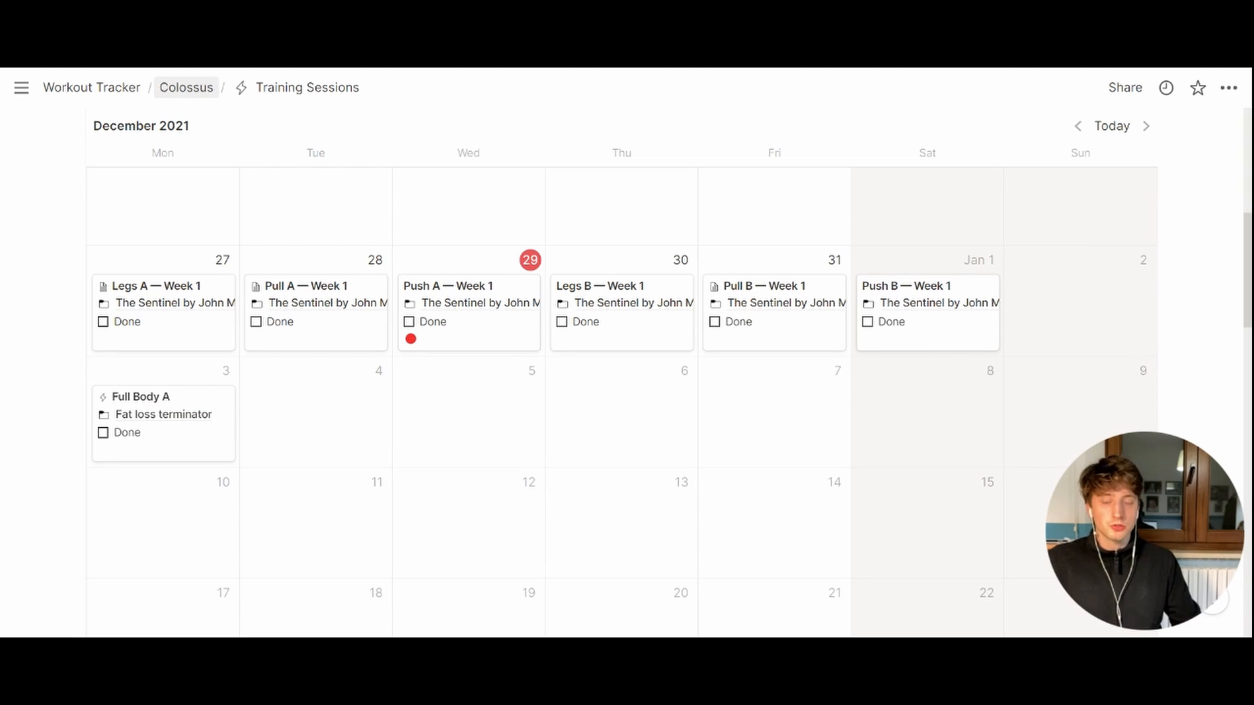
- Navigate to the Colossus home page and into the Workout Dashboard
click(186, 88)
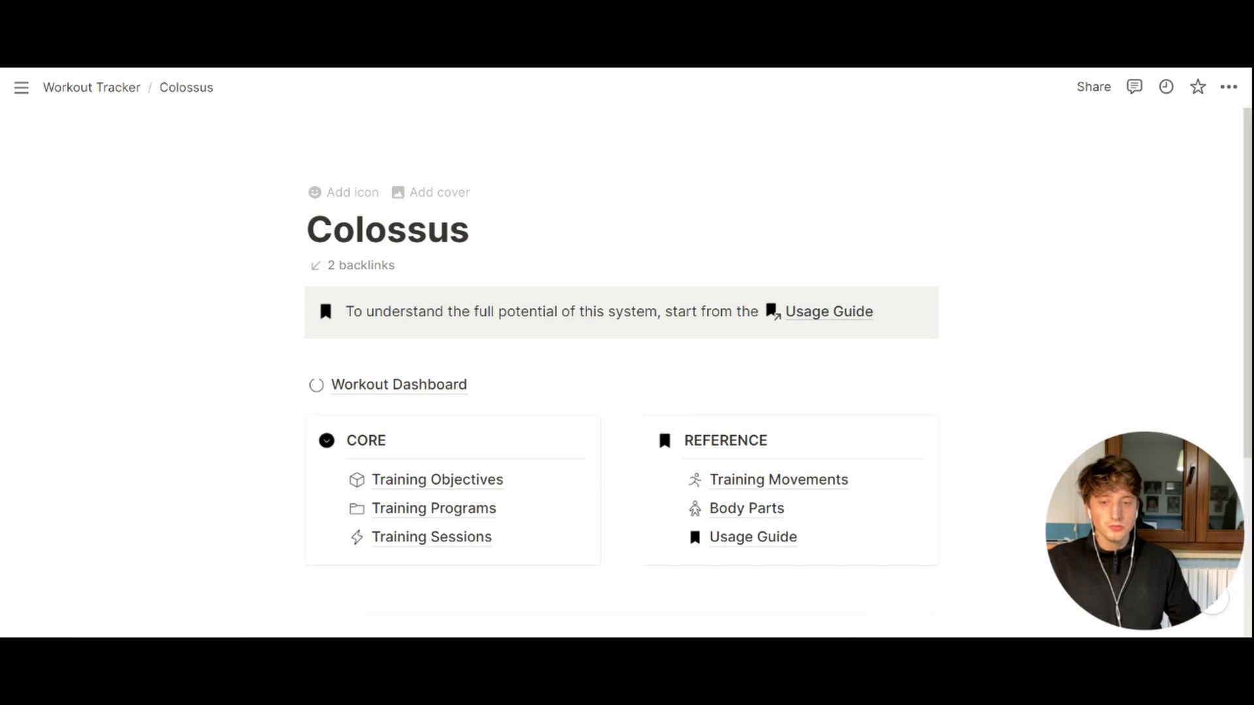
scroll(down, 3)
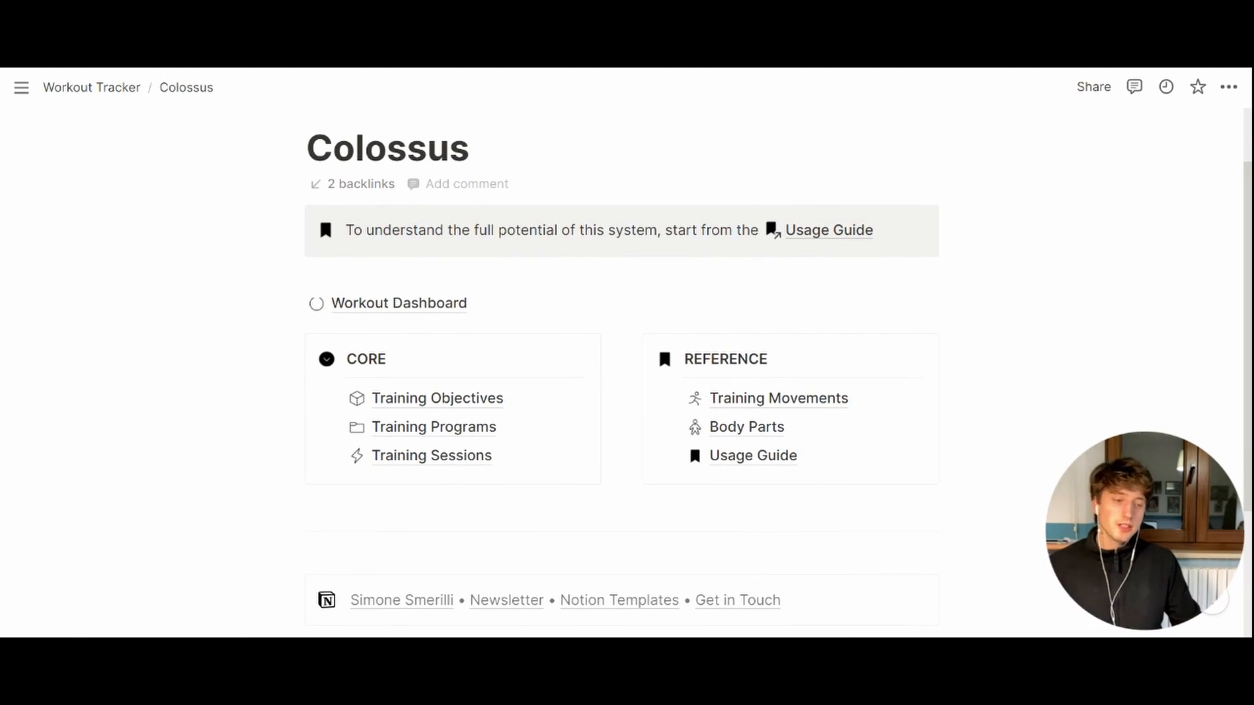
click(398, 303)
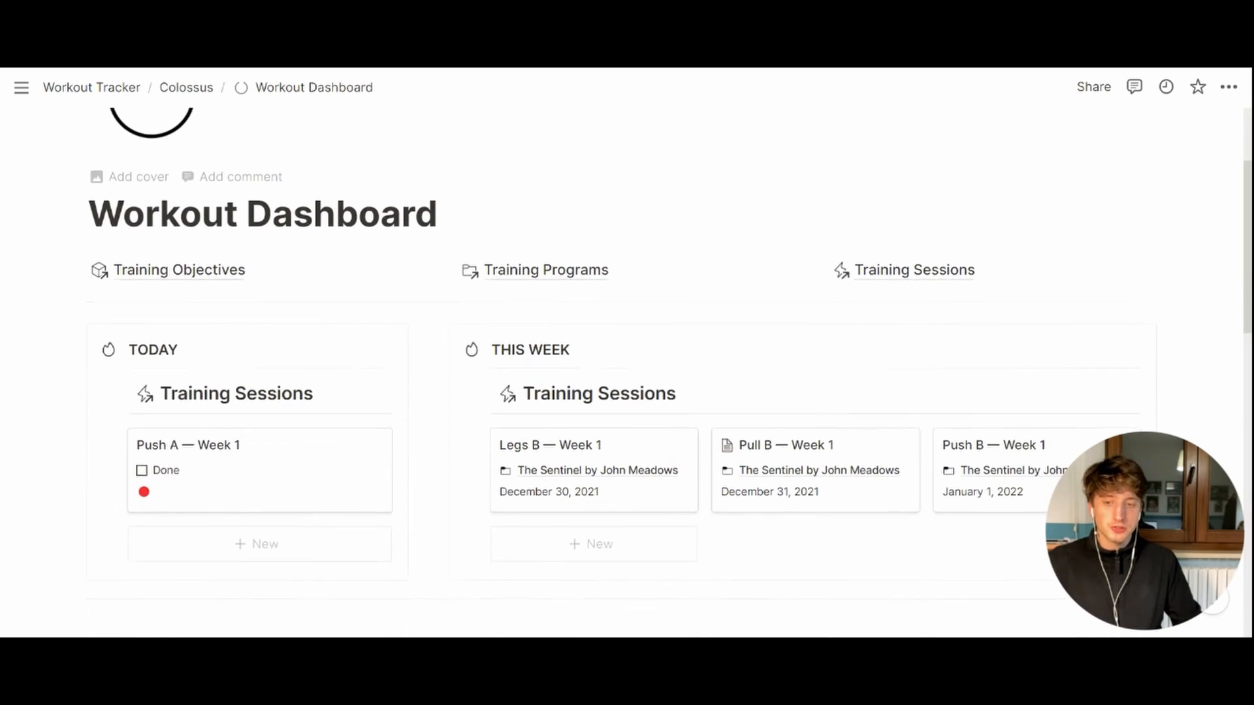
mouse_move(490, 309)
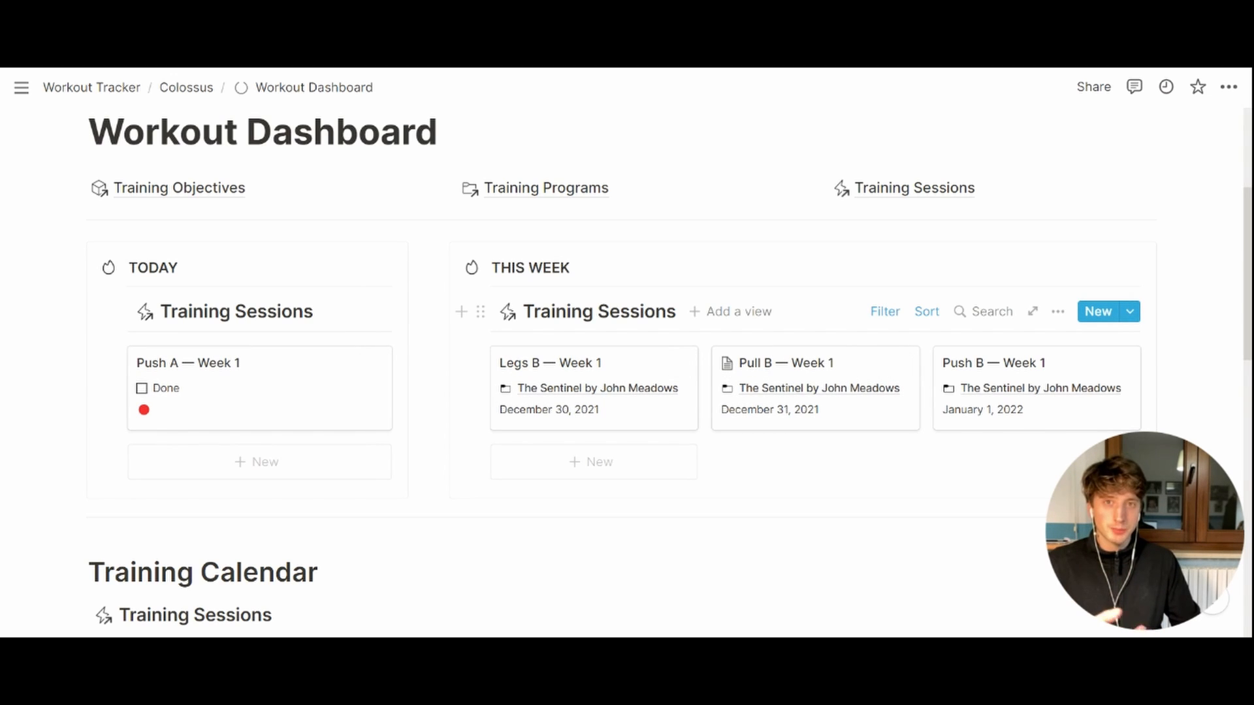
- Tick Push A — Week 1 as done in the Today gallery and reopen its preview
click(187, 362)
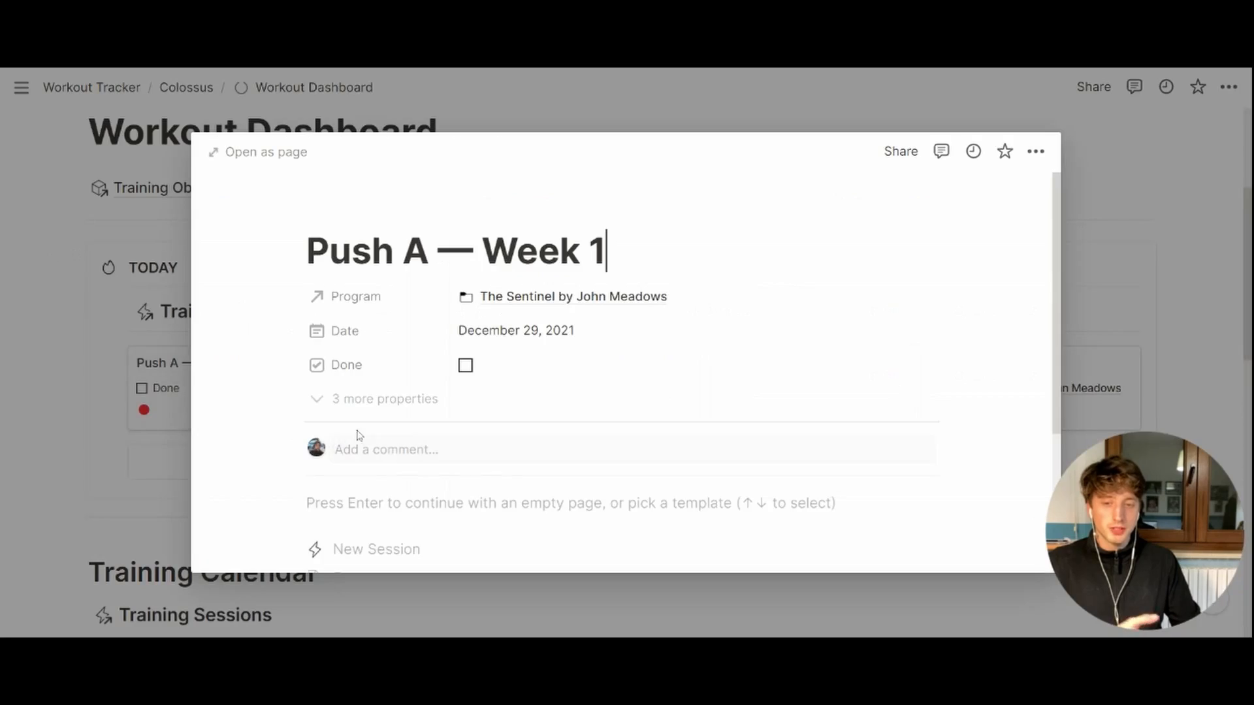
click(465, 364)
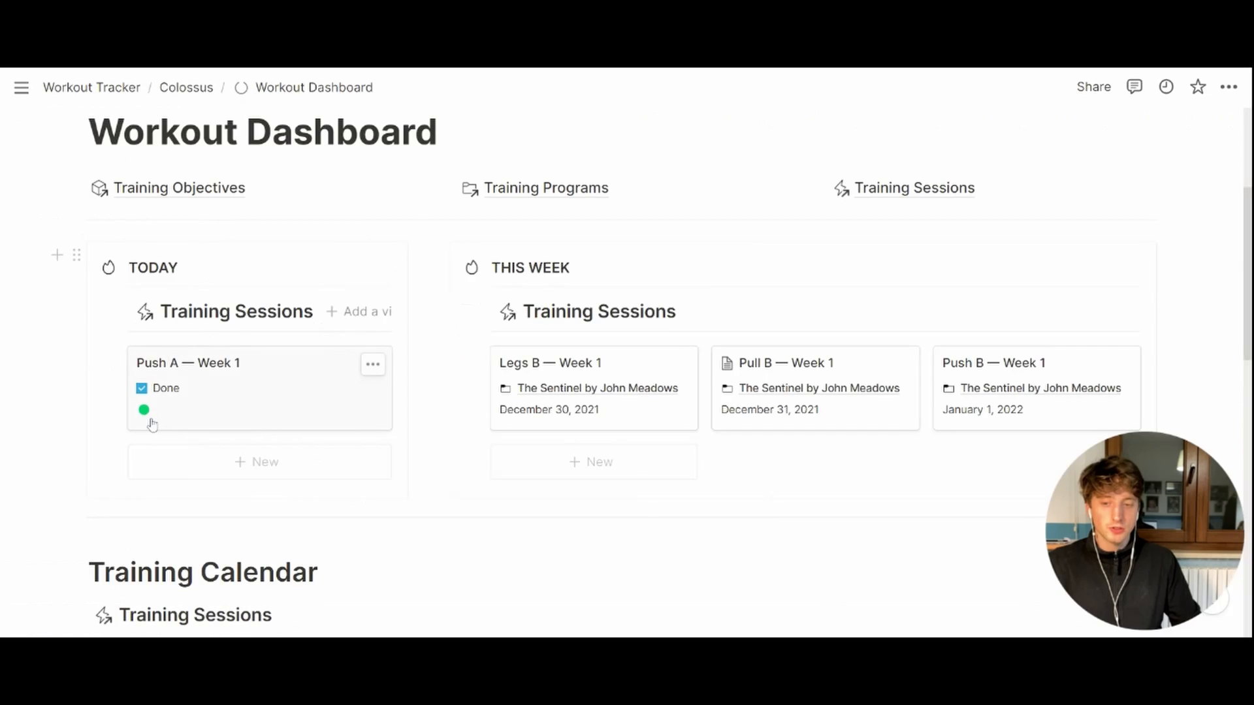
click(186, 362)
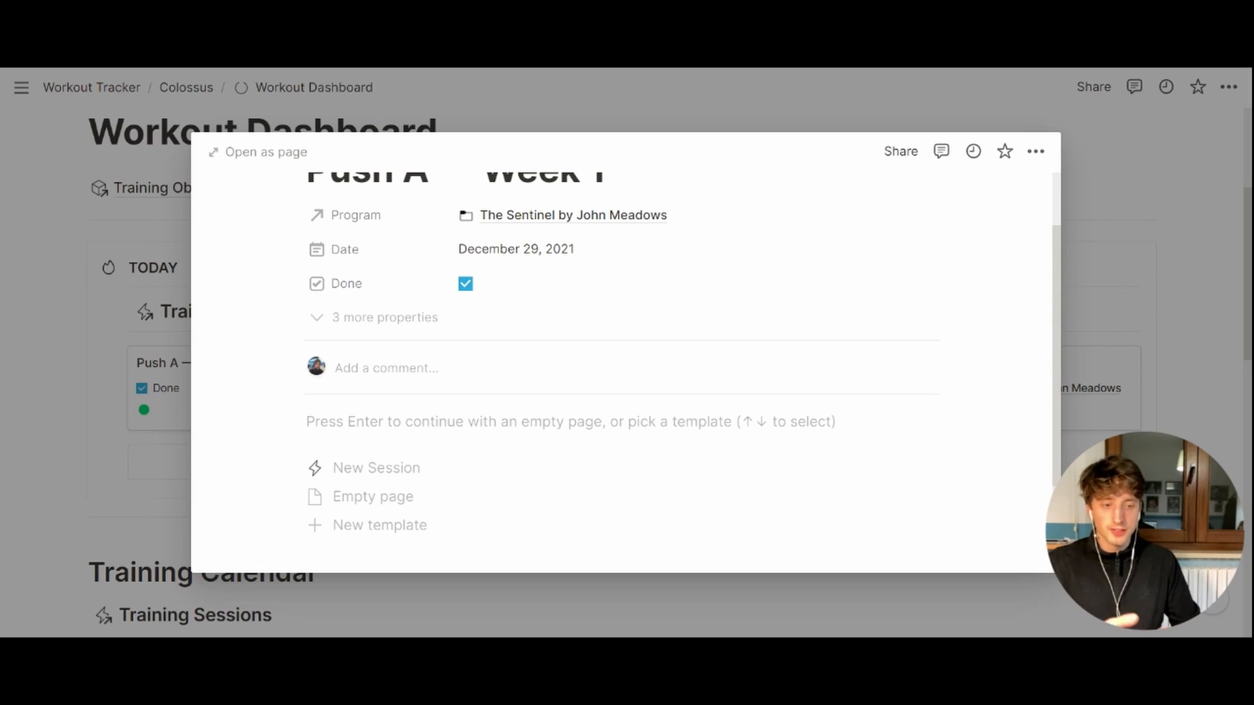
click(607, 173)
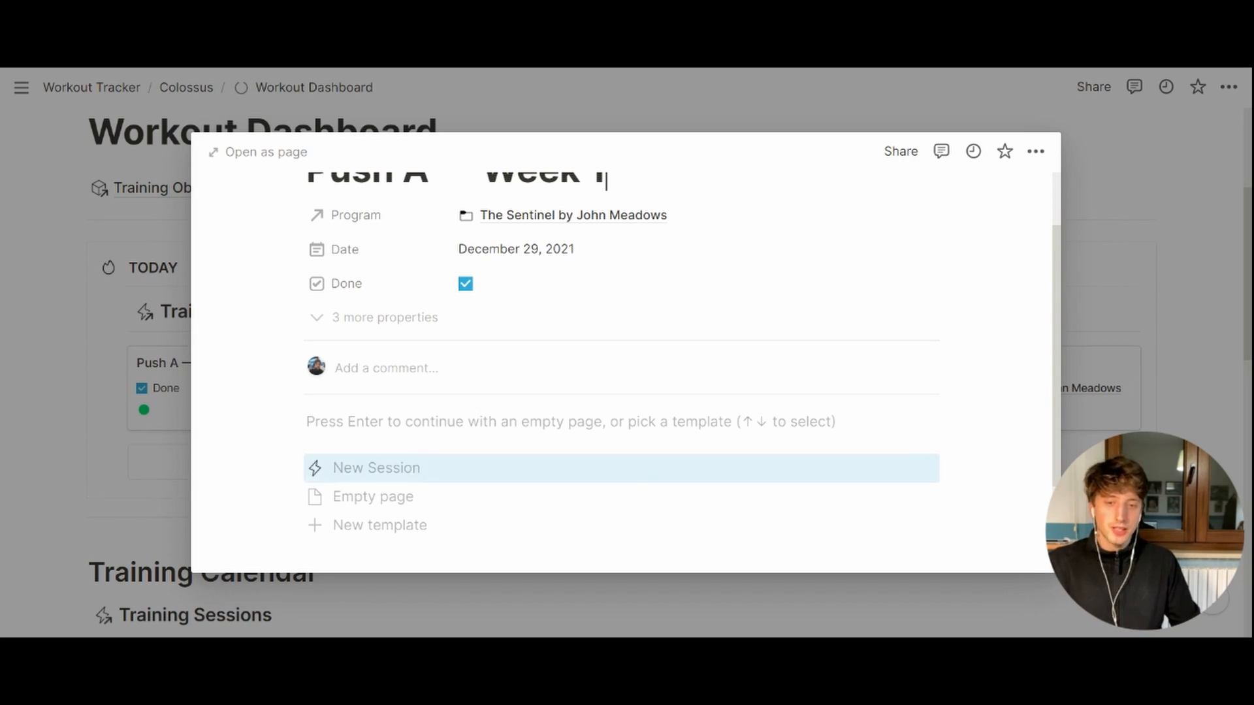
mouse_move(113, 451)
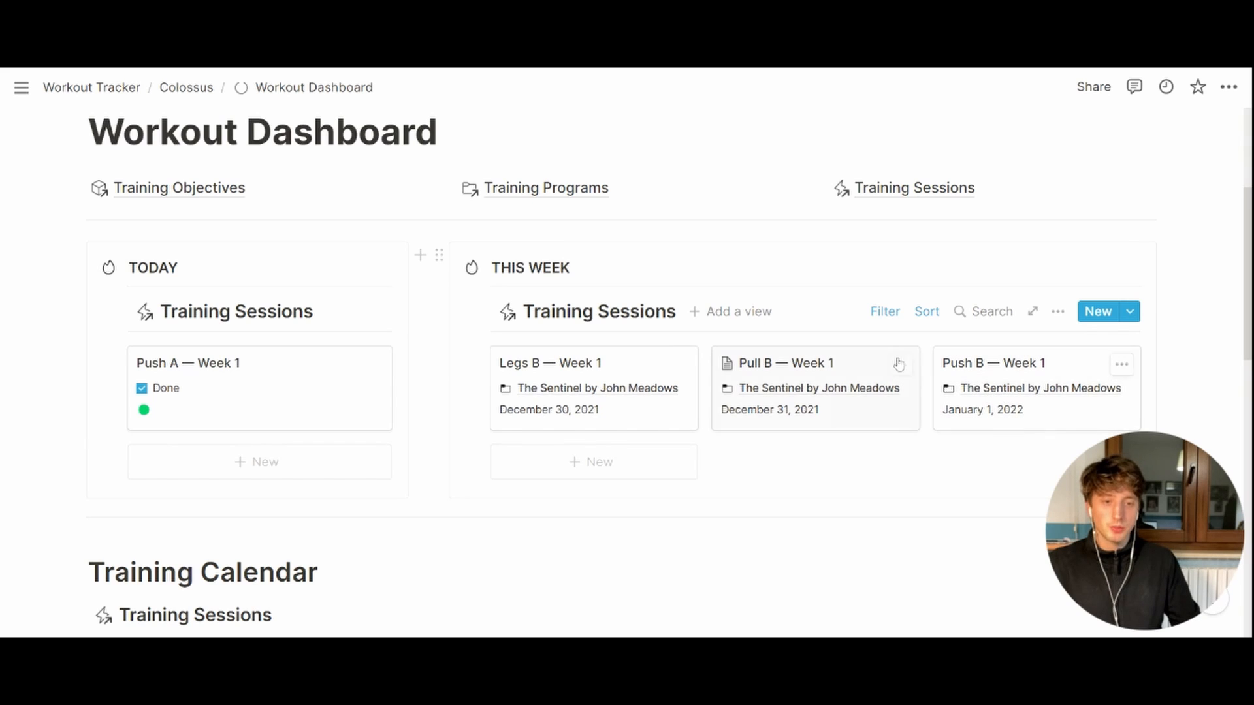
mouse_move(593, 388)
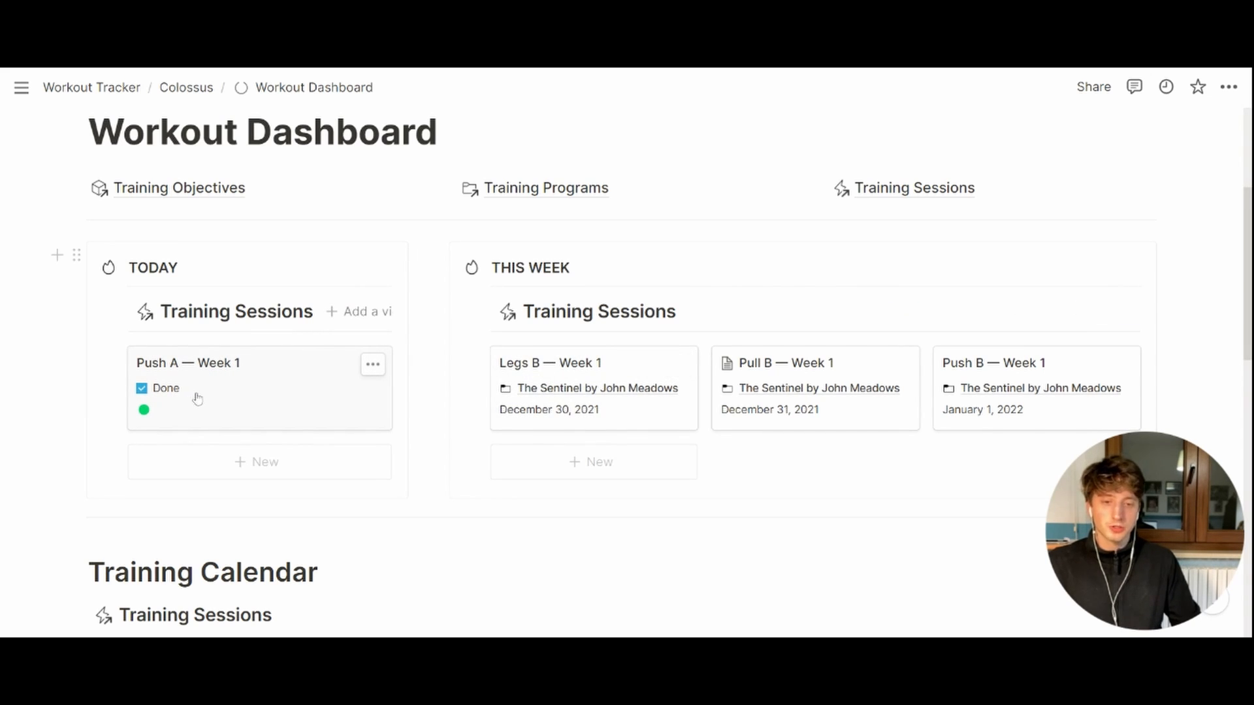
- Drag the Legs B — Week 1 card onto December 30 in the Training Calendar
scroll(down, 3)
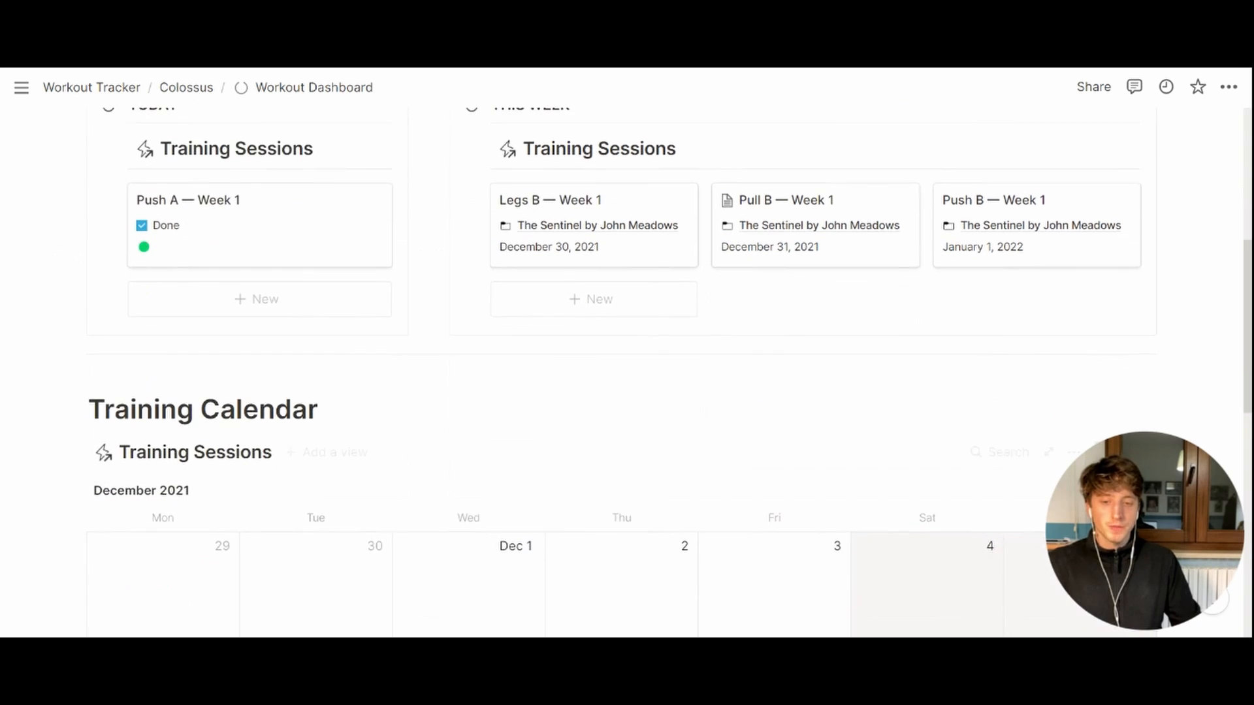
scroll(down, 3)
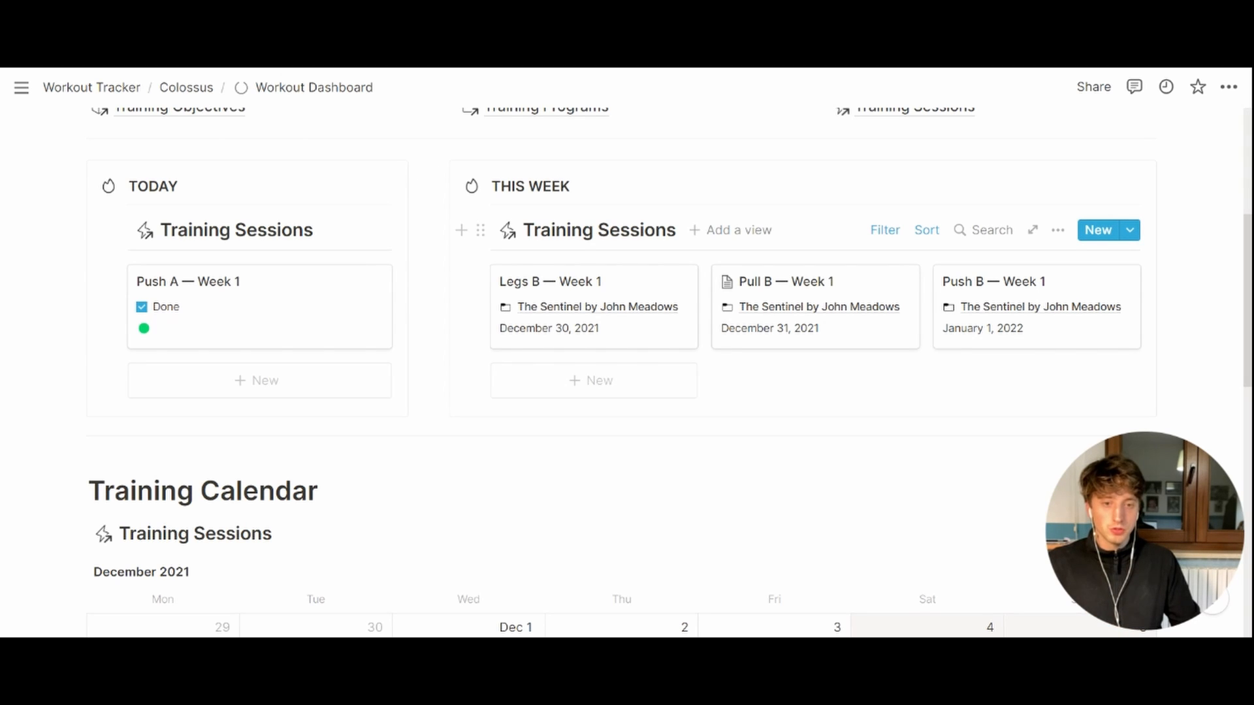
scroll(down, 3)
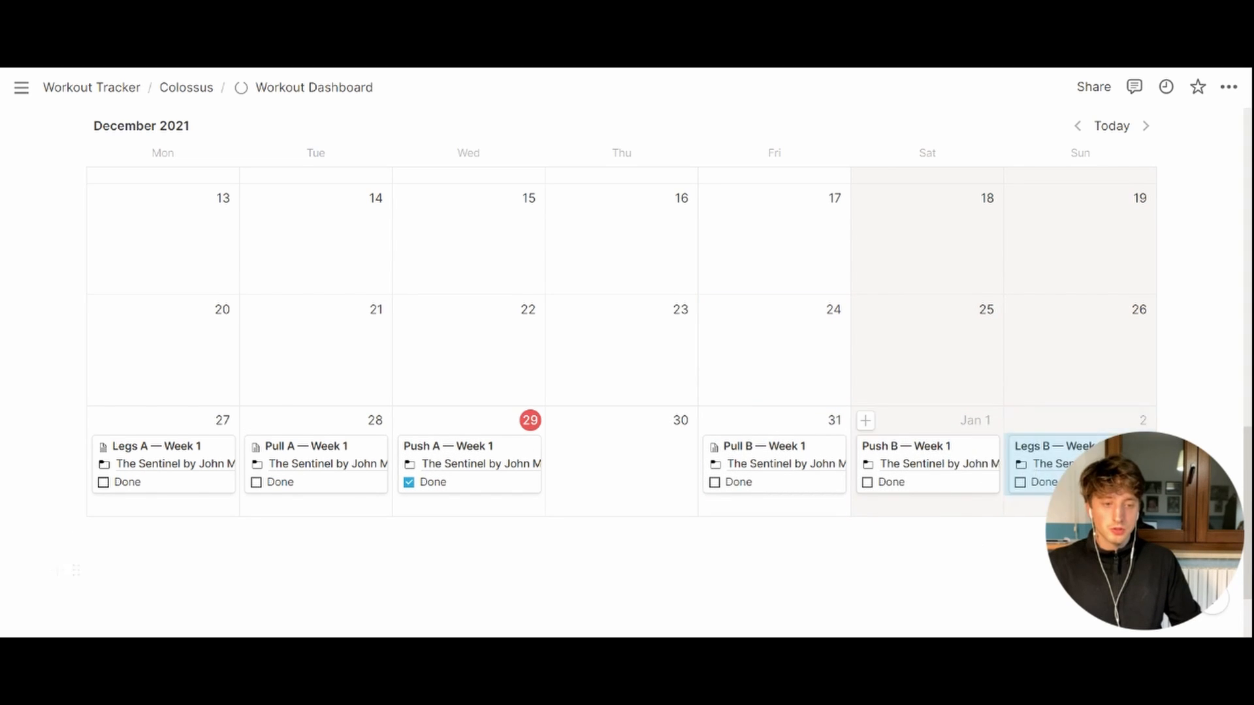
drag(1054, 464, 621, 464)
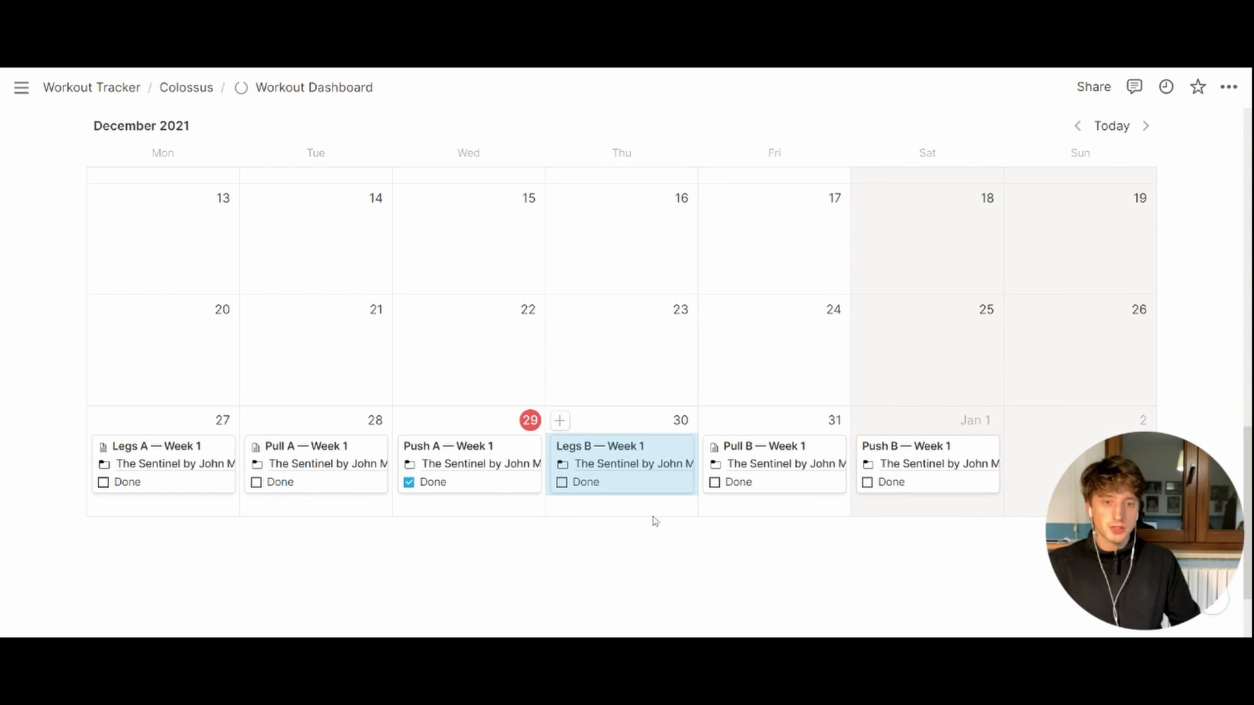
scroll(down, 3)
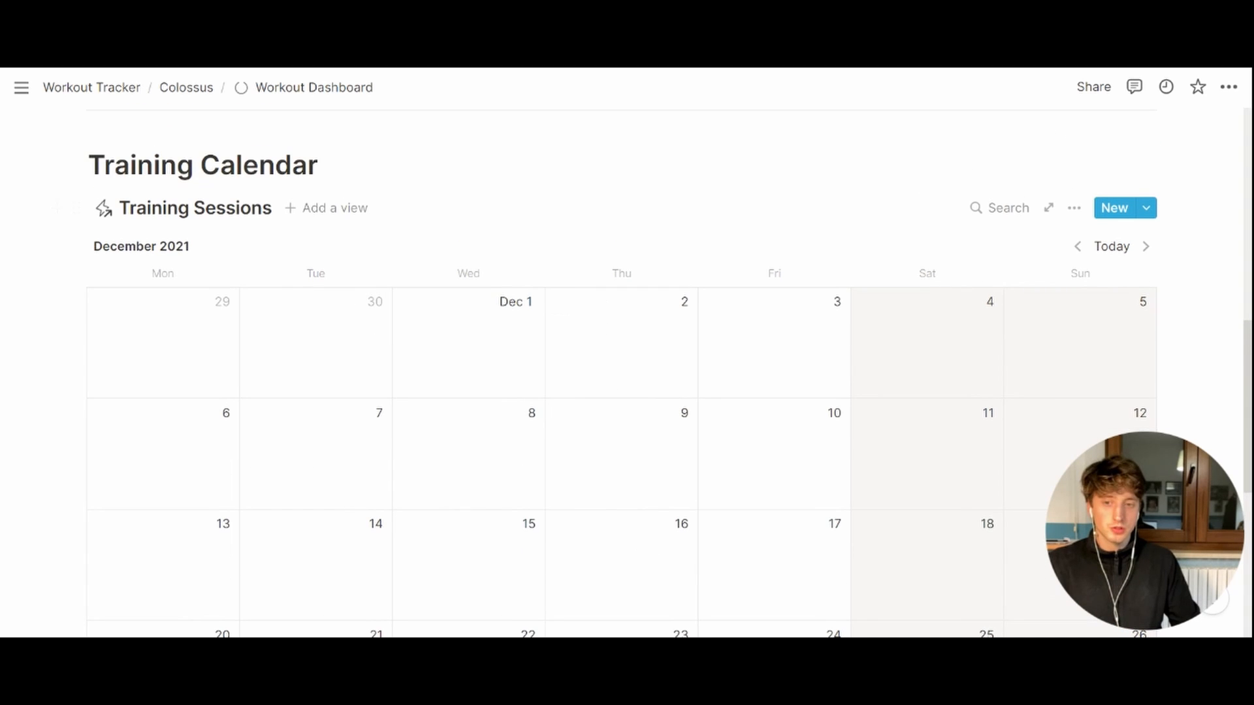
scroll(down, 3)
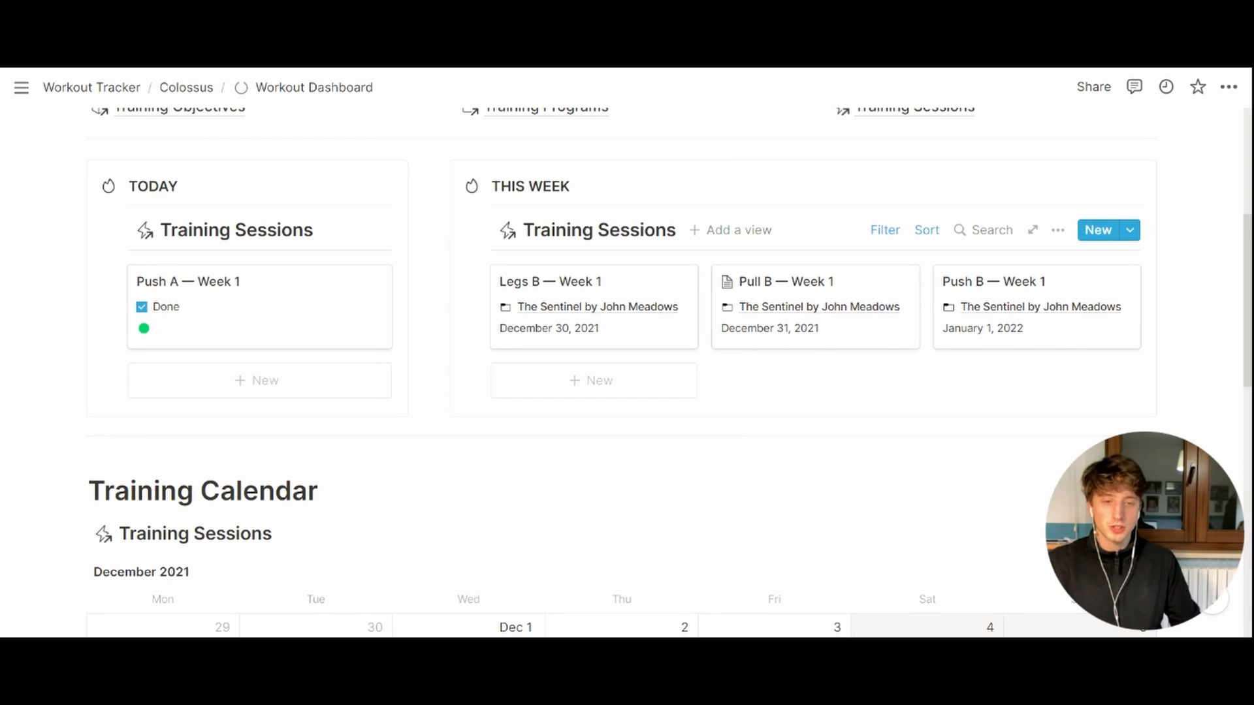
scroll(down, 3)
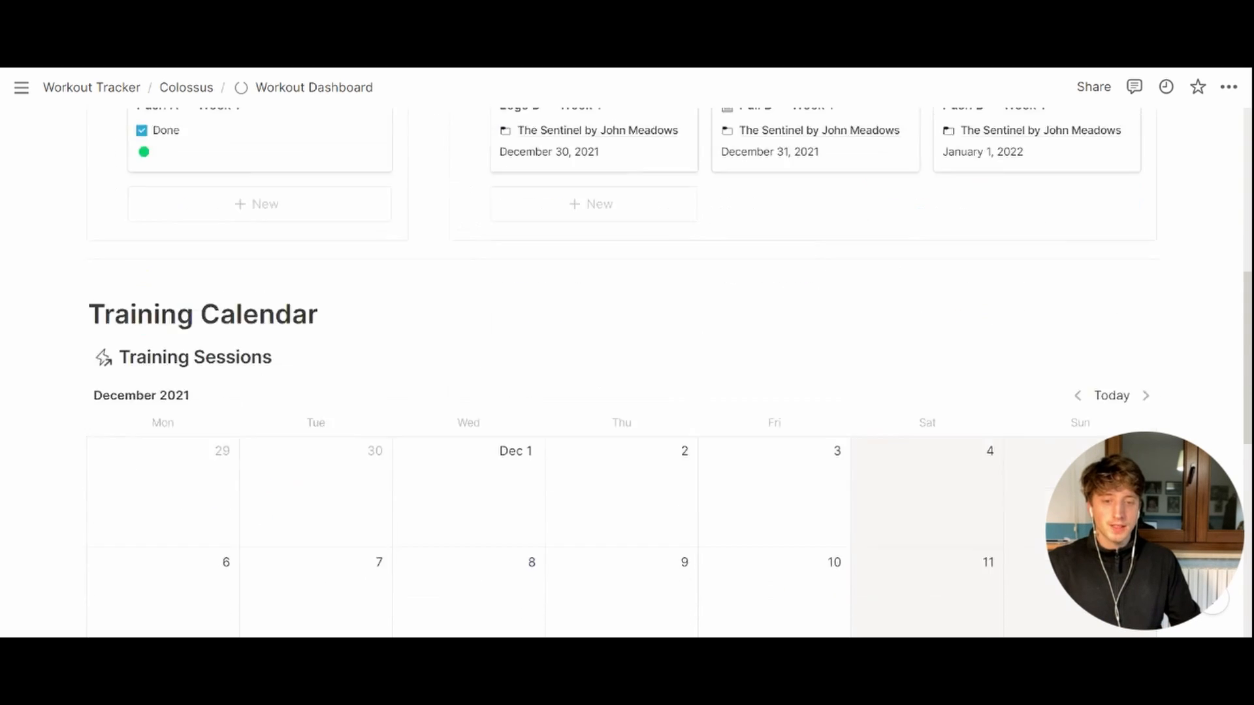